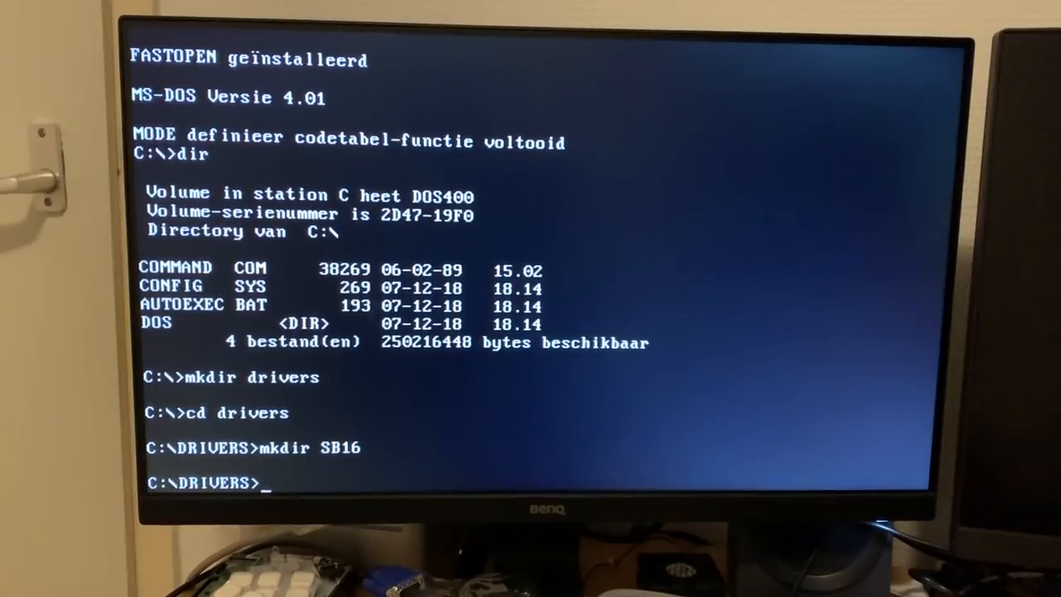
Switch to drive A: and list its 43 Windows 2.03 files with dir.
text(a:)
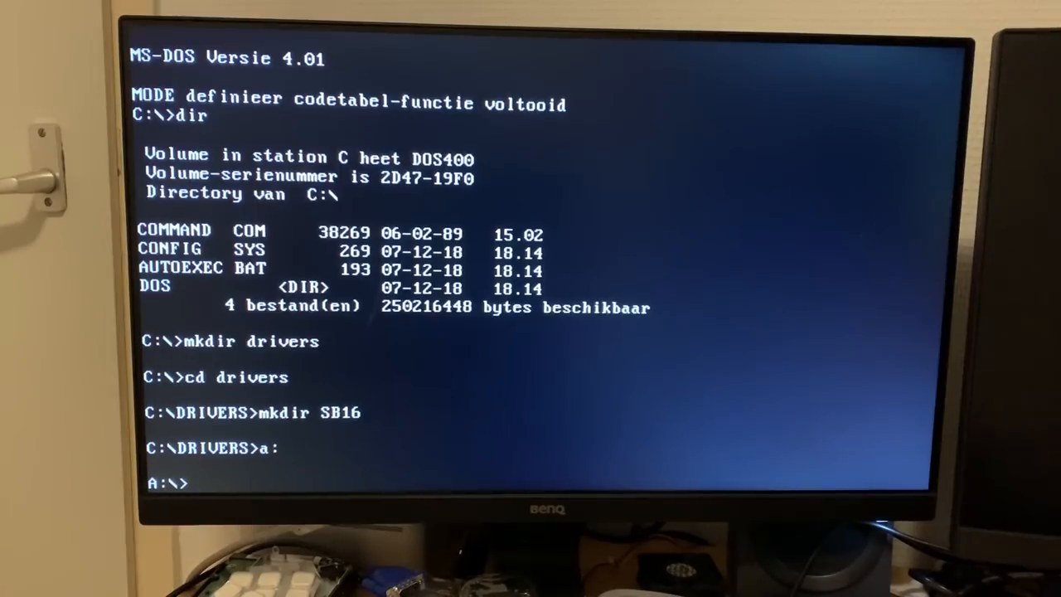
text(dir)
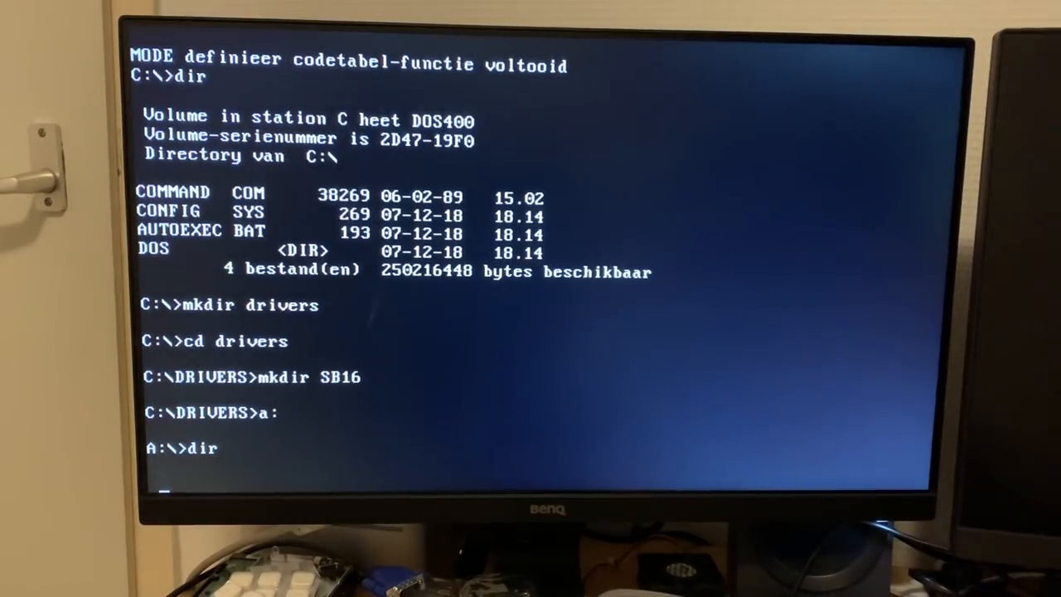
key(Return)
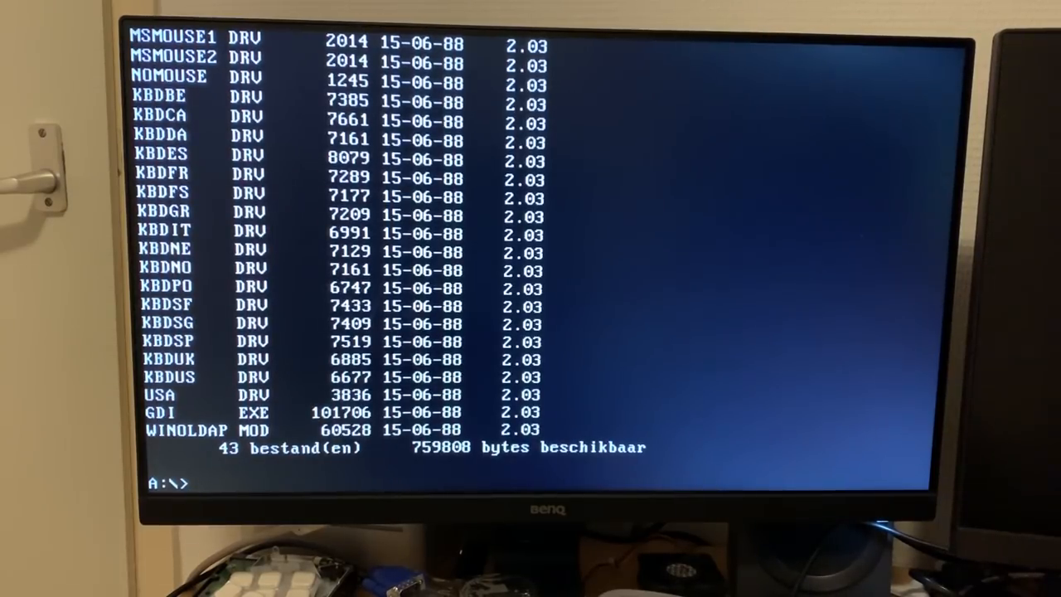
Show the INSTALL #1 floppy as a wide dir/w listing, then begin typing setup.
text(dir)
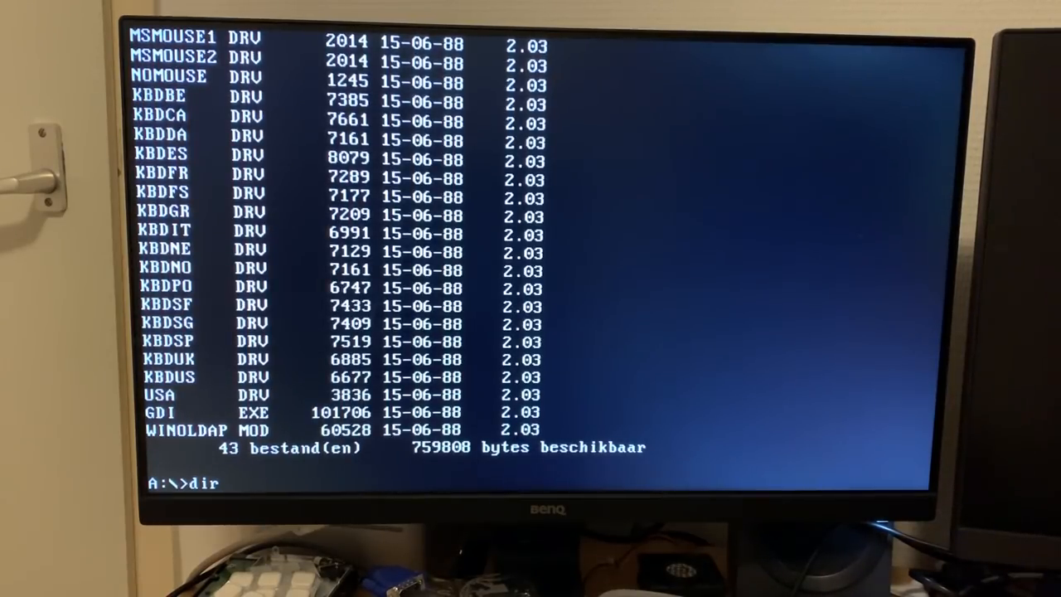
text(/w)
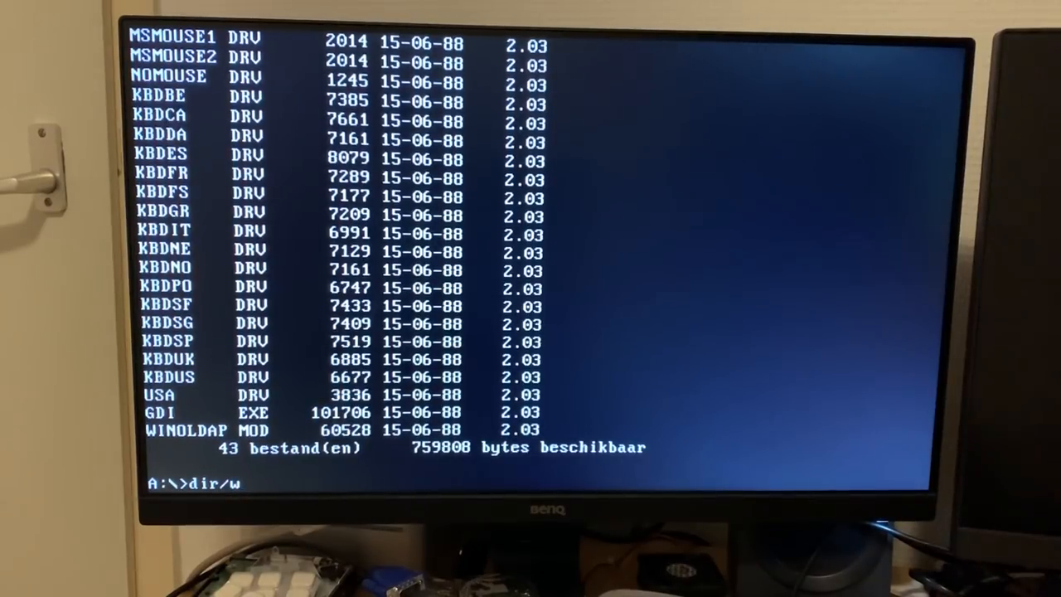
key(Return)
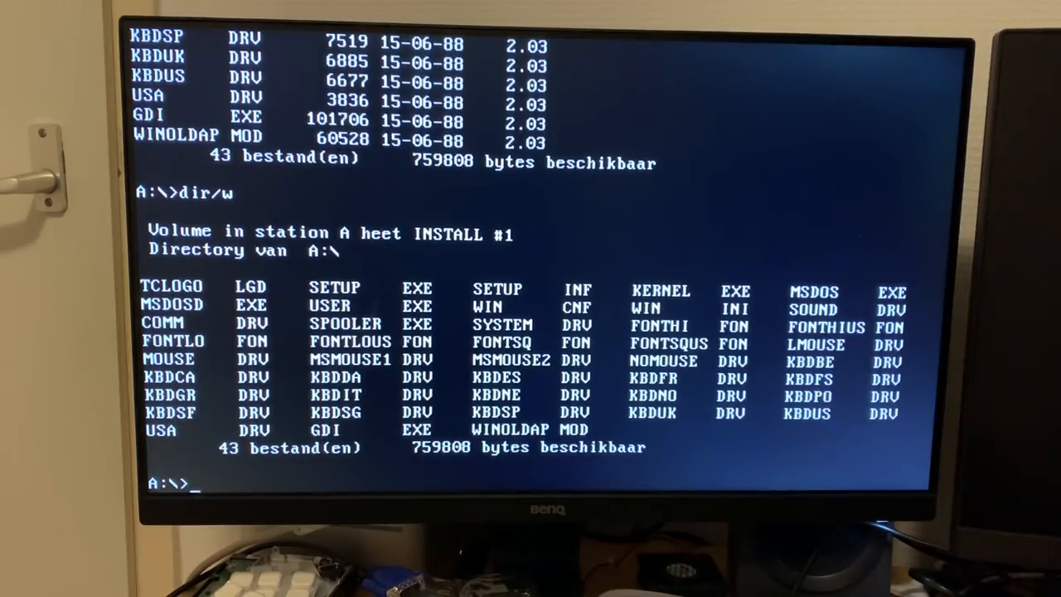
text(setu)
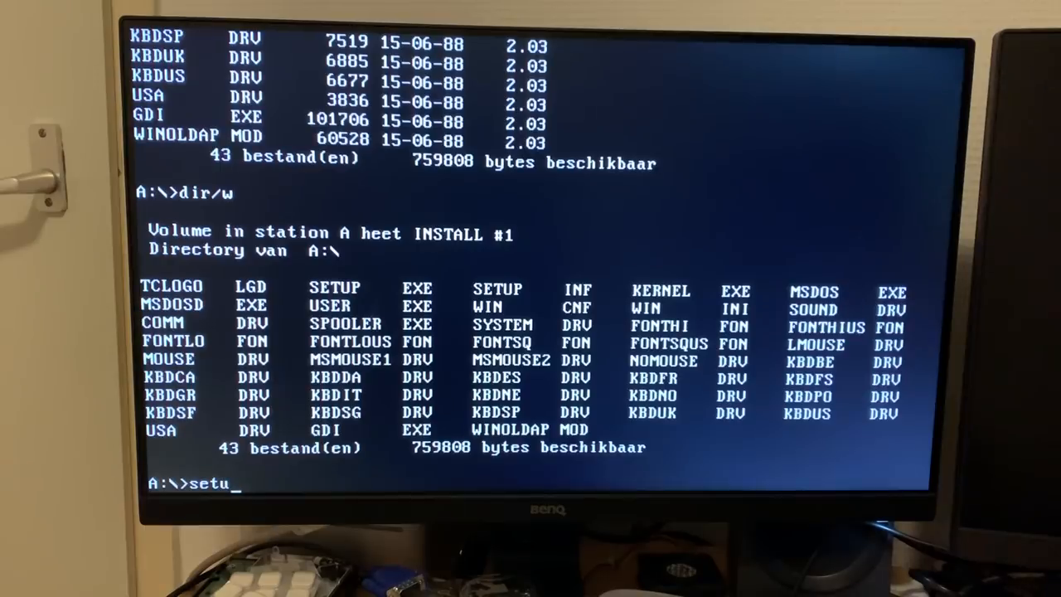
Finish the setup command to launch SETUP.EXE from the floppy.
text(p)
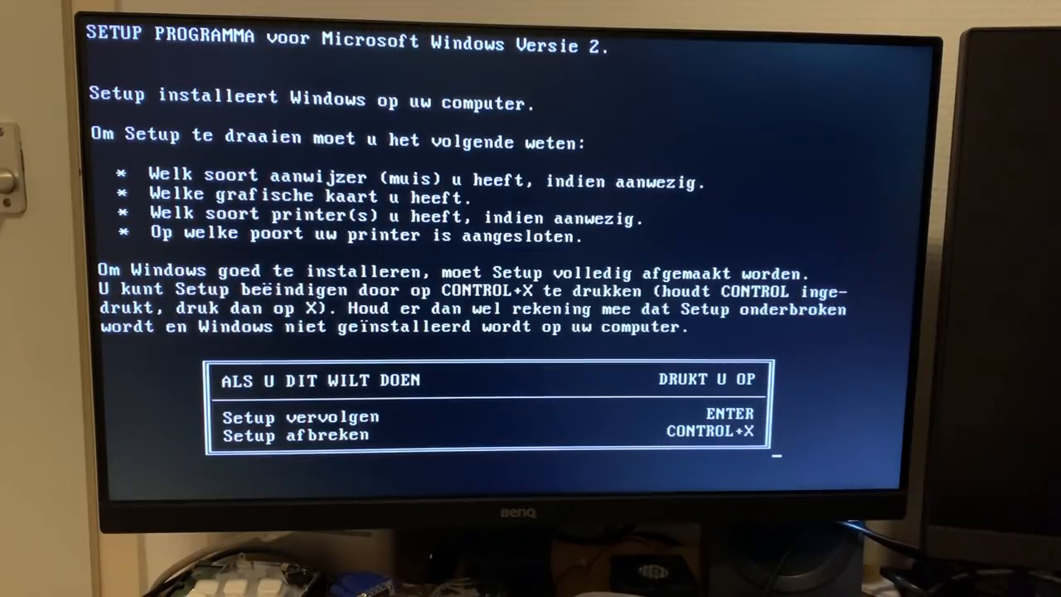
Continue past the Setup welcome screen and accept the Hercules display adapter.
key(Return)
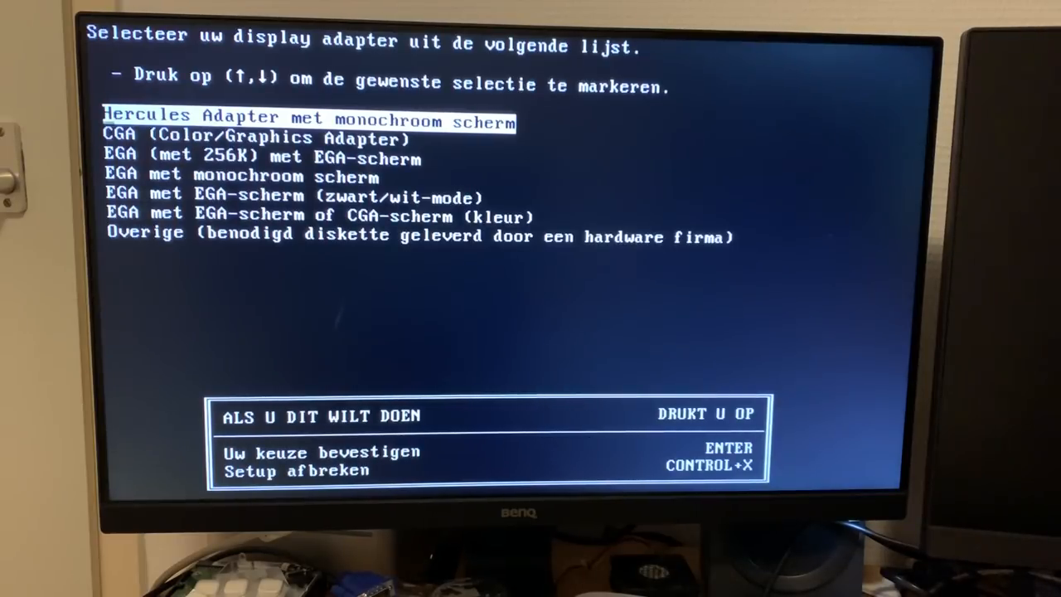
key(Down)
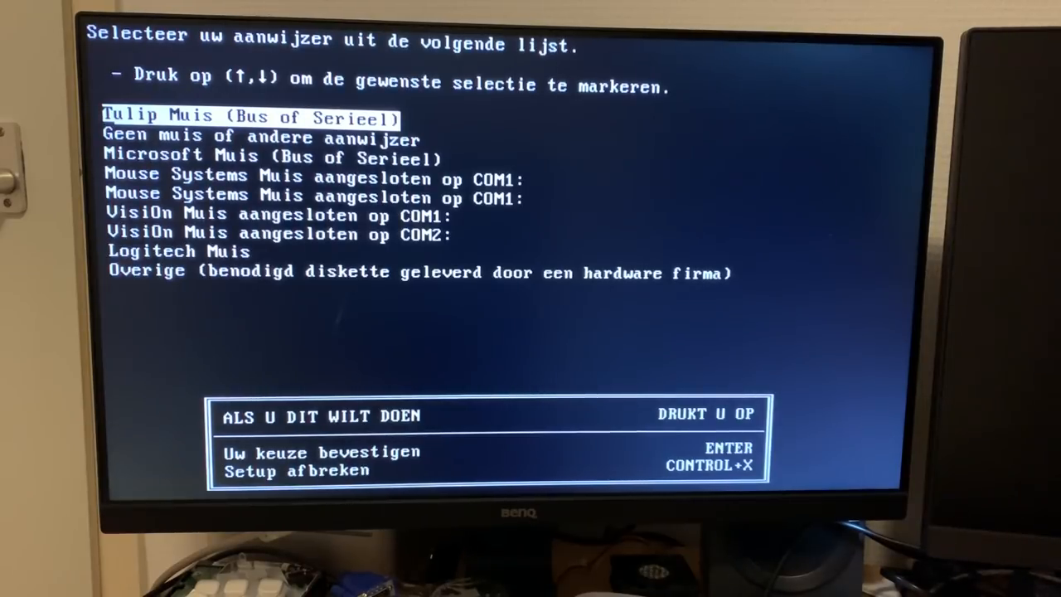
Highlight a different mouse type and confirm it as the pointing device.
key(down)
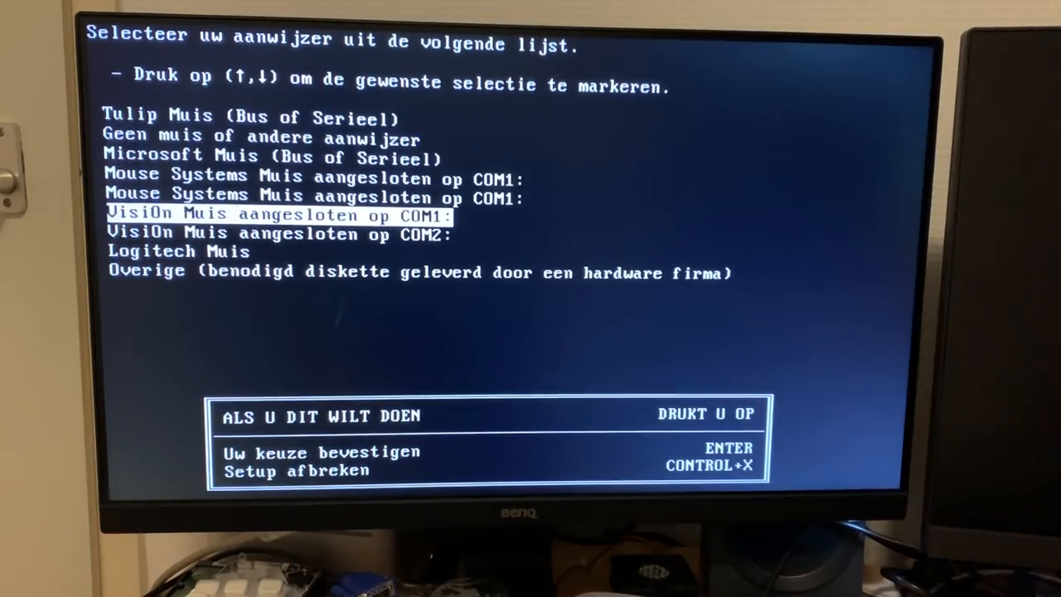
key(down)
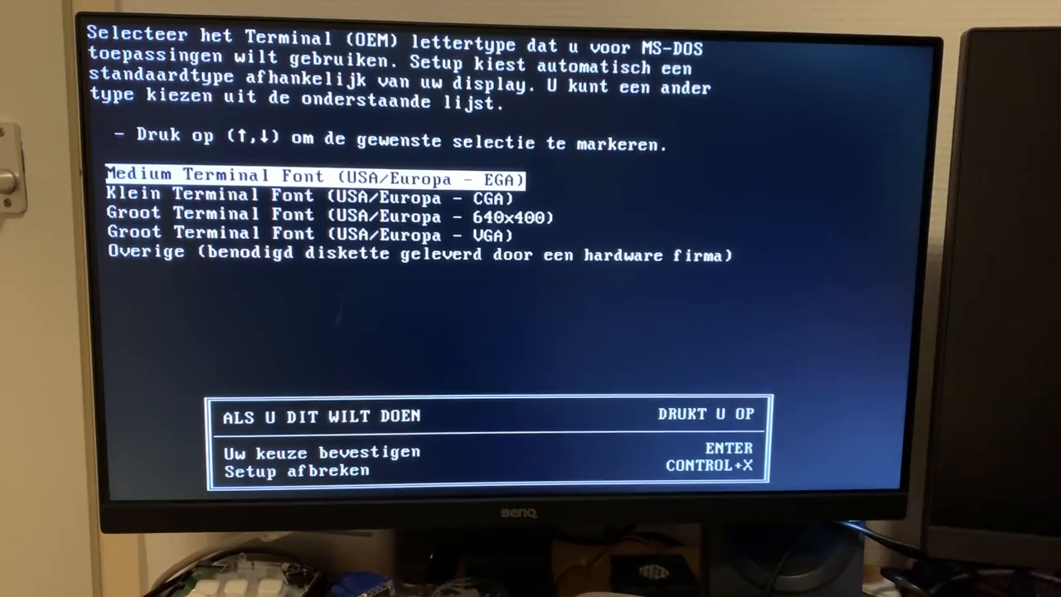
Accept the Medium Terminal Font for MS-DOS applications.
key(down)
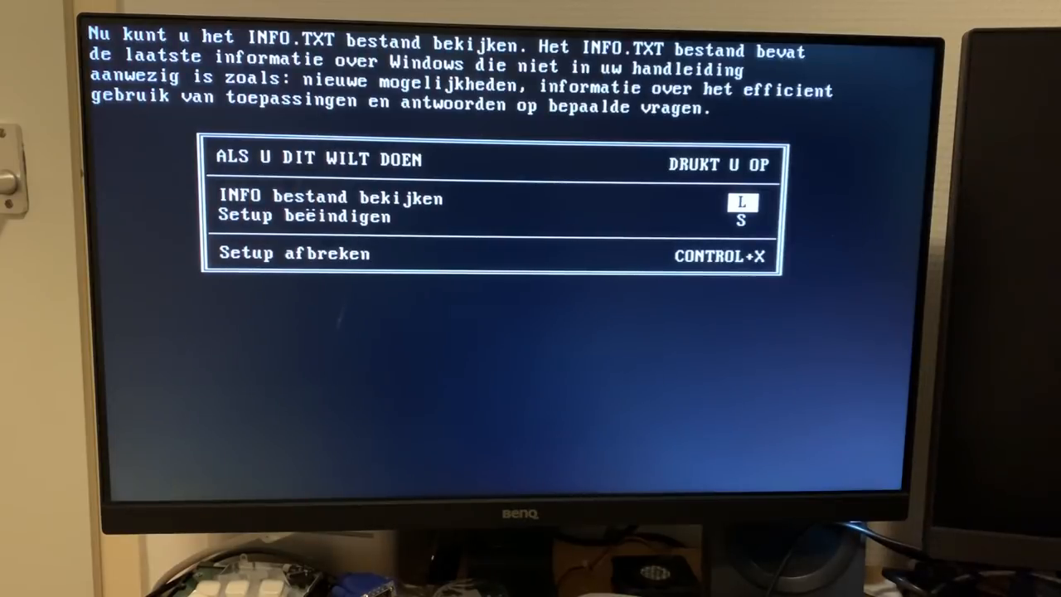
End Setup with S without viewing INFO.TXT, then start typing win.
key(s)
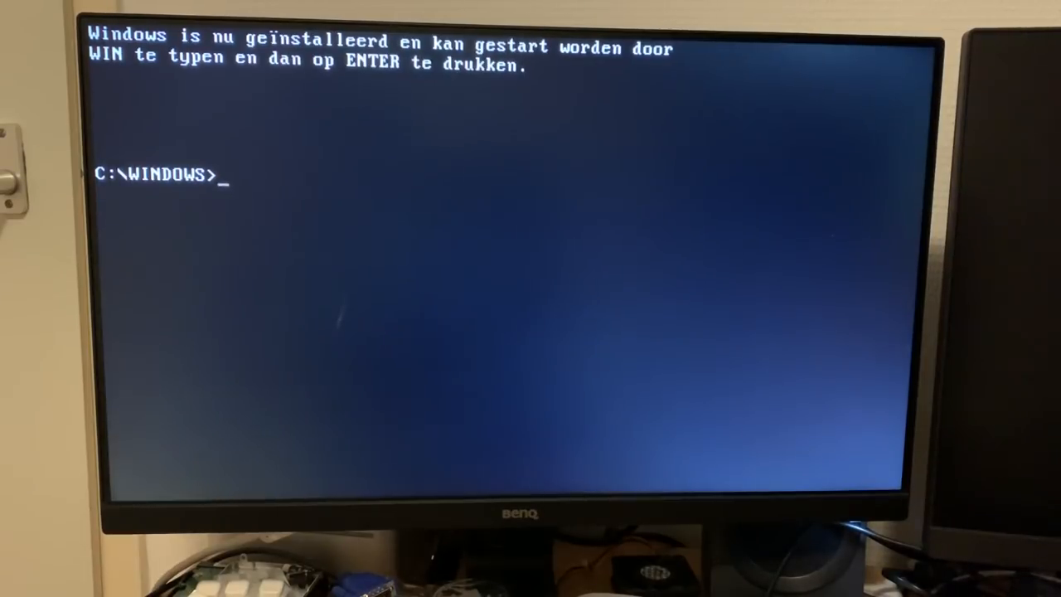
text(w)
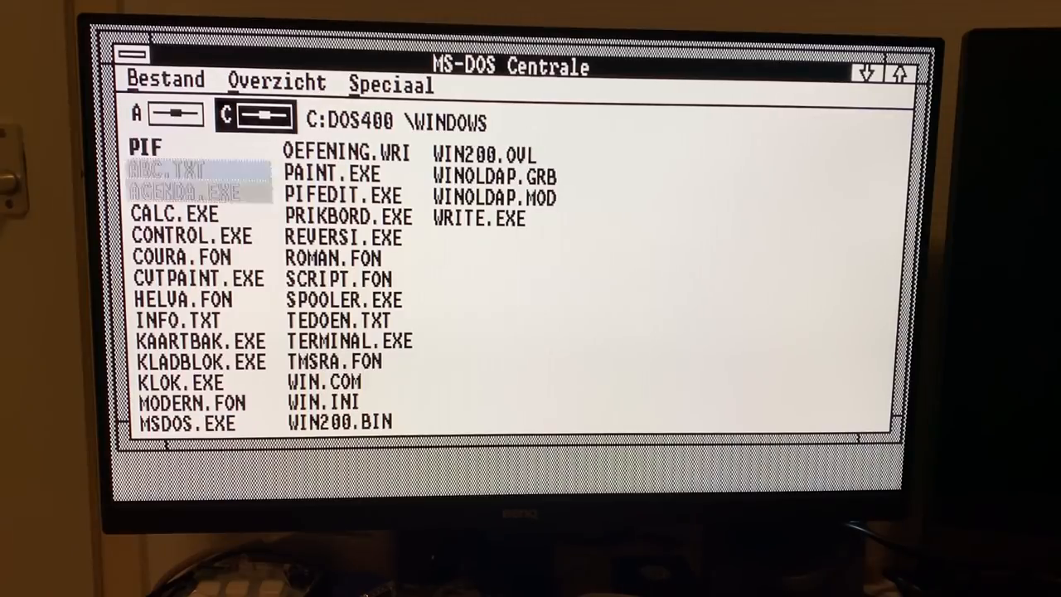
click(352, 152)
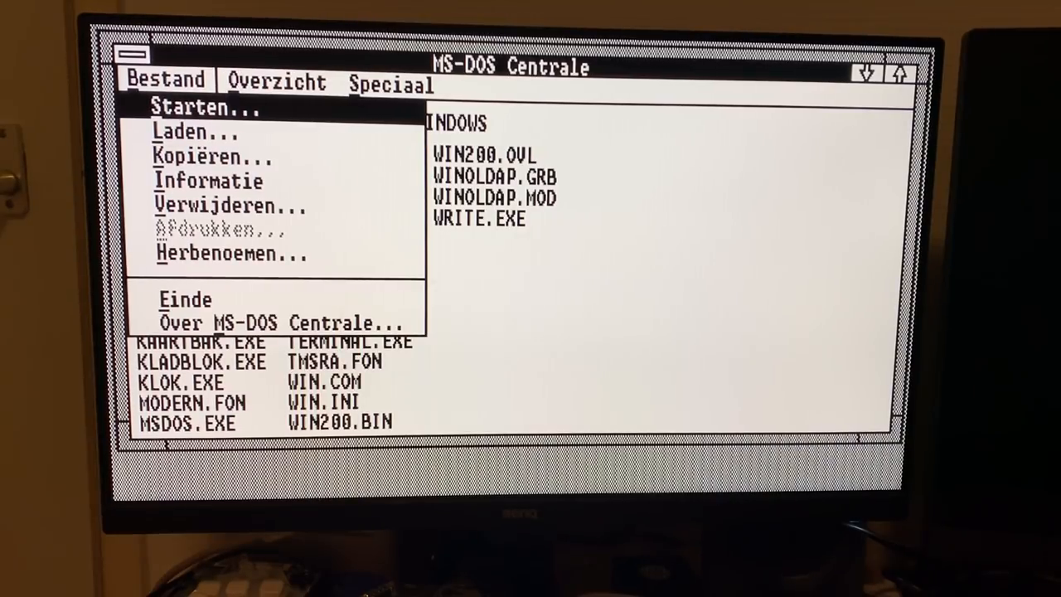
mouse_move(195, 132)
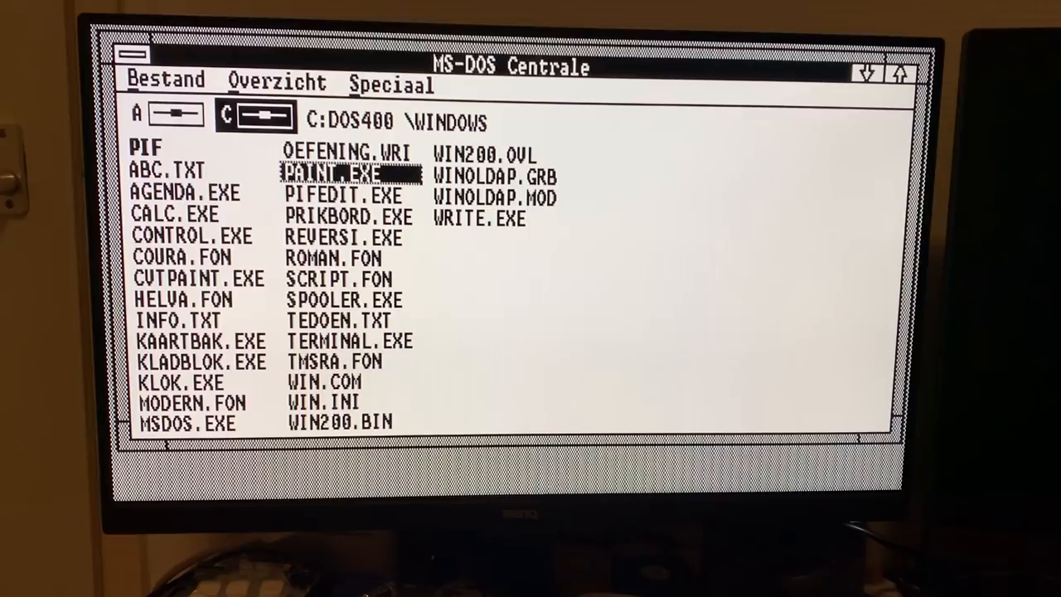
click(184, 191)
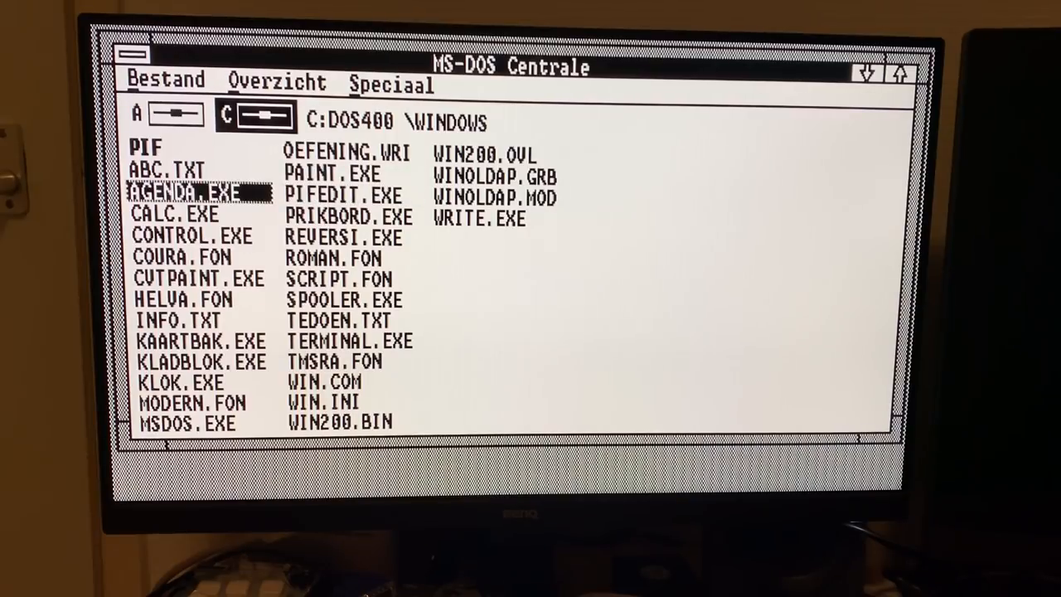
click(145, 150)
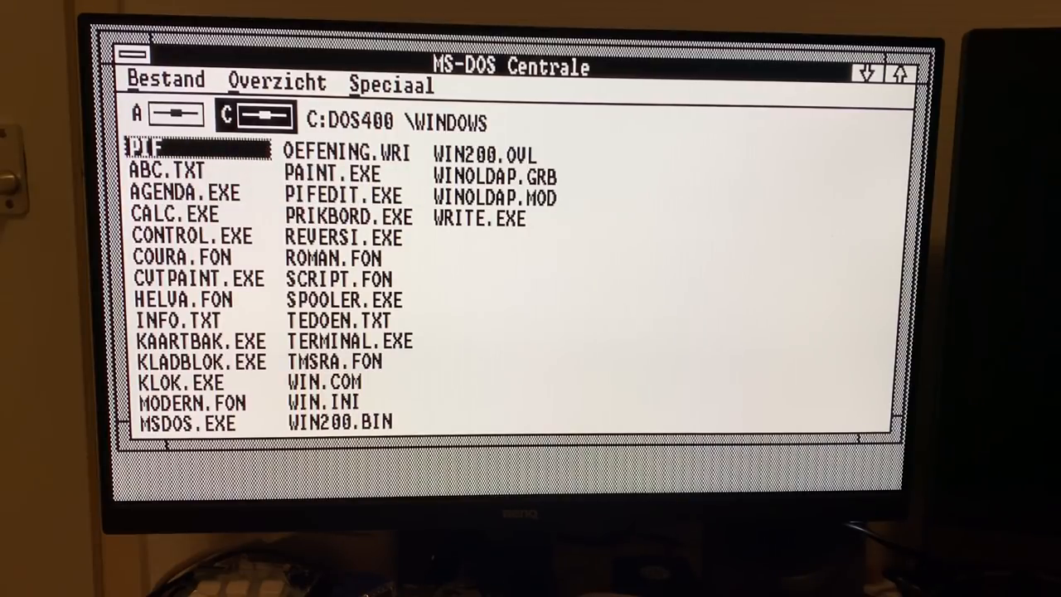
key(Down)
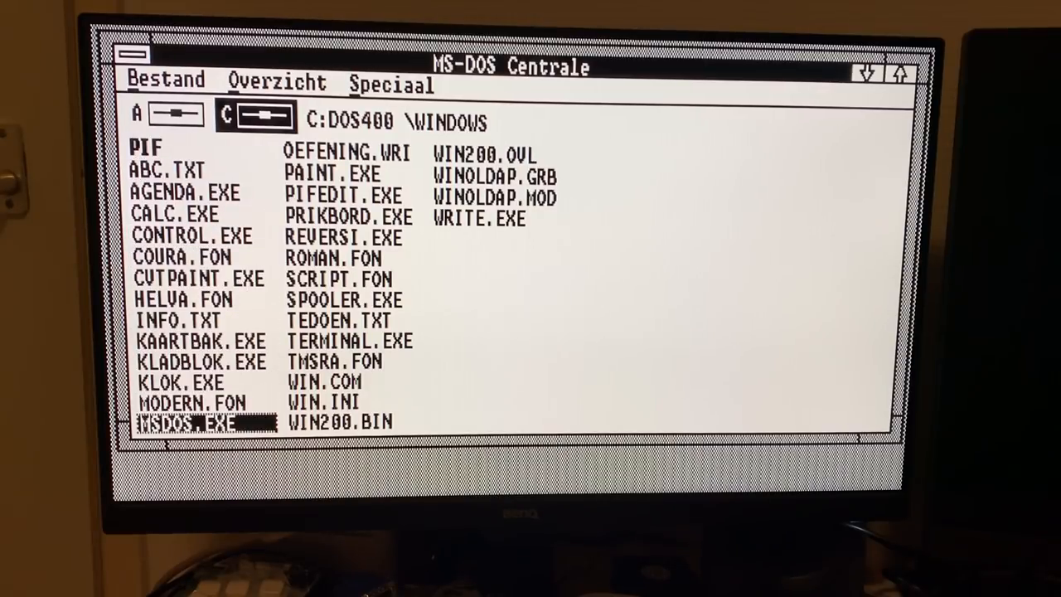
click(349, 299)
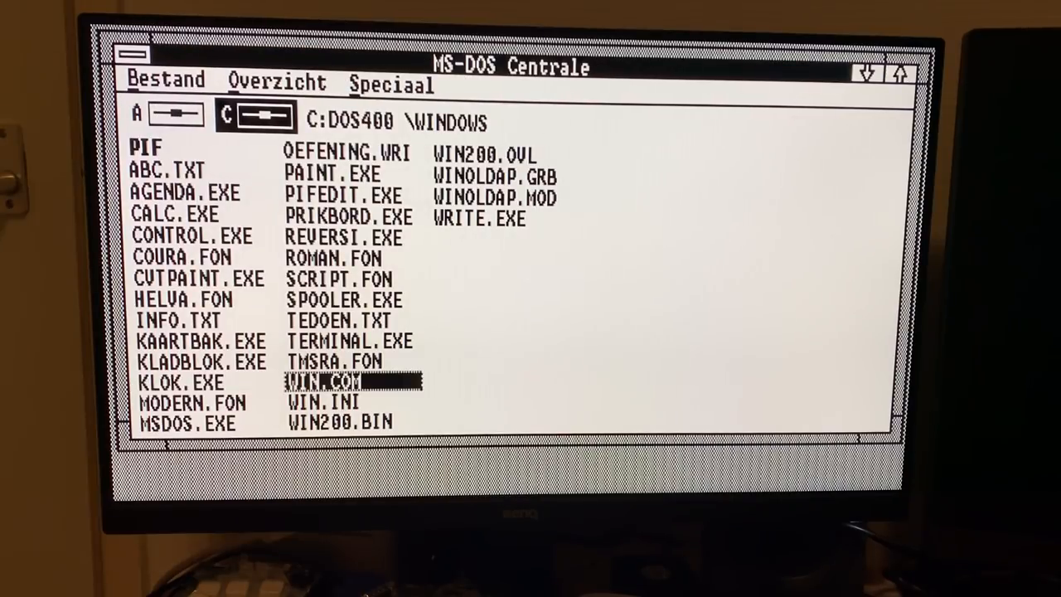
double_click(343, 321)
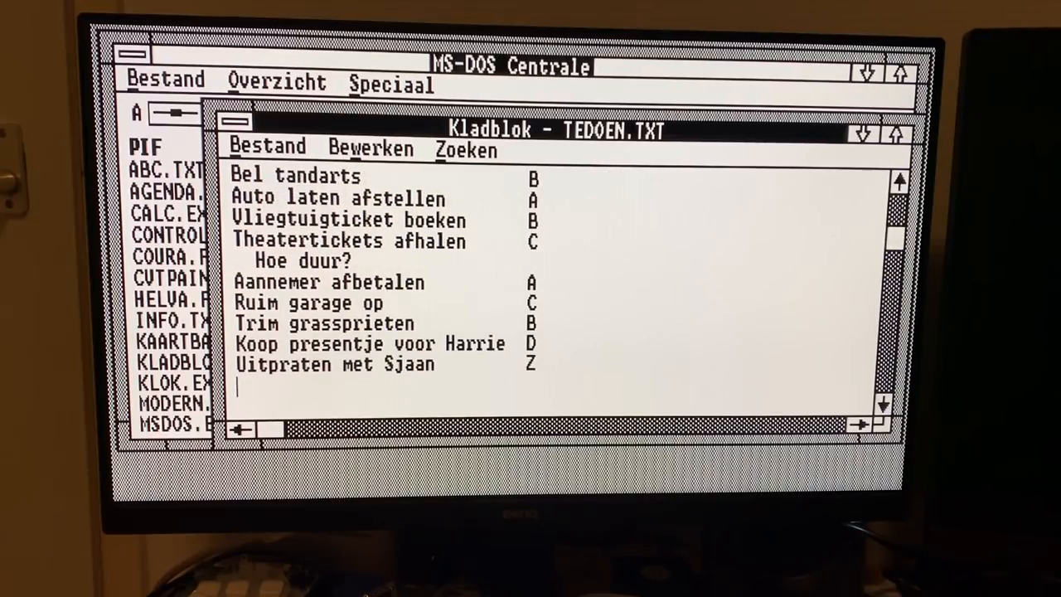
scroll(up, 3)
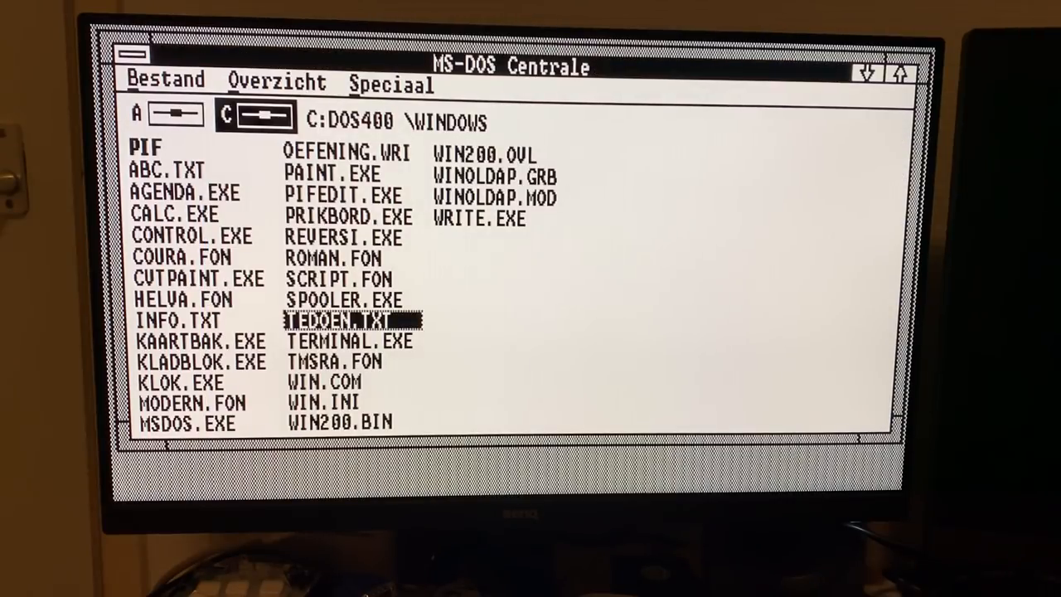
click(348, 217)
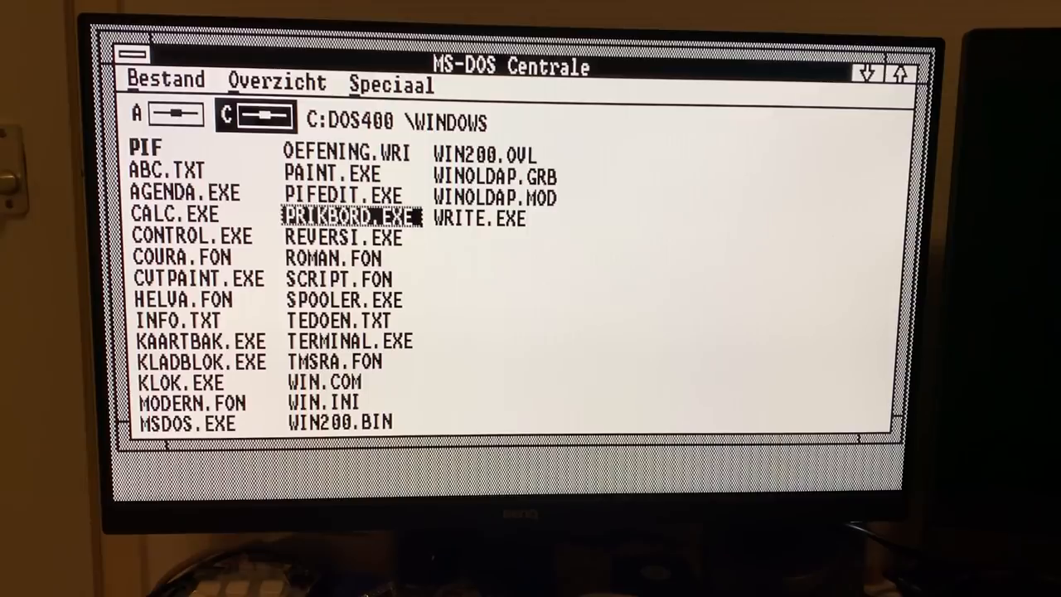
click(184, 192)
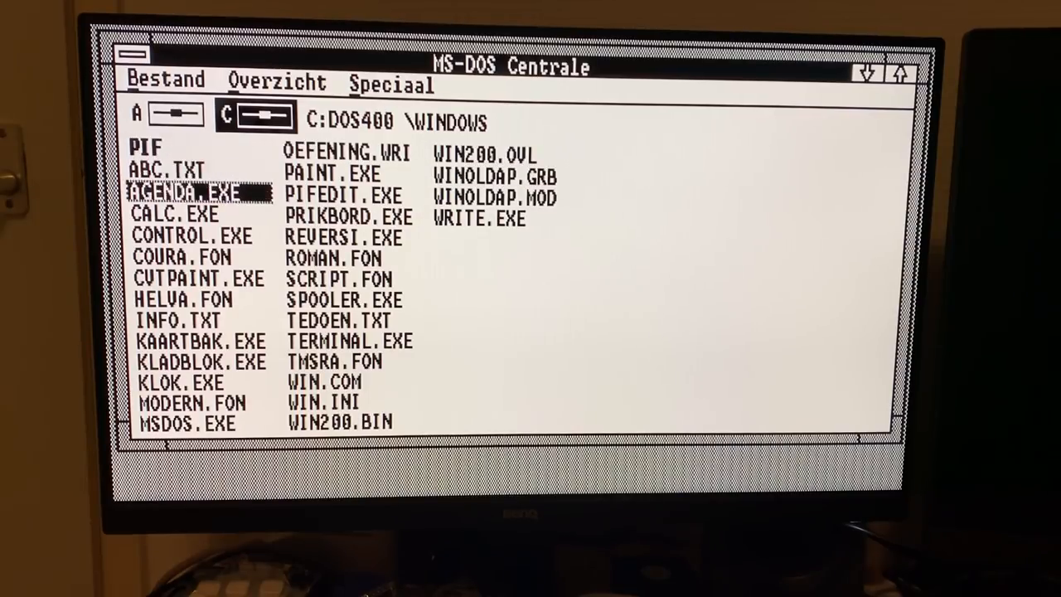
click(129, 52)
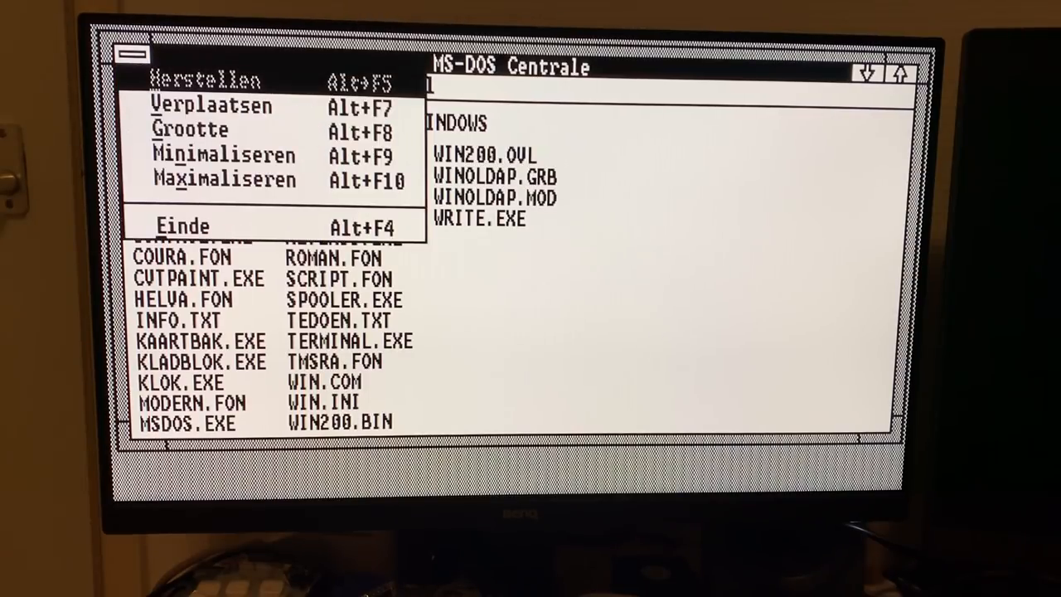
Choose Einde from the Control menu to leave Windows for the C:\> prompt.
click(182, 226)
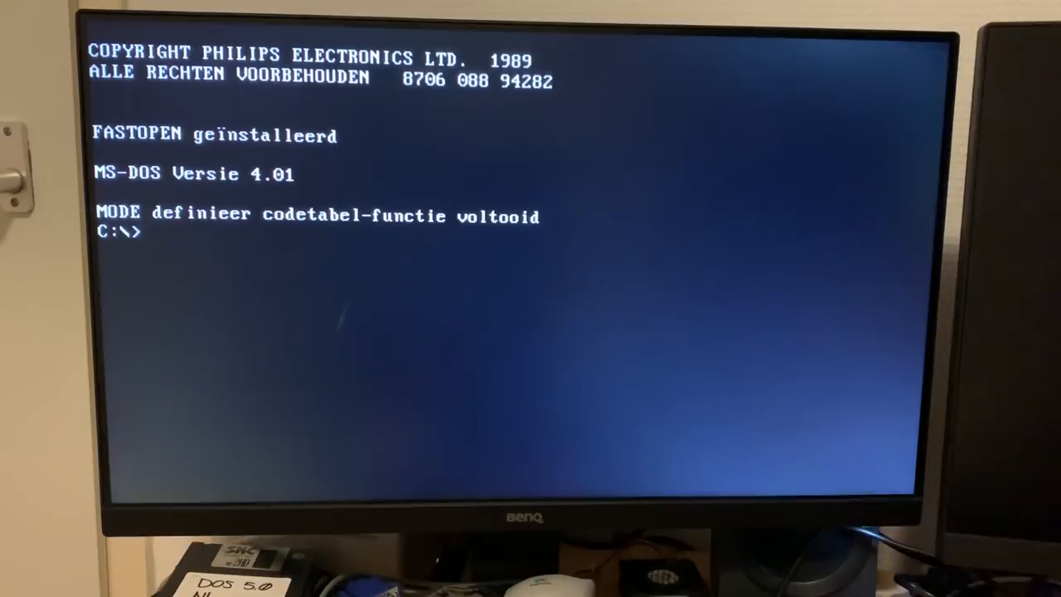
Try win at the root prompt, then change into the Windows directory.
text(win)
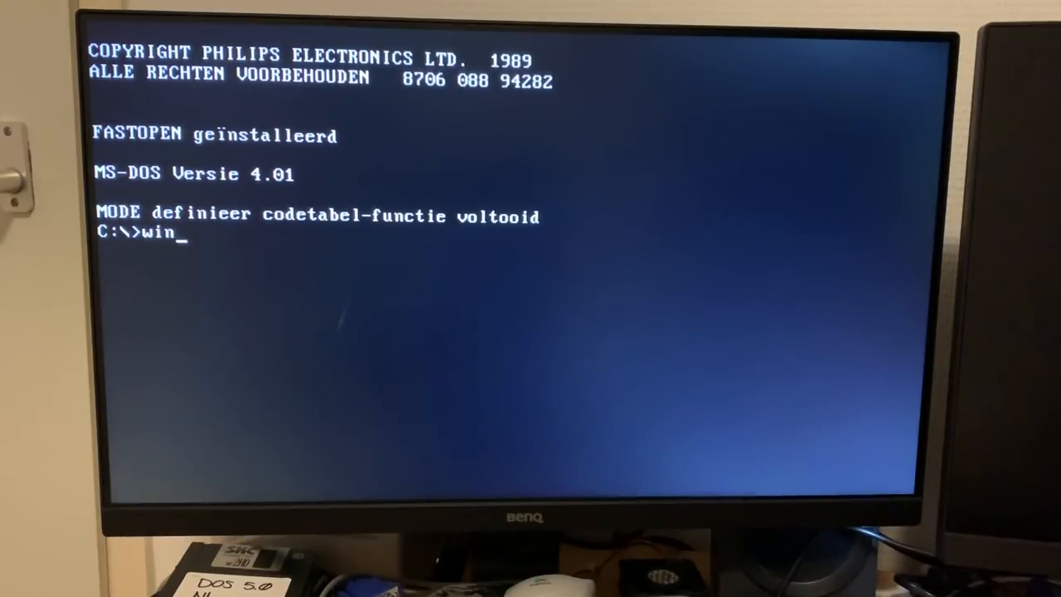
key(Return)
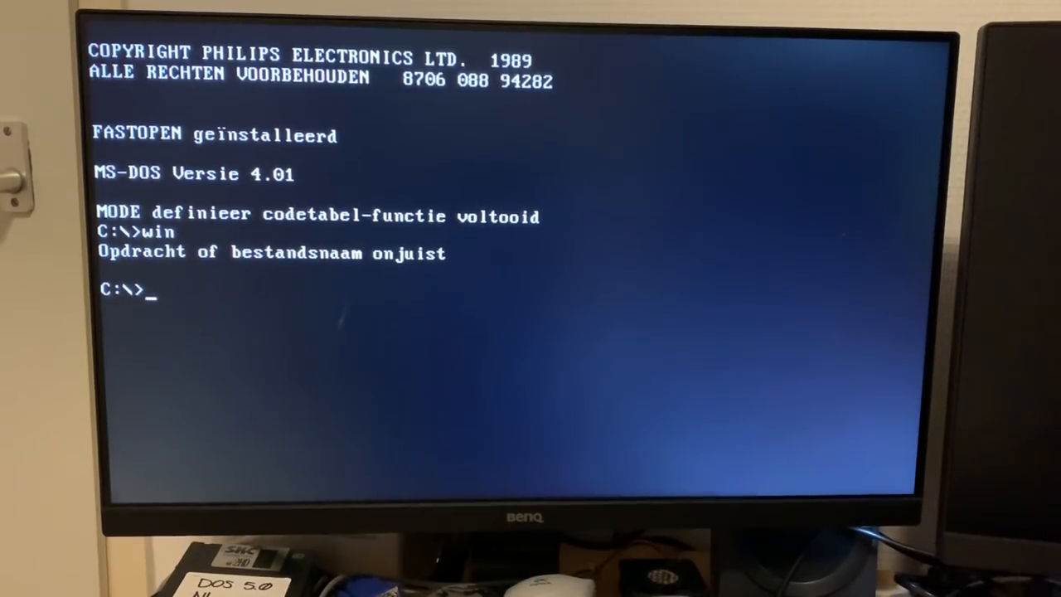
text(cd wind)
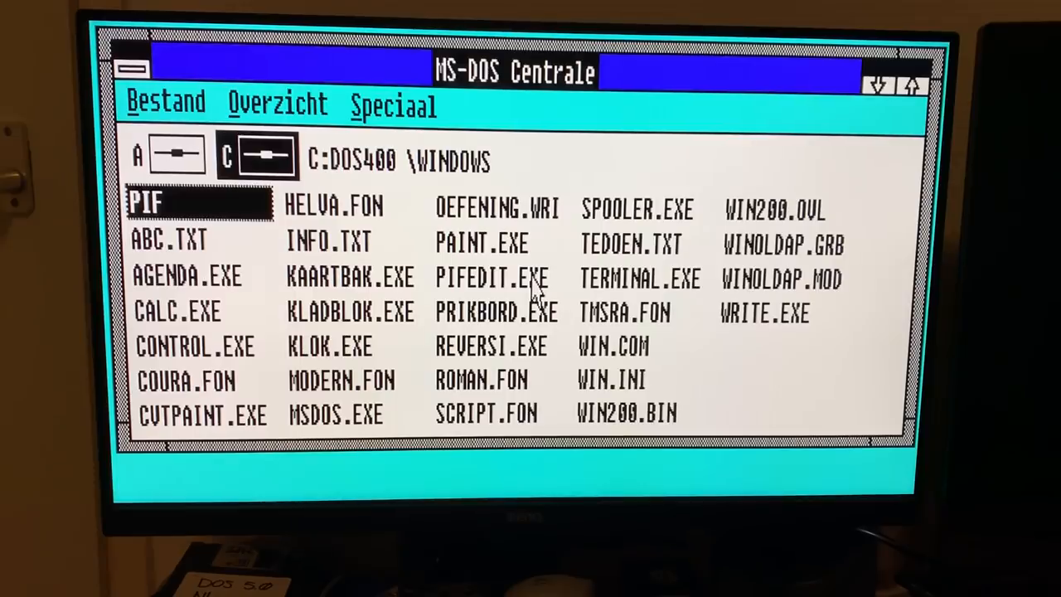
mouse_move(340, 239)
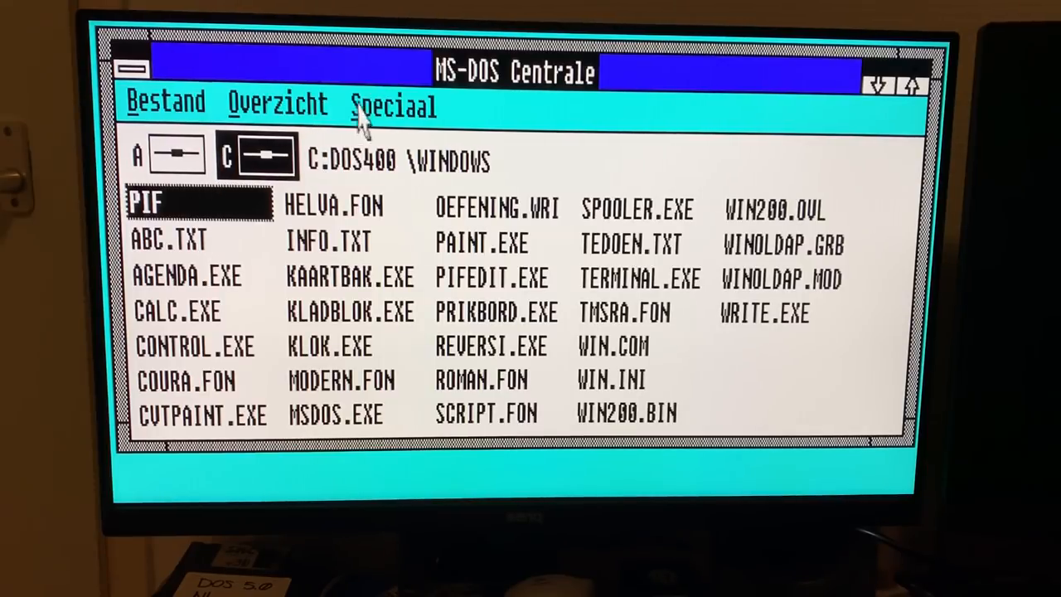
Choose the disk-naming command from the Speciaal menu for disk DOS400.
click(393, 105)
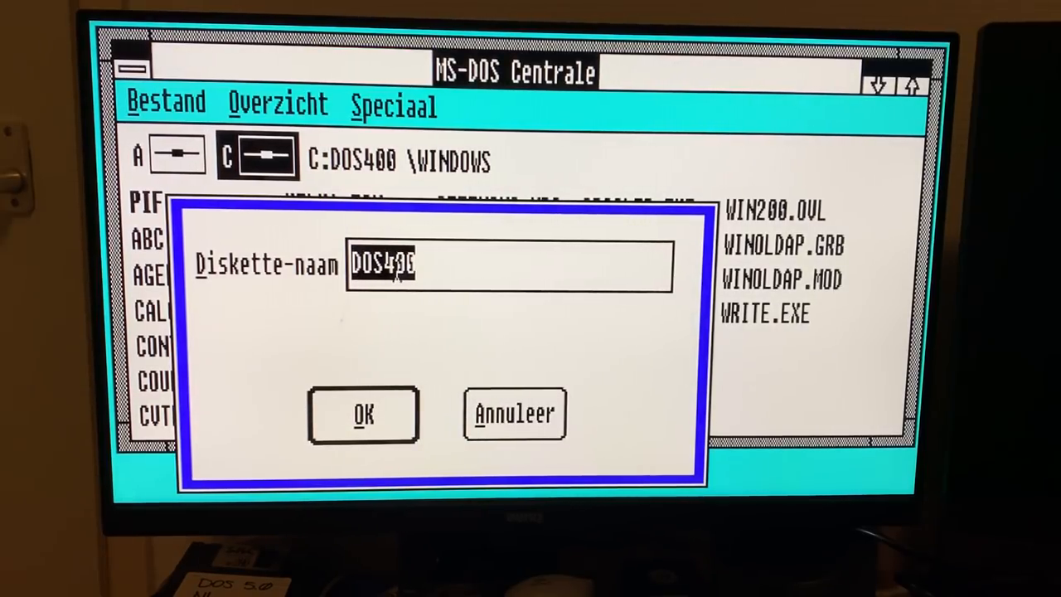
Enter 486HDD as the hard disk's new name, replacing DOS400, and confirm.
text(486)
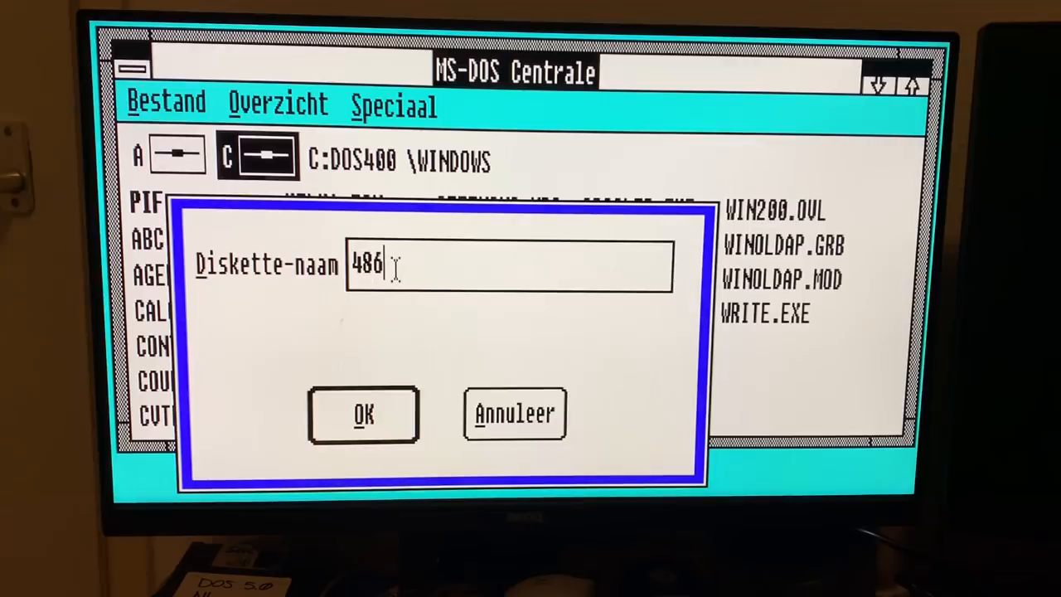
click(363, 414)
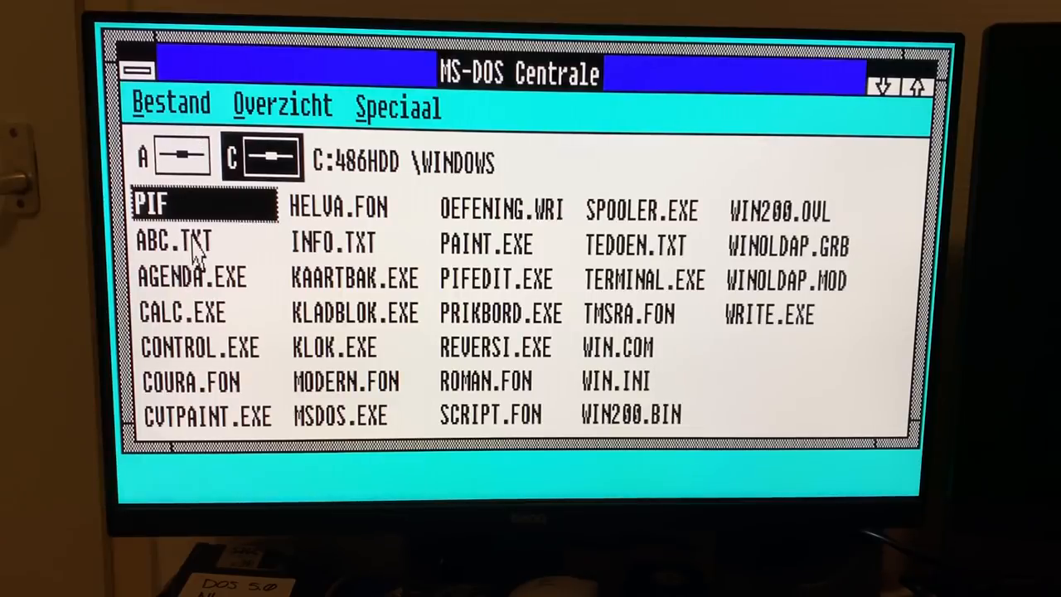
Open Agenda, note 'Job Interview' at 16:00 on Monday 10 December 2018, close unsaved.
double_click(174, 242)
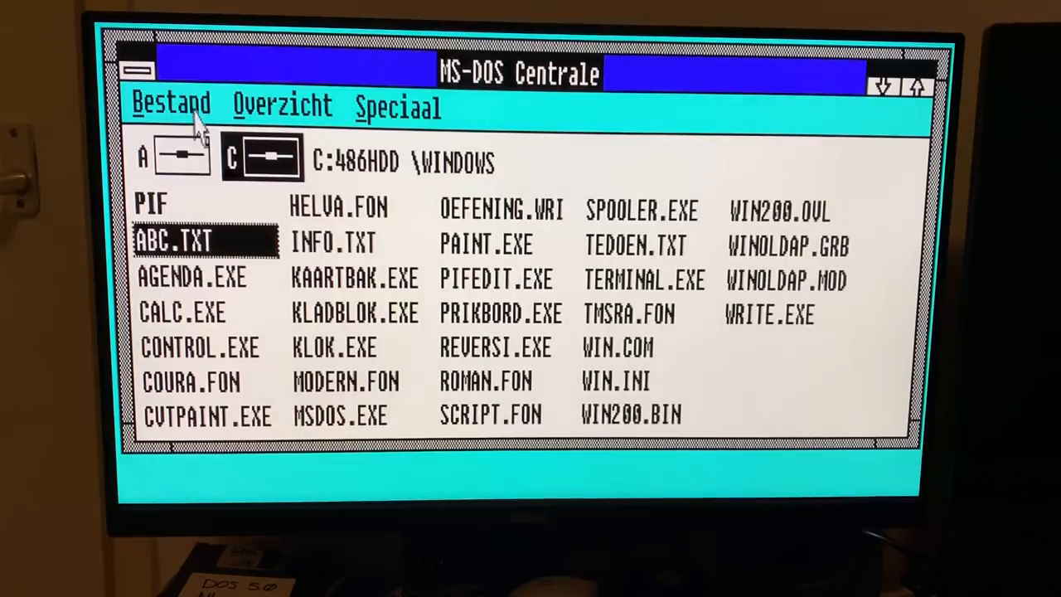
double_click(191, 276)
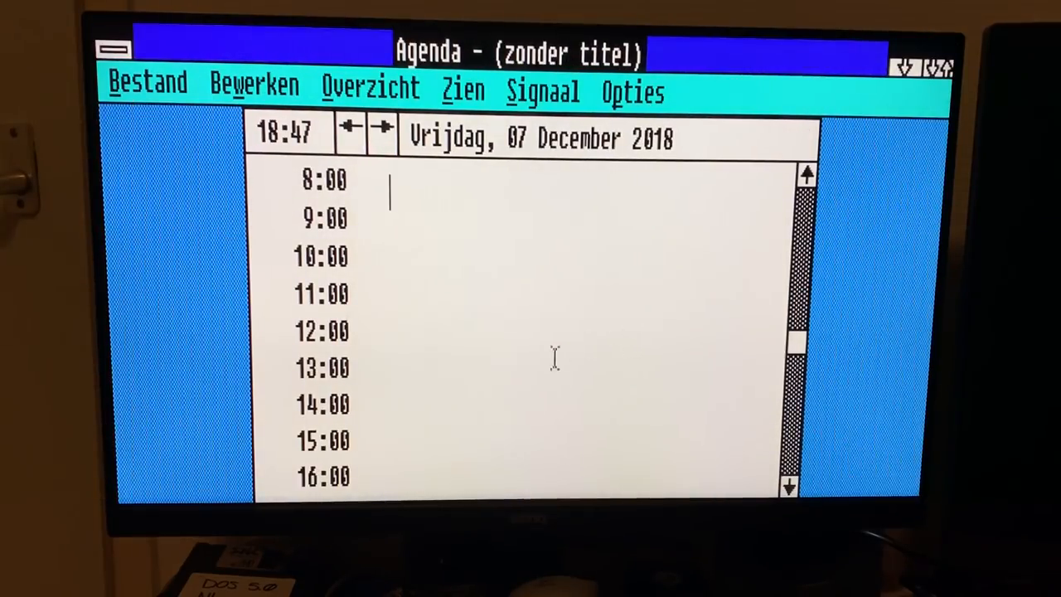
mouse_move(419, 281)
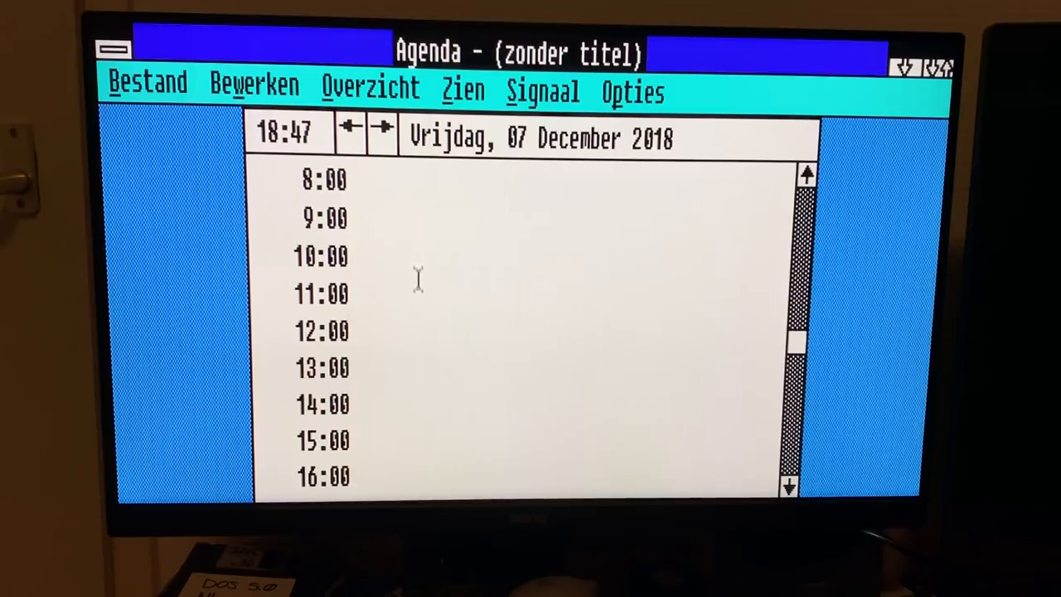
click(406, 195)
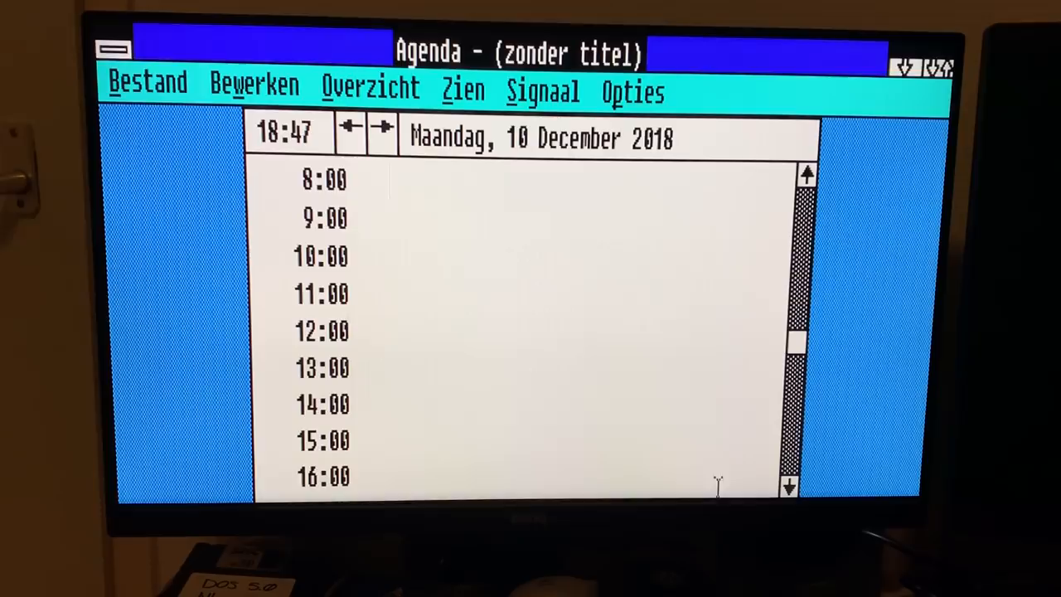
mouse_move(394, 464)
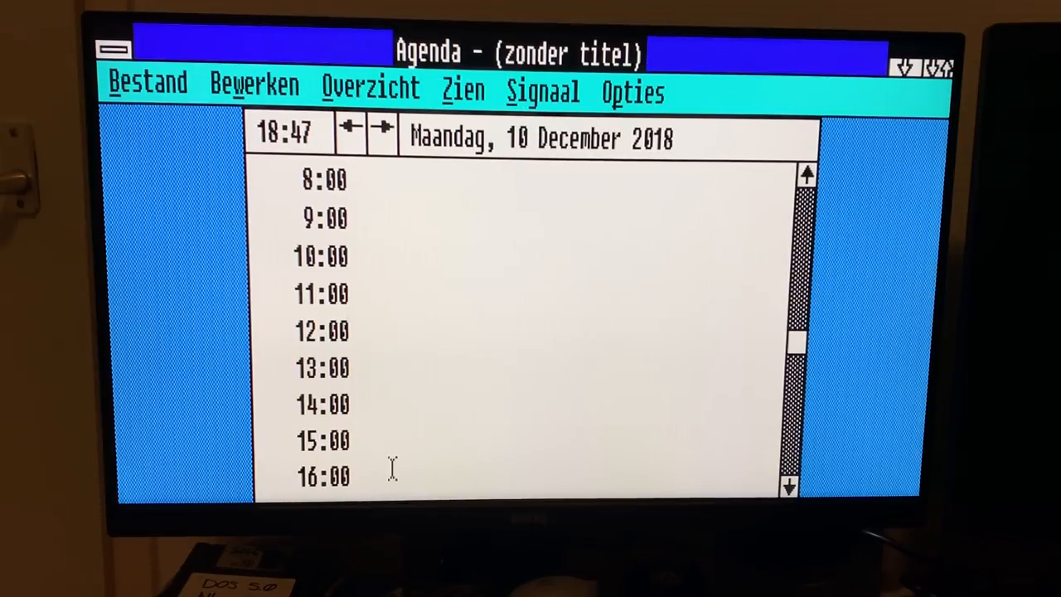
text(Jopb)
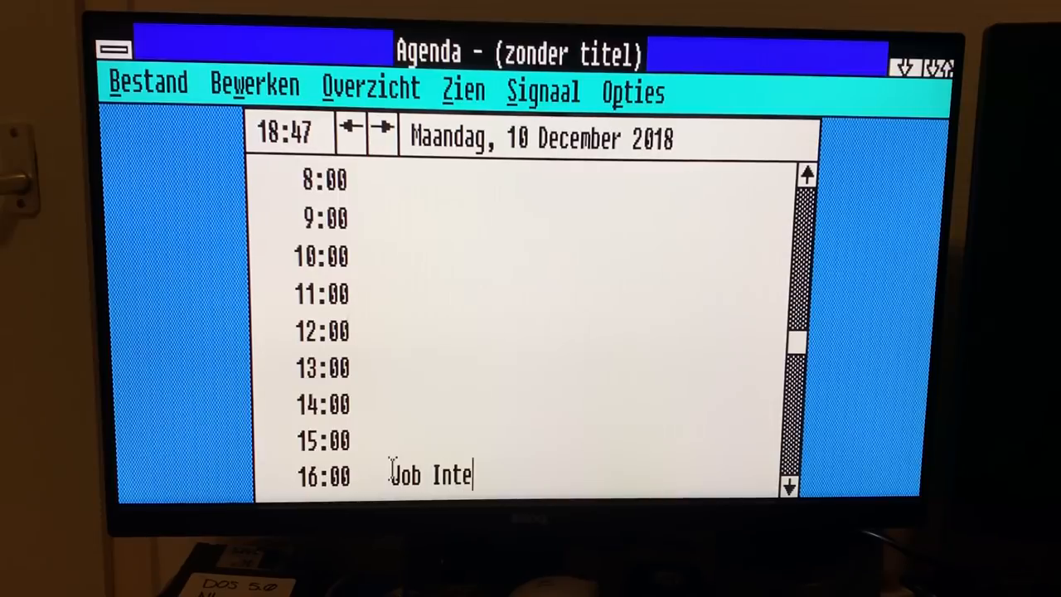
text(rview)
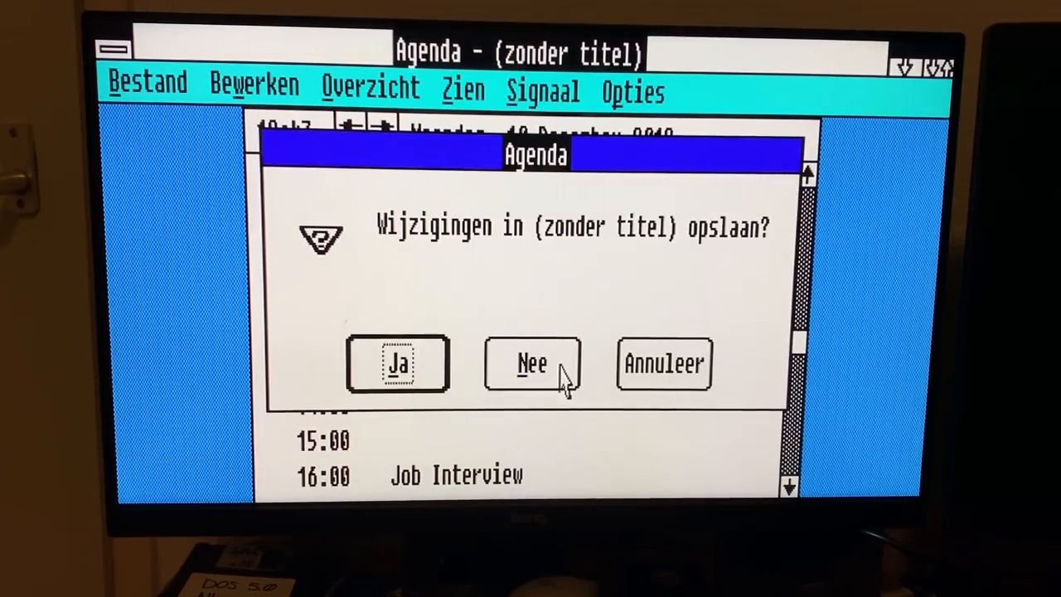
click(531, 365)
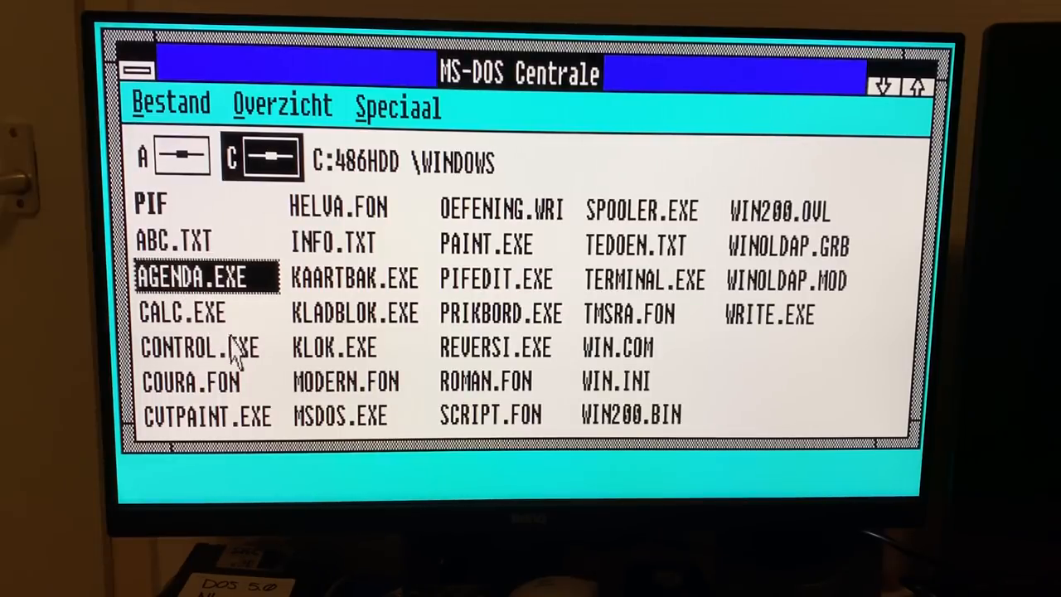
Start Kladblok and dismiss its version 2.03 information box.
click(191, 382)
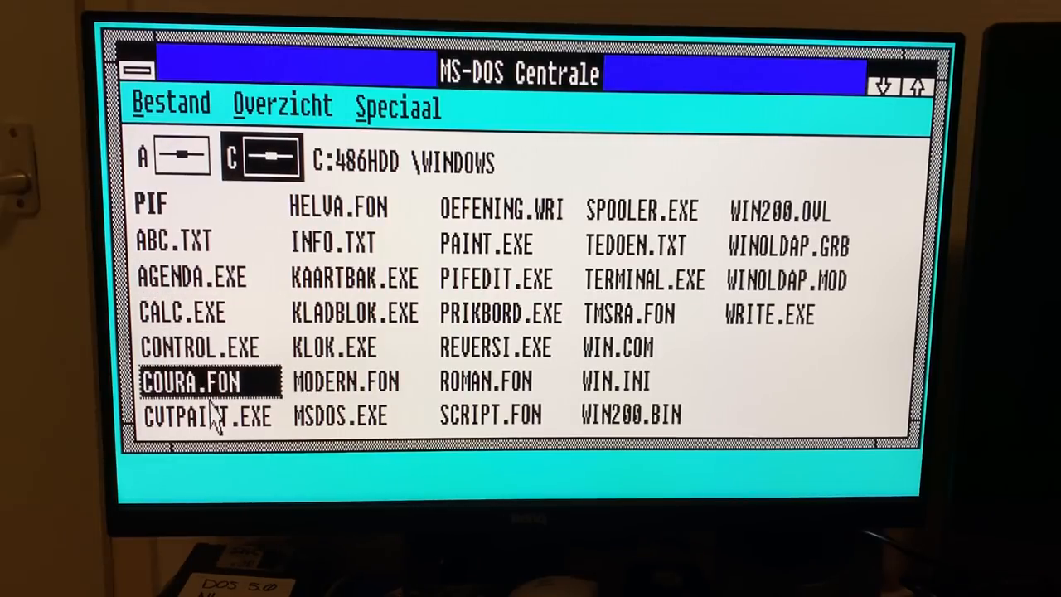
click(357, 279)
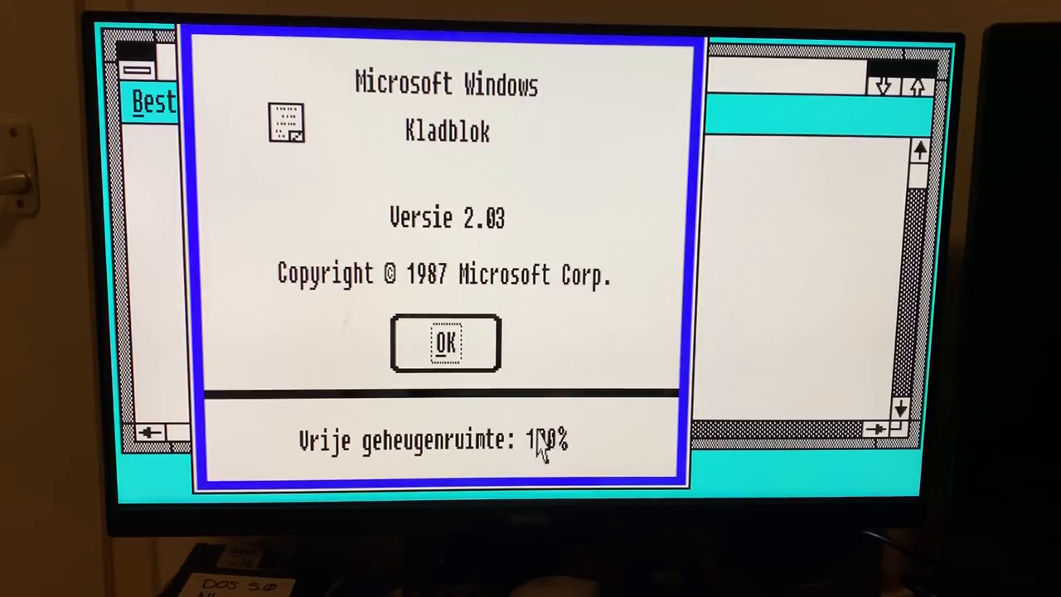
click(446, 343)
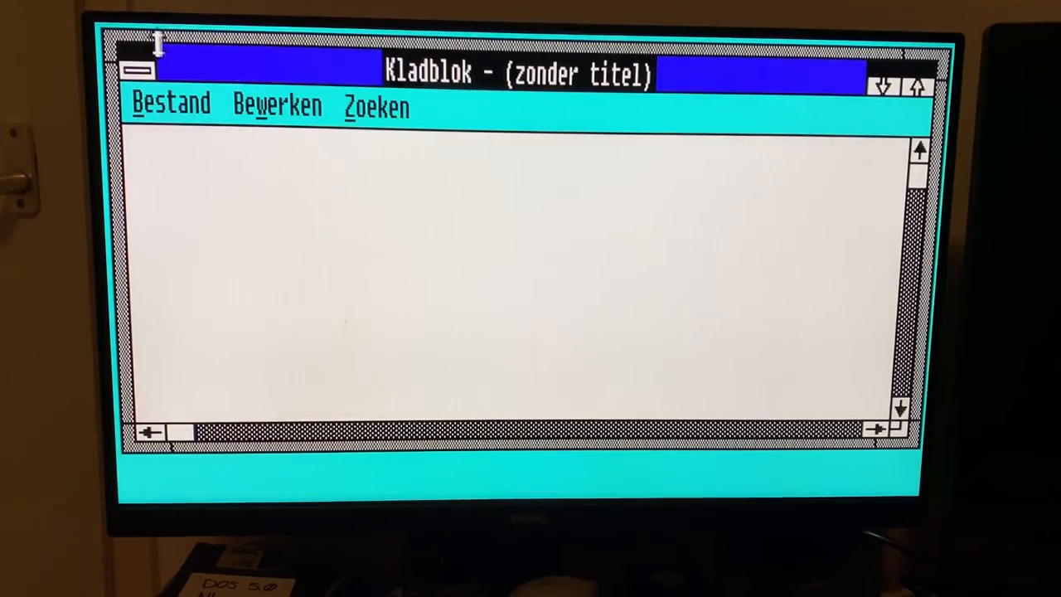
Close the empty Kladblok window and launch REVERSI.EXE.
click(138, 70)
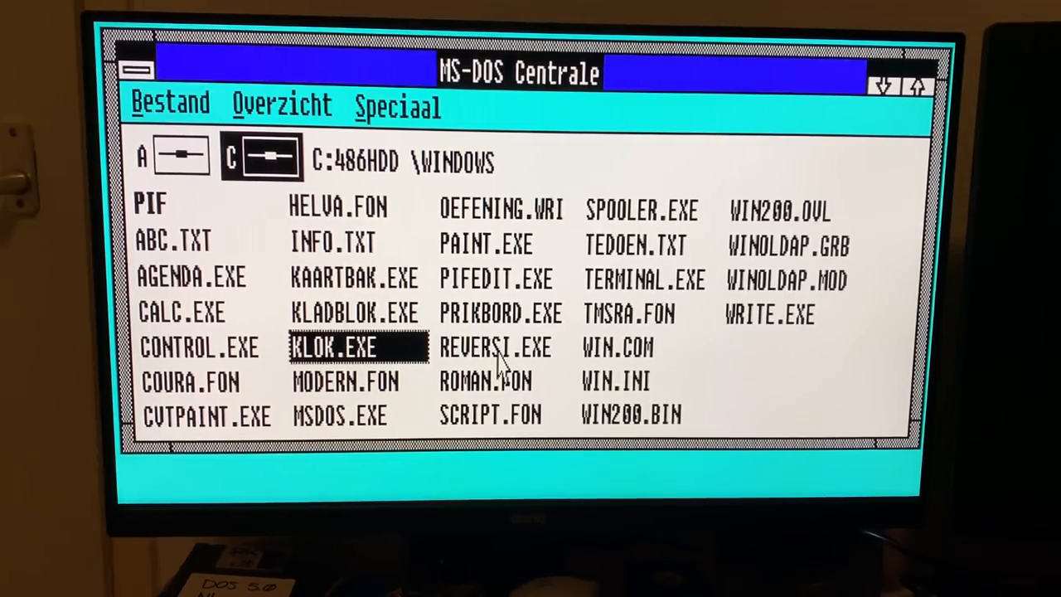
double_click(500, 314)
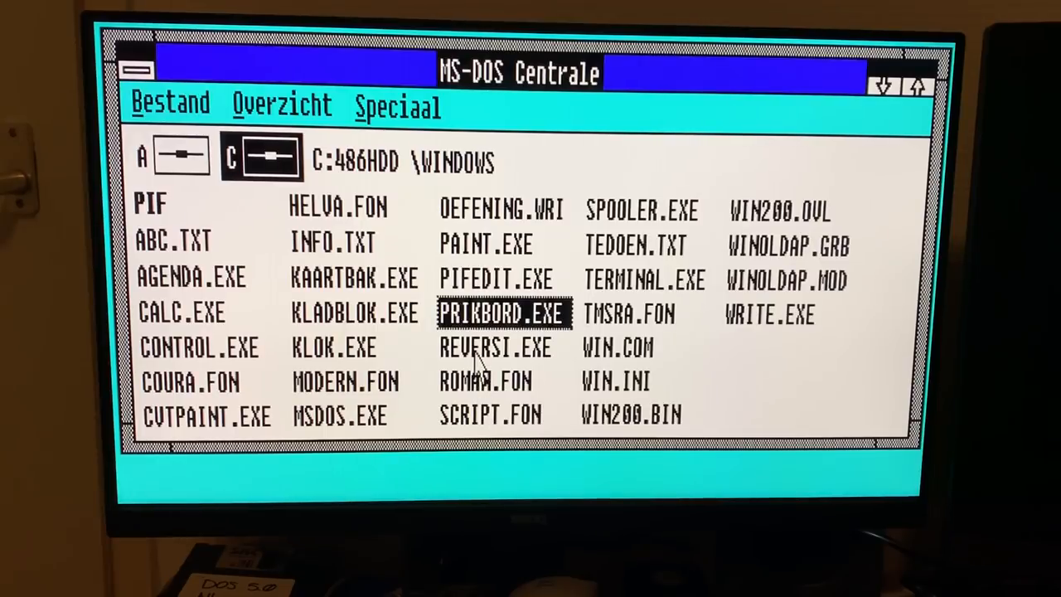
double_click(494, 347)
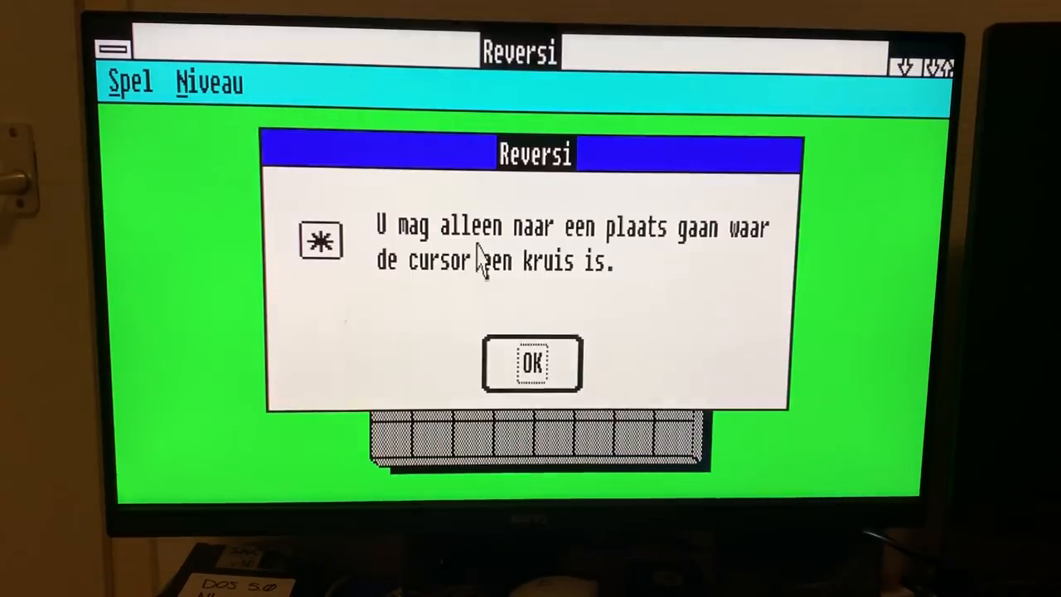
Dismiss the move-rule message and place several discs on the Reversi board.
click(531, 365)
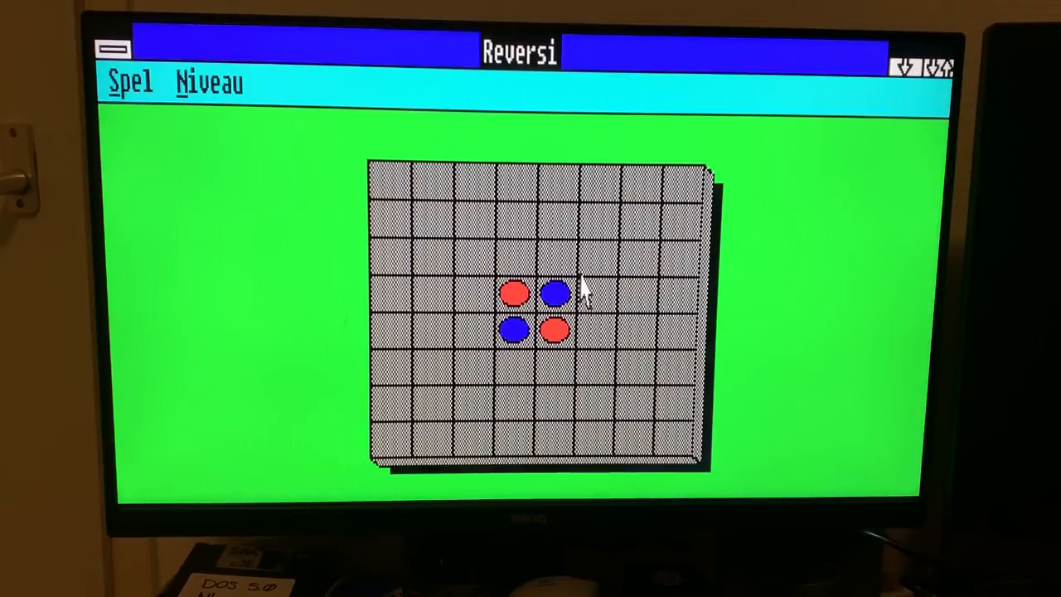
click(599, 256)
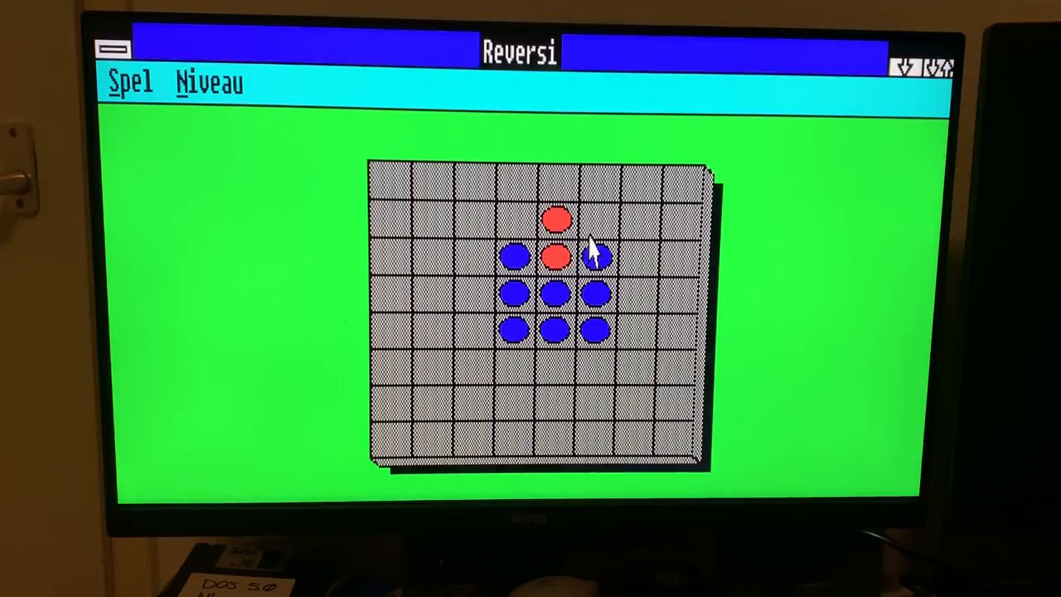
click(597, 257)
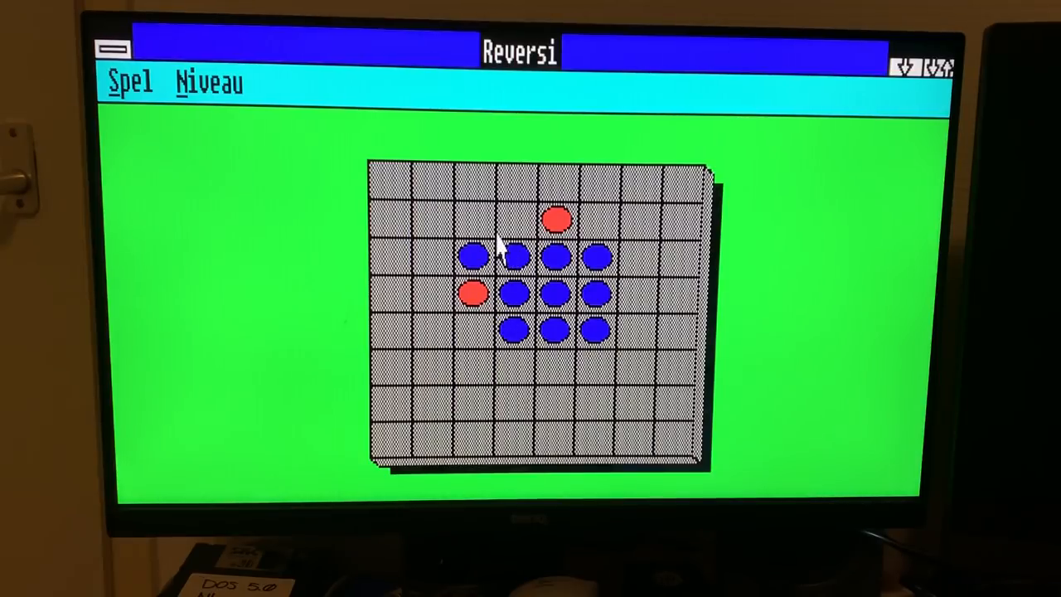
mouse_move(460, 232)
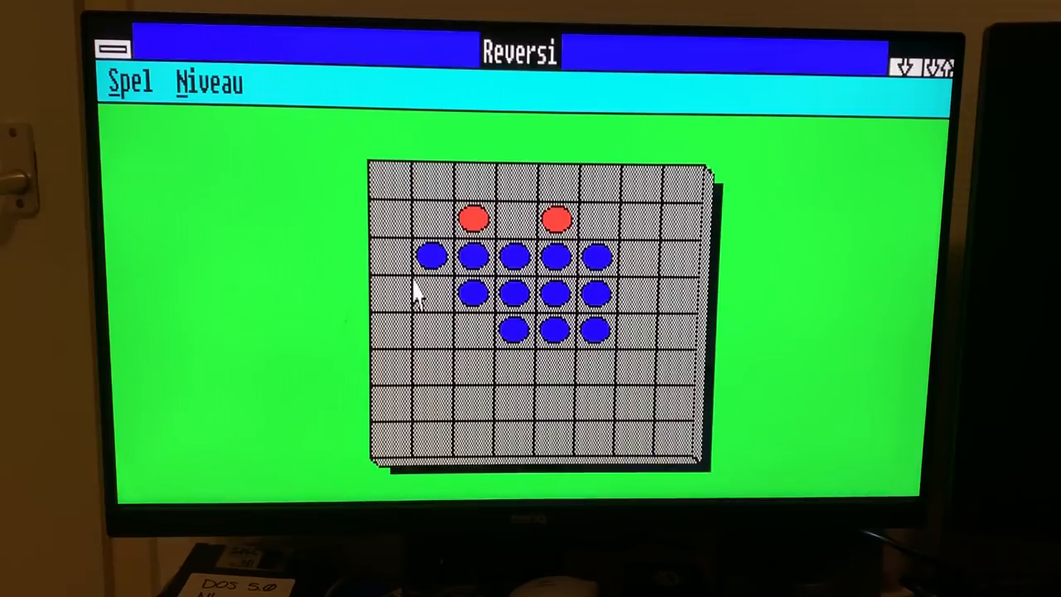
mouse_move(510, 241)
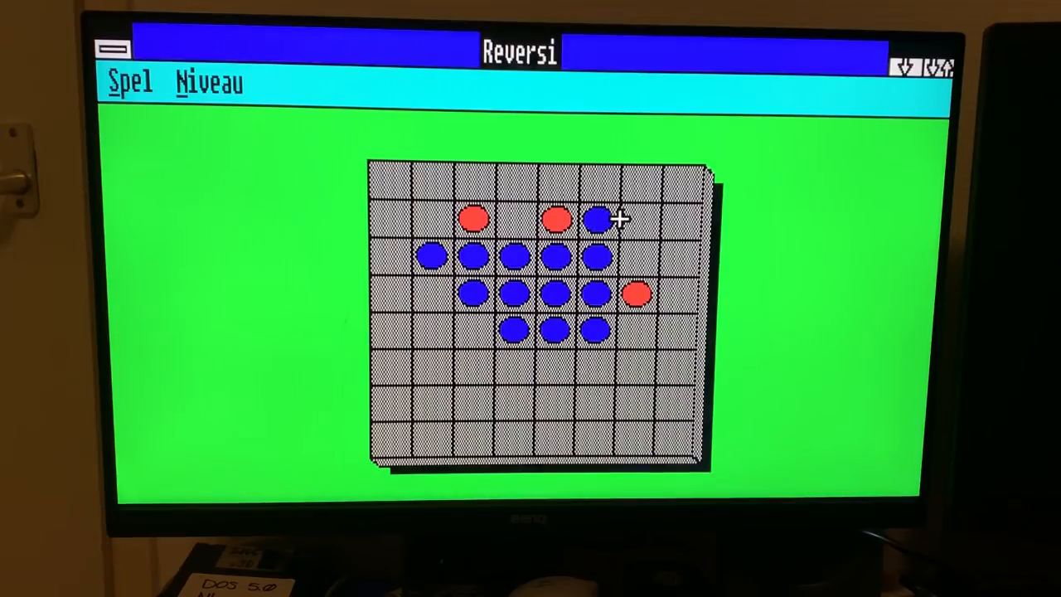
click(678, 181)
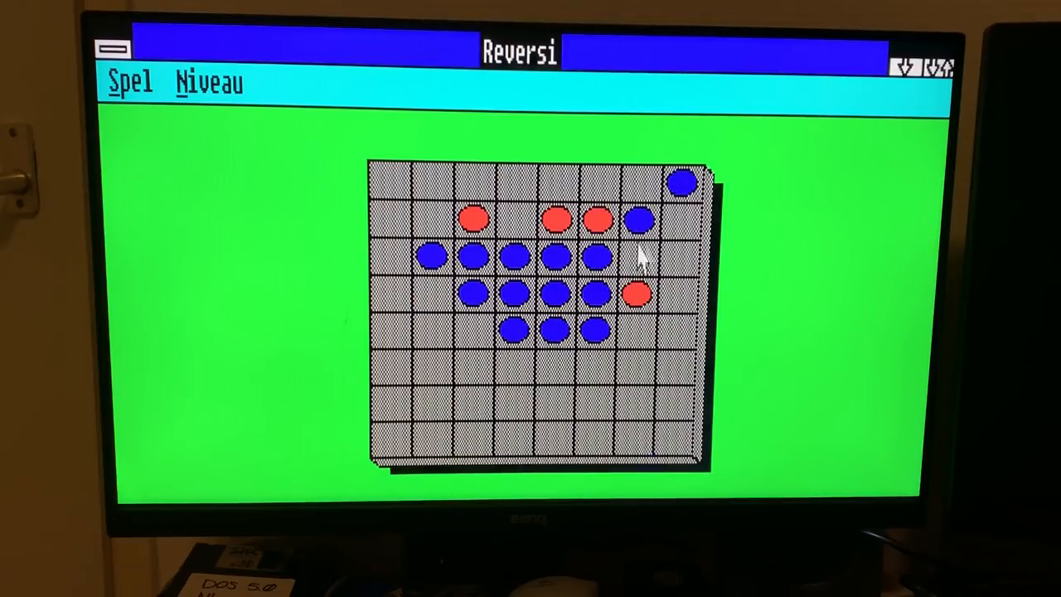
mouse_move(547, 266)
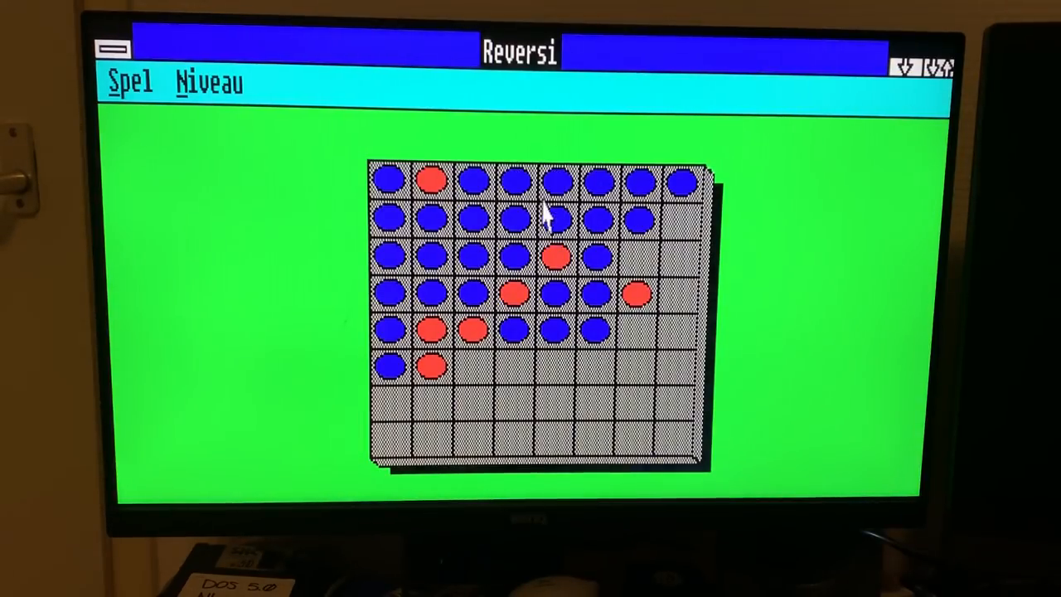
Attempt an illegal move, dismiss the warning, and close Reversi.
click(554, 219)
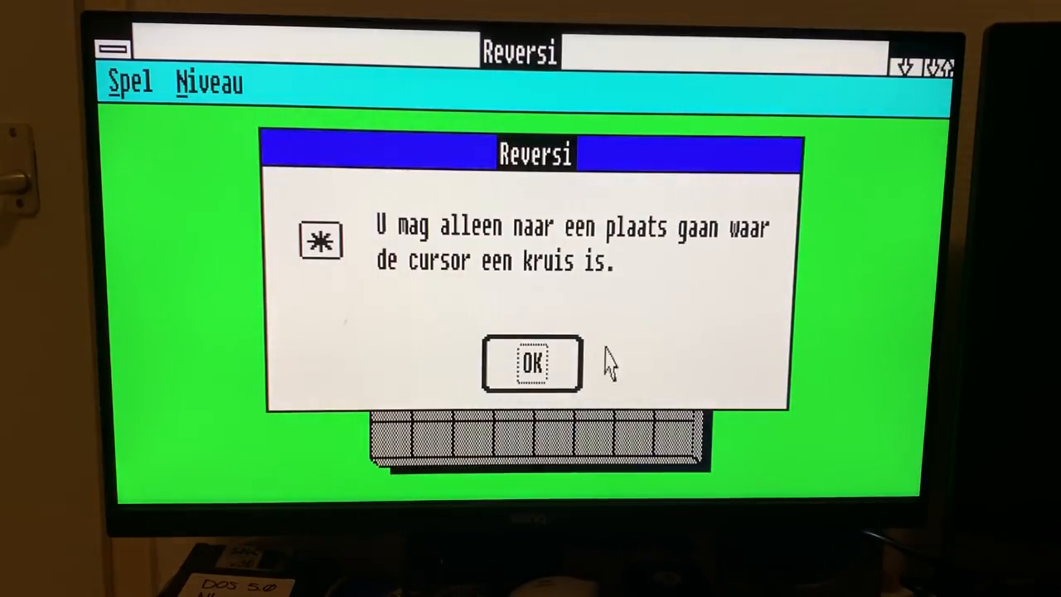
click(532, 365)
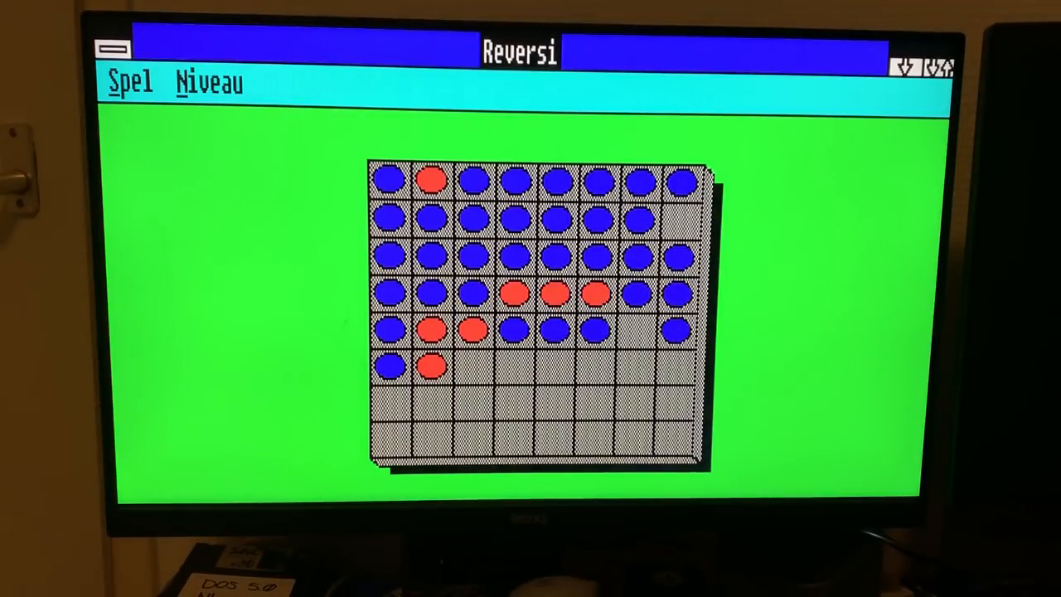
click(634, 367)
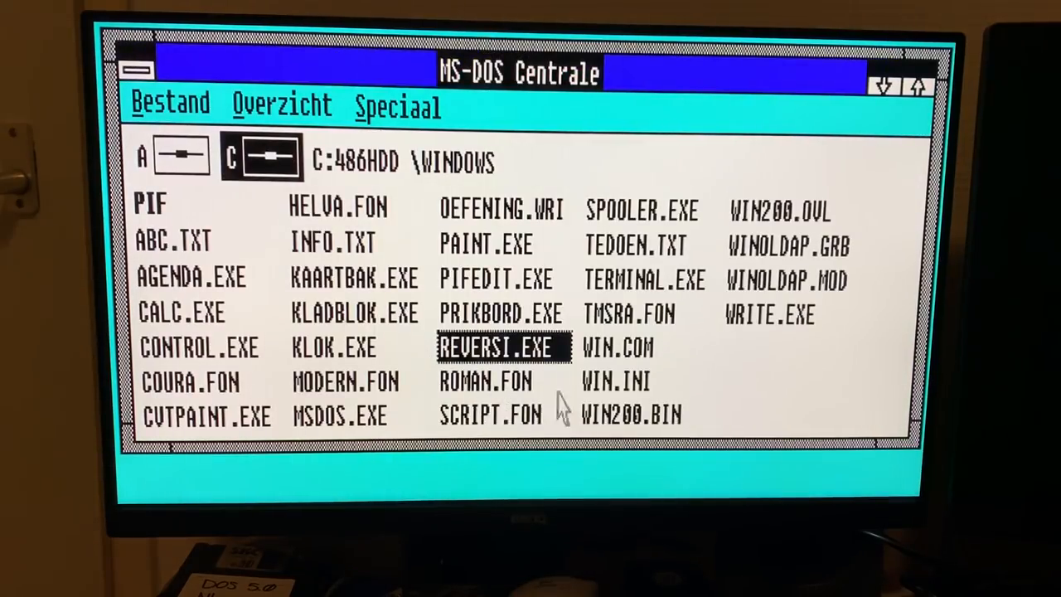
Launch WRITE.EXE to get a blank untitled Write document.
click(767, 315)
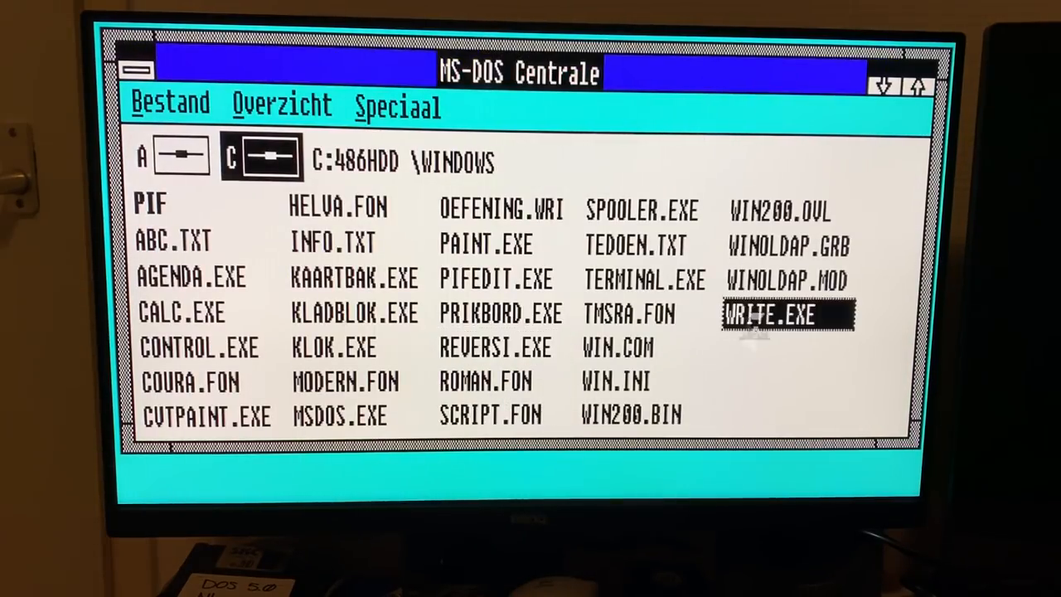
double_click(767, 314)
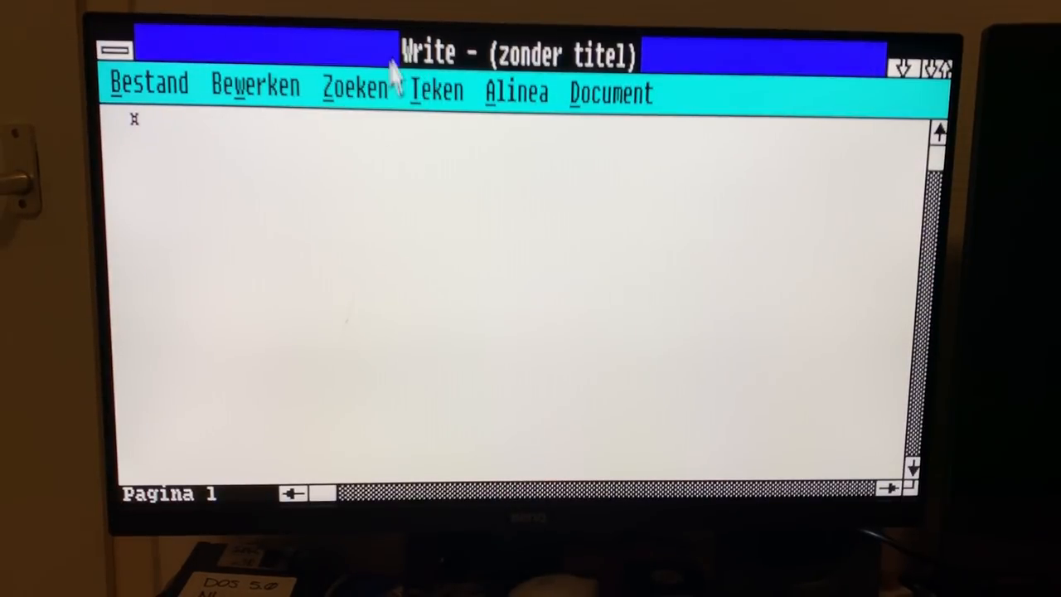
click(254, 89)
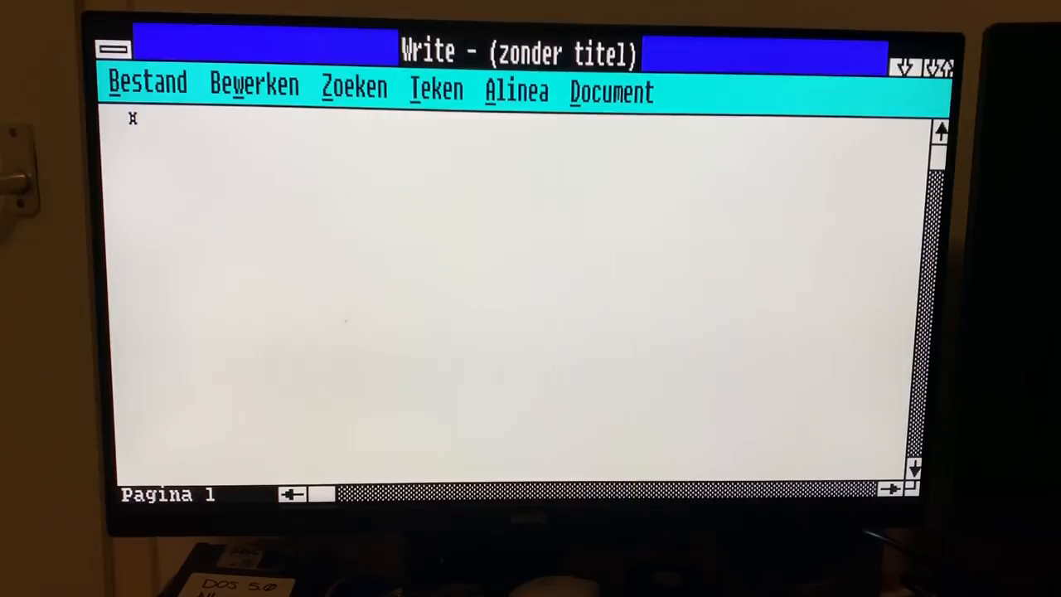
click(436, 90)
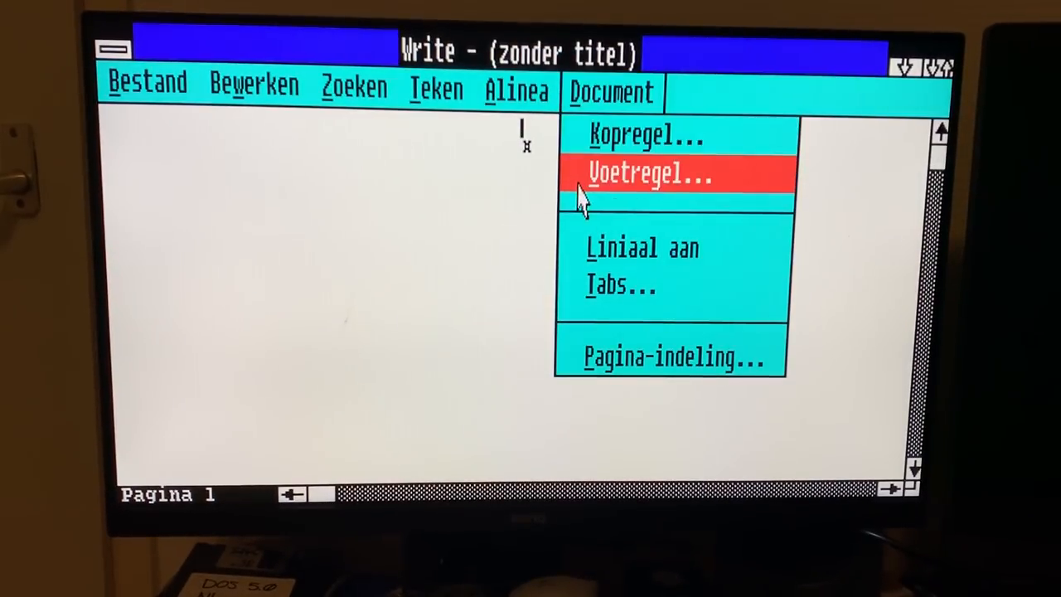
Tick Eerste pagina in Write's Kopregel settings and return to the blank document.
click(645, 134)
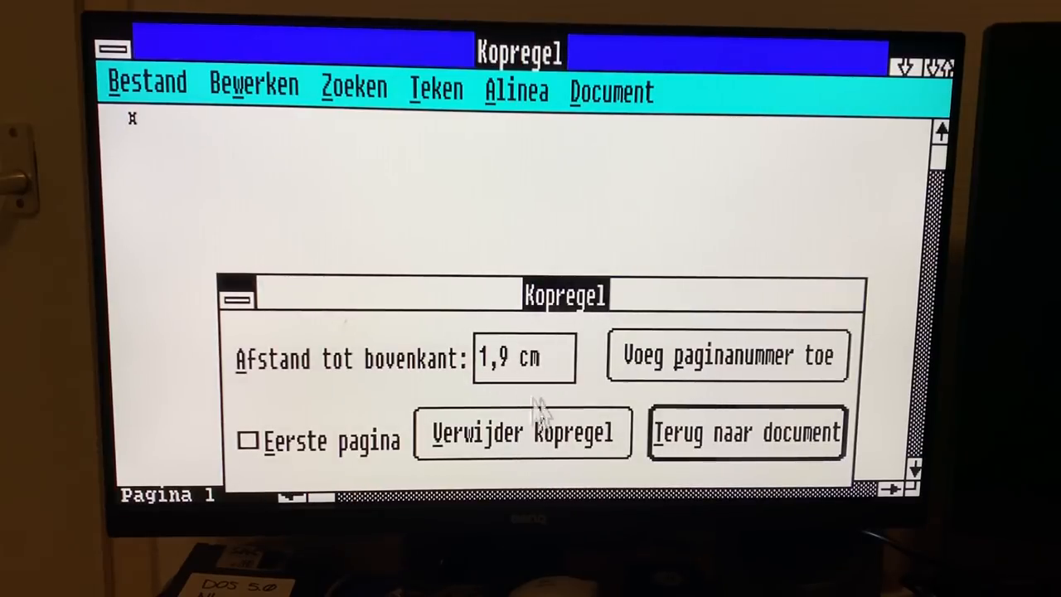
click(248, 440)
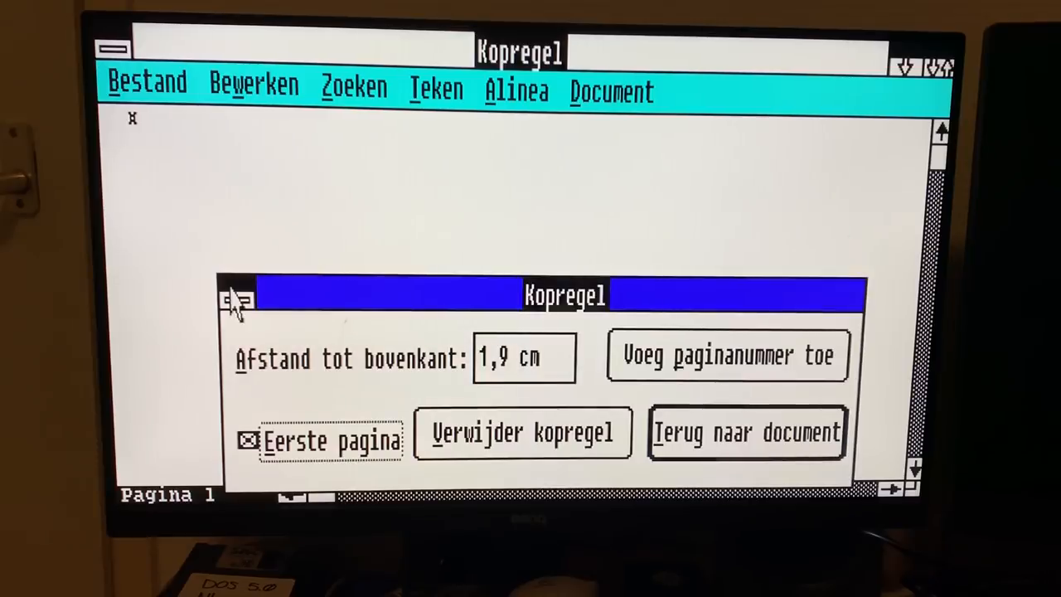
click(236, 298)
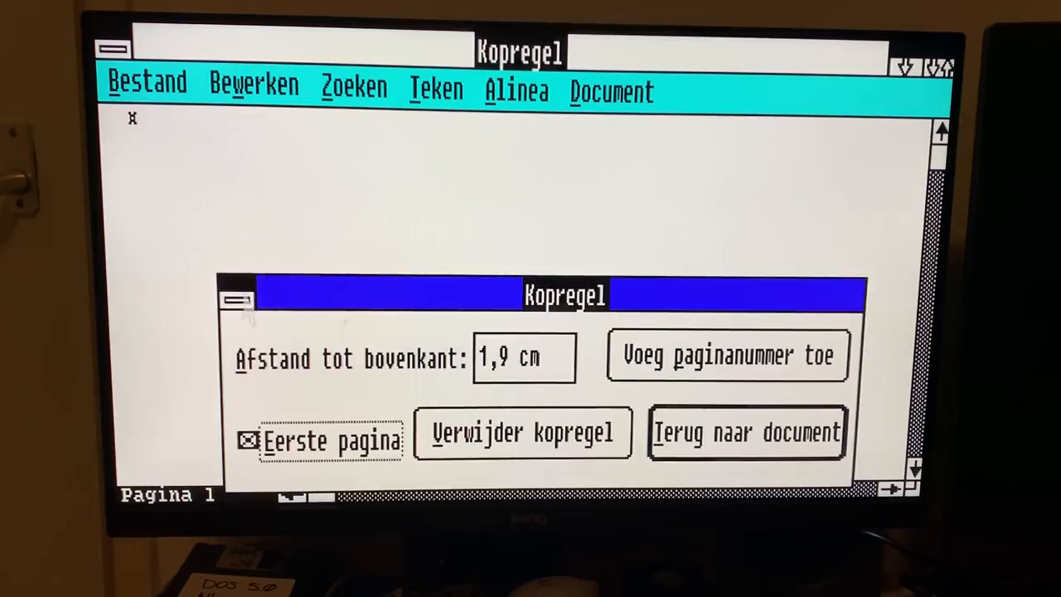
click(745, 432)
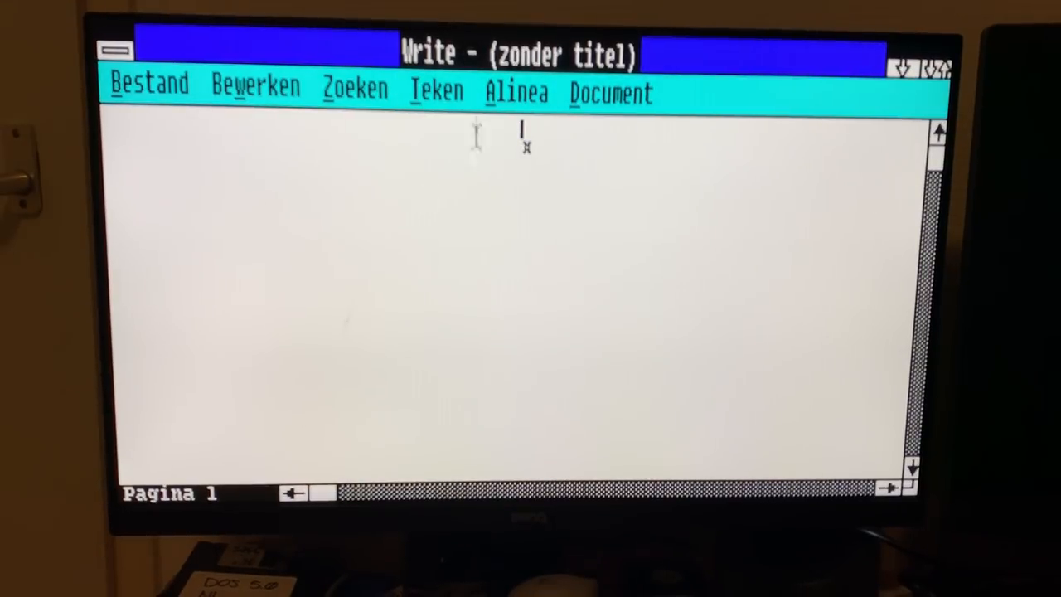
Type the bold centred heading 'Thisis a typing test on Windows 2.03!'.
text(Thisis a)
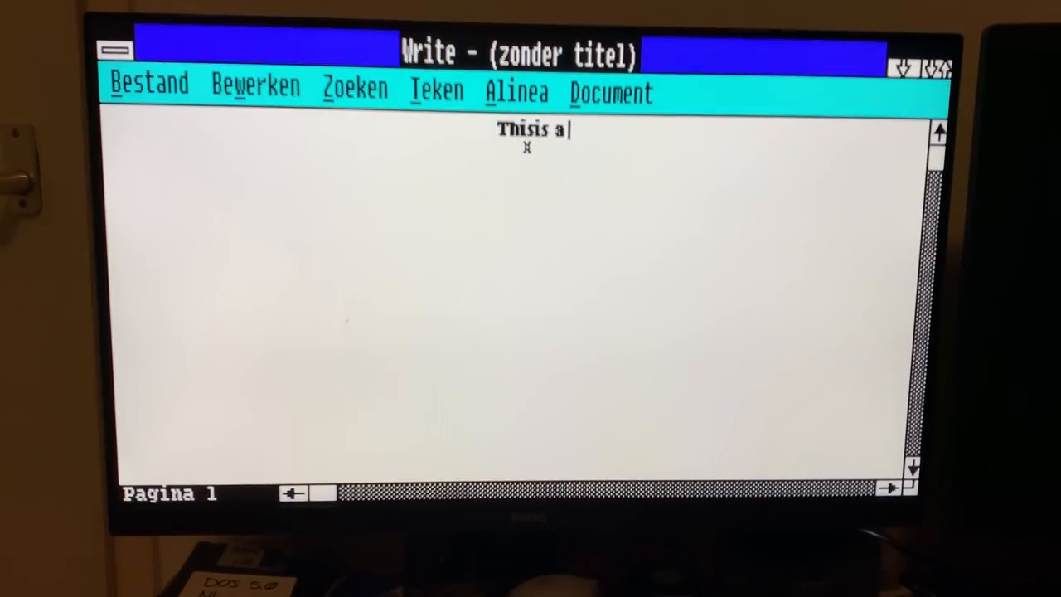
text(typing tes)
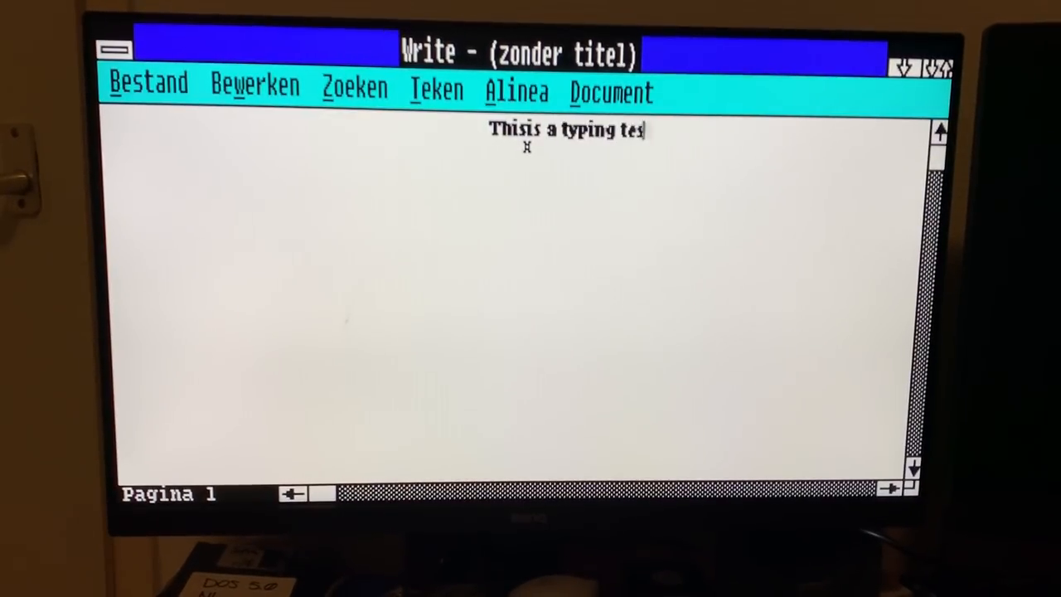
text(t on Windows 2.0)
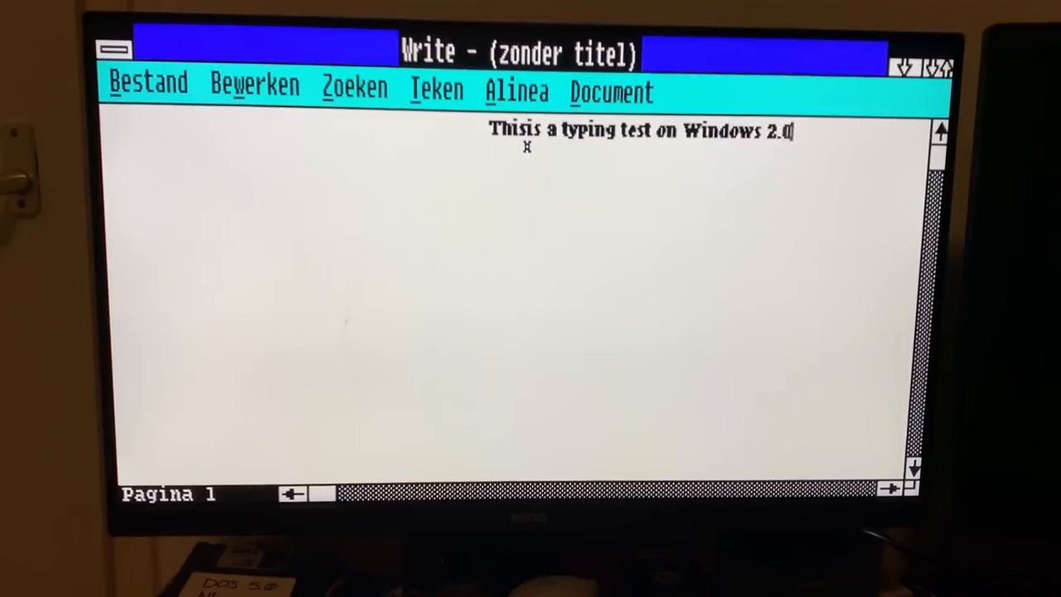
text(3!)
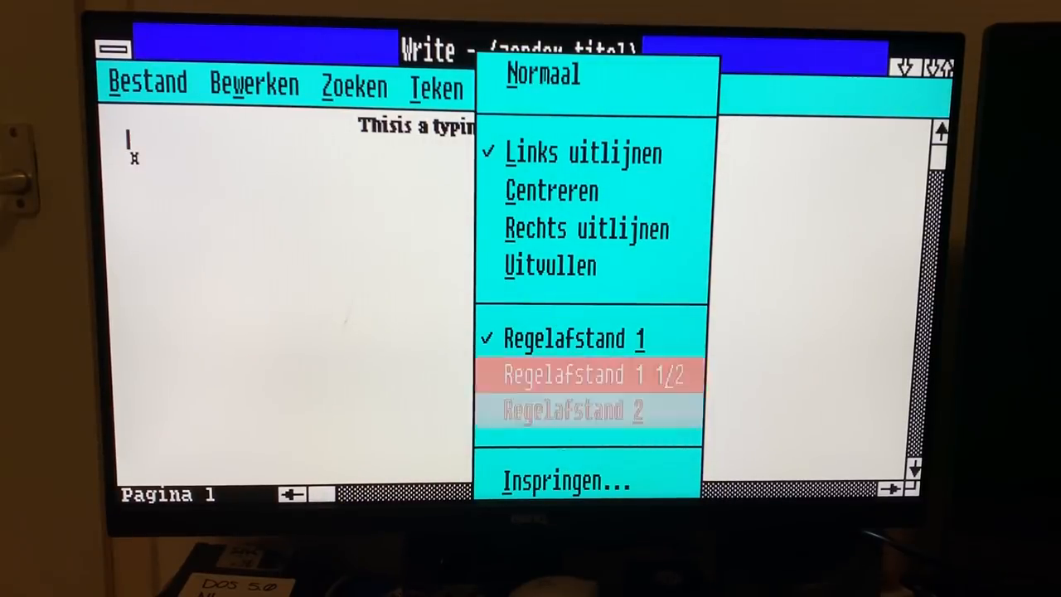
mouse_move(543, 75)
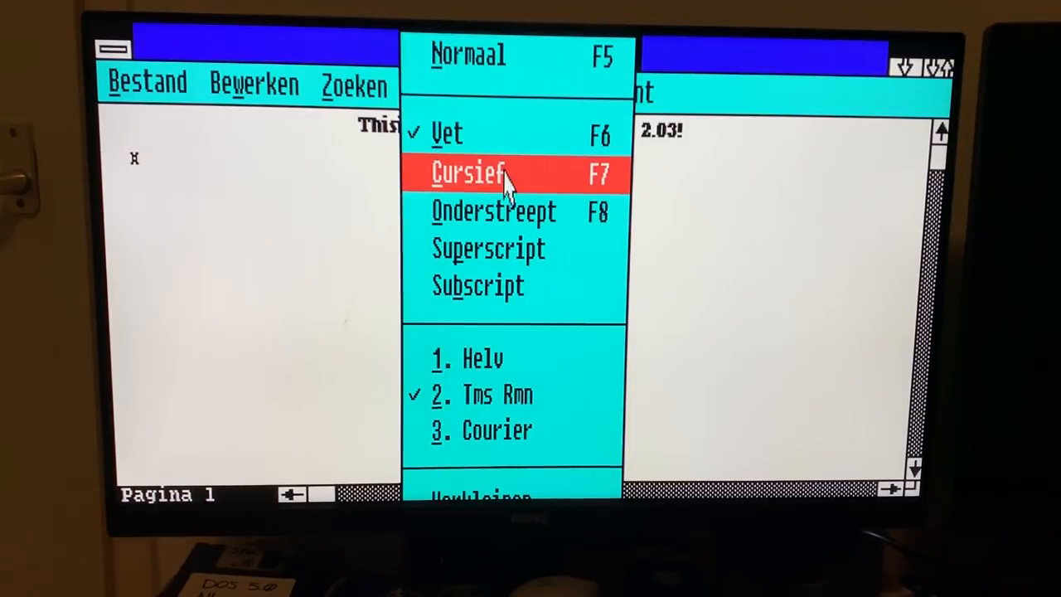
mouse_move(460, 83)
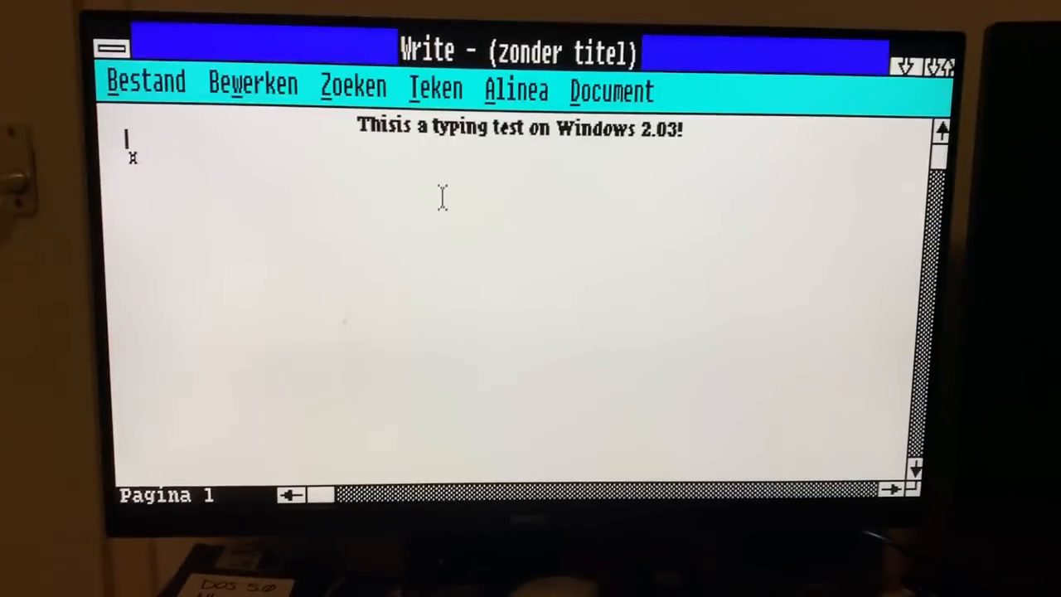
Type a plain sentence saying it works pretty well, then close Write without saving.
text(And as you d)
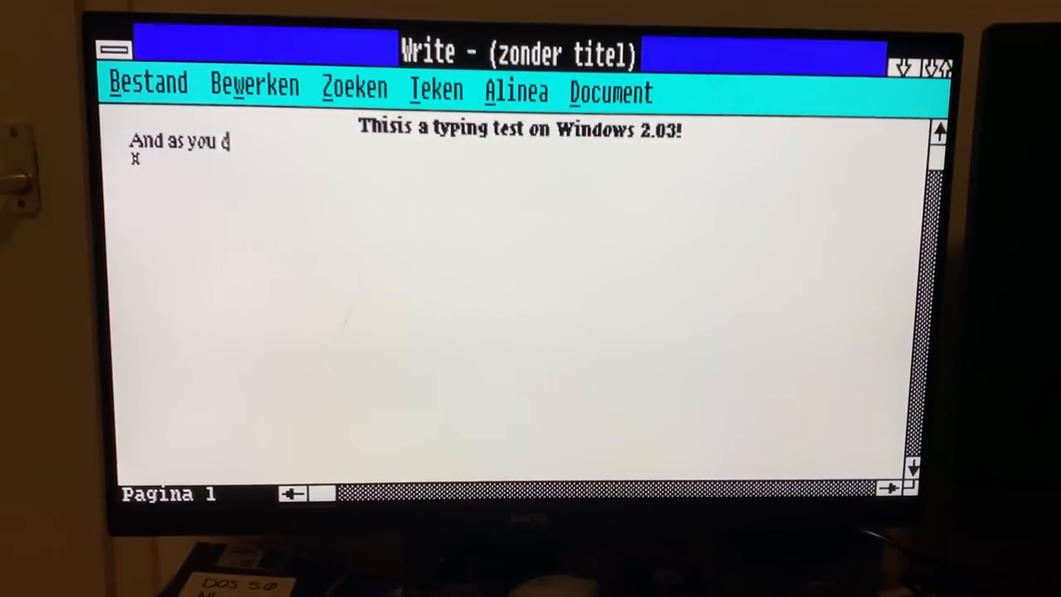
text(an see, it works)
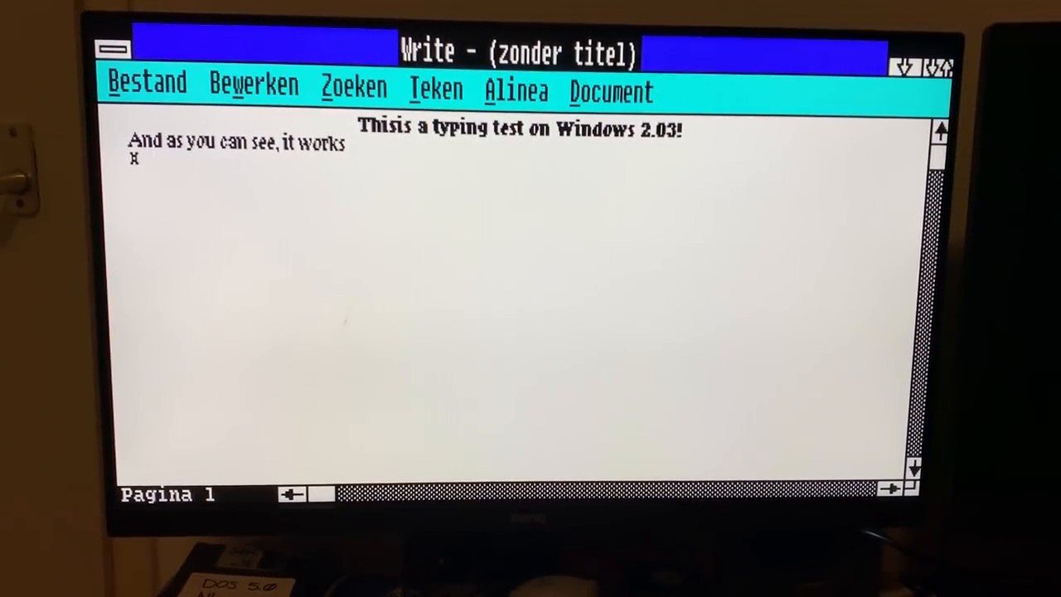
text(pretty well. For)
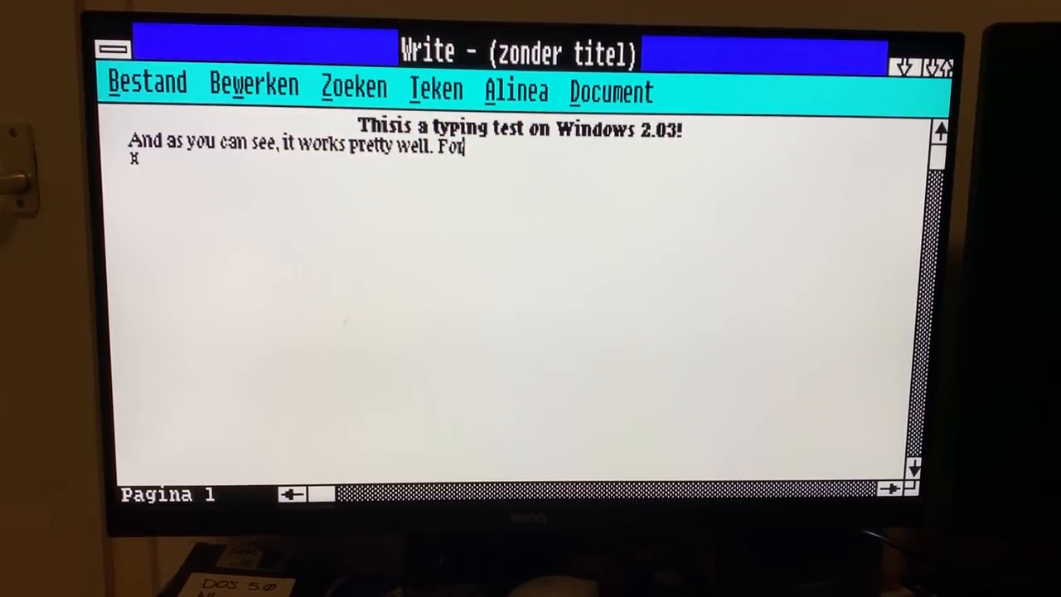
text(t)
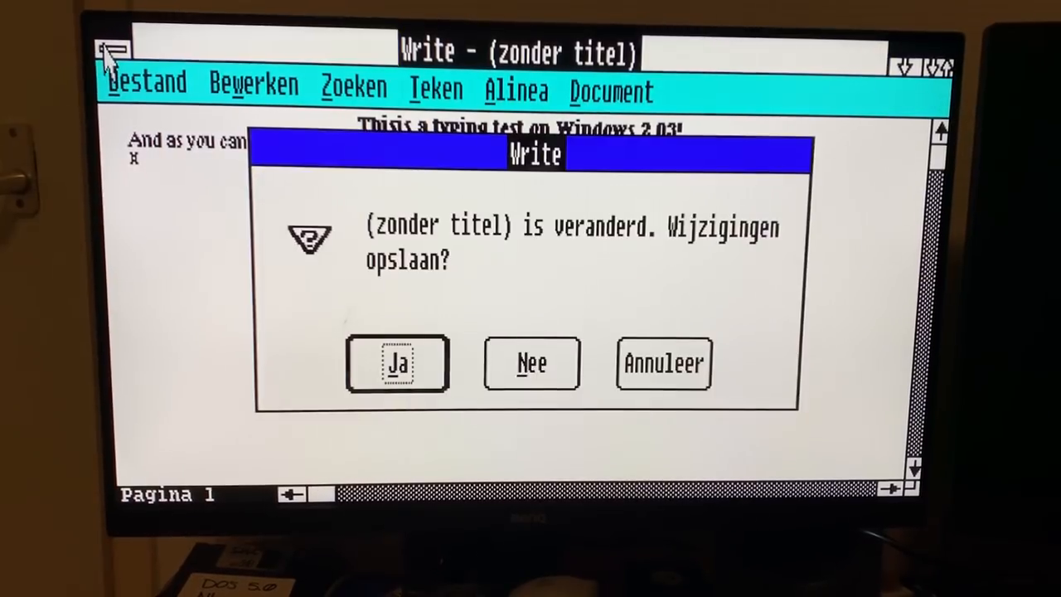
click(531, 363)
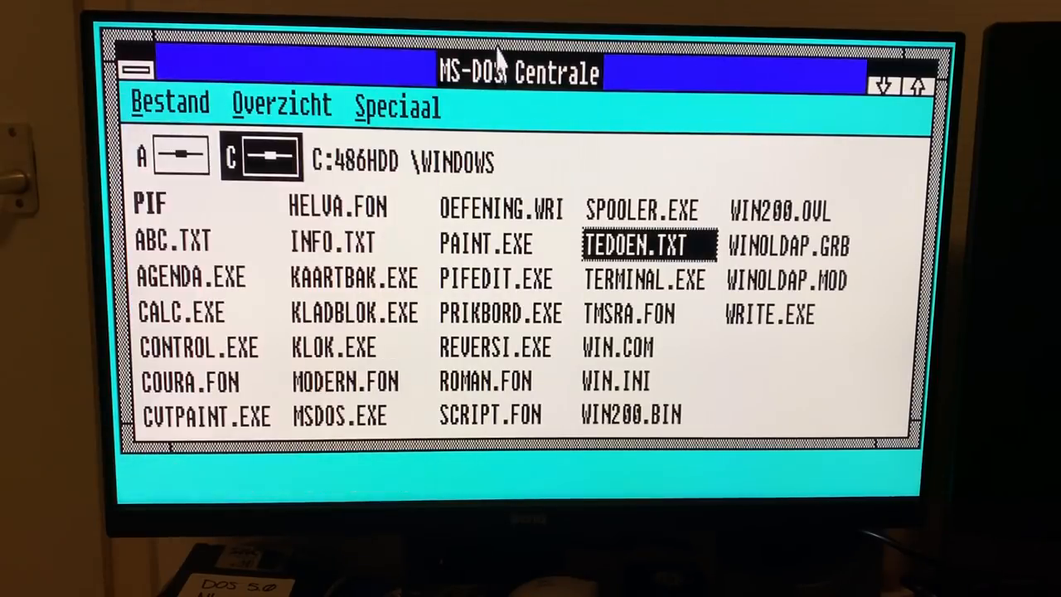
Launch CONTROL.EXE and view the Communicatiepoort settings (8 data bits, no parity, COM1).
double_click(198, 346)
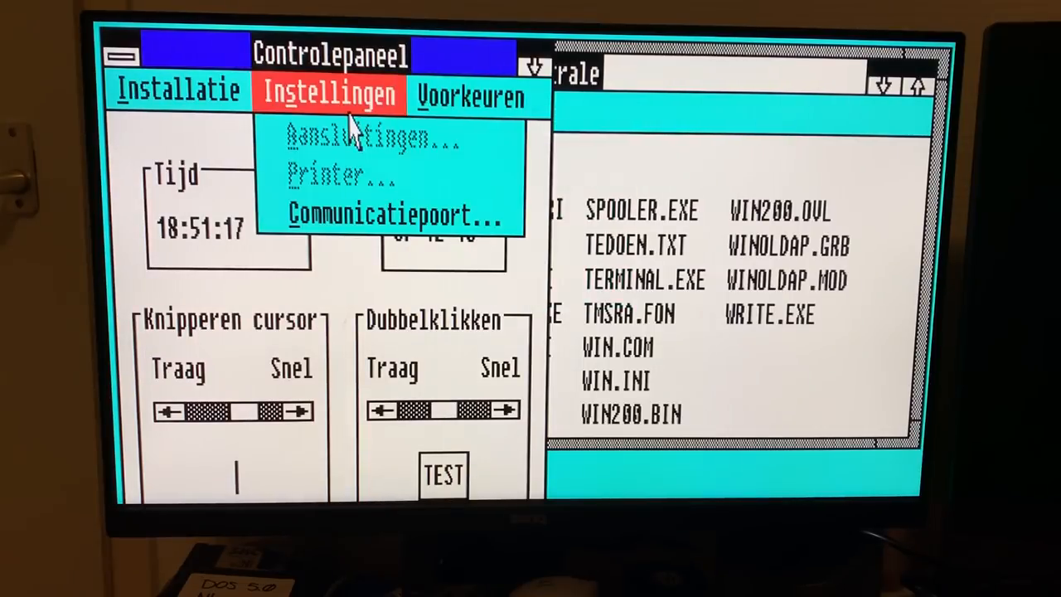
click(398, 214)
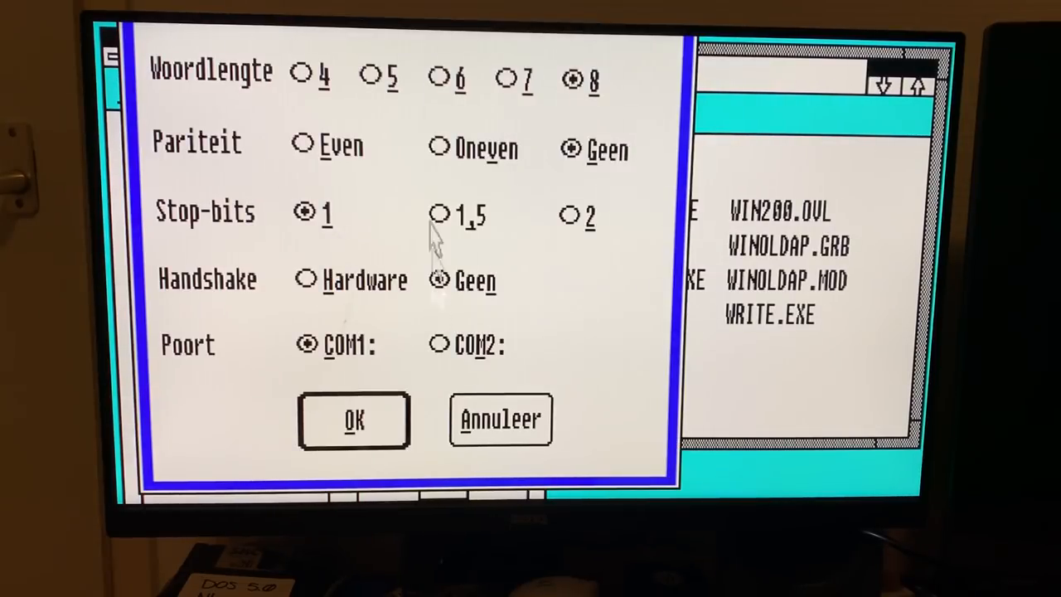
mouse_move(440, 389)
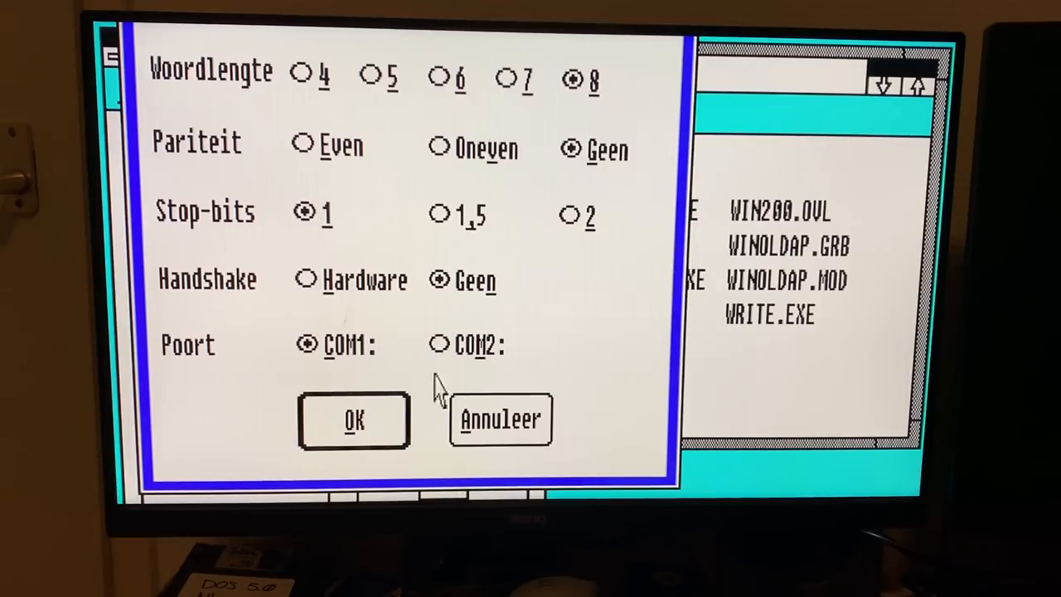
Close the port settings unchanged and accept the Muisopties dialog.
click(353, 419)
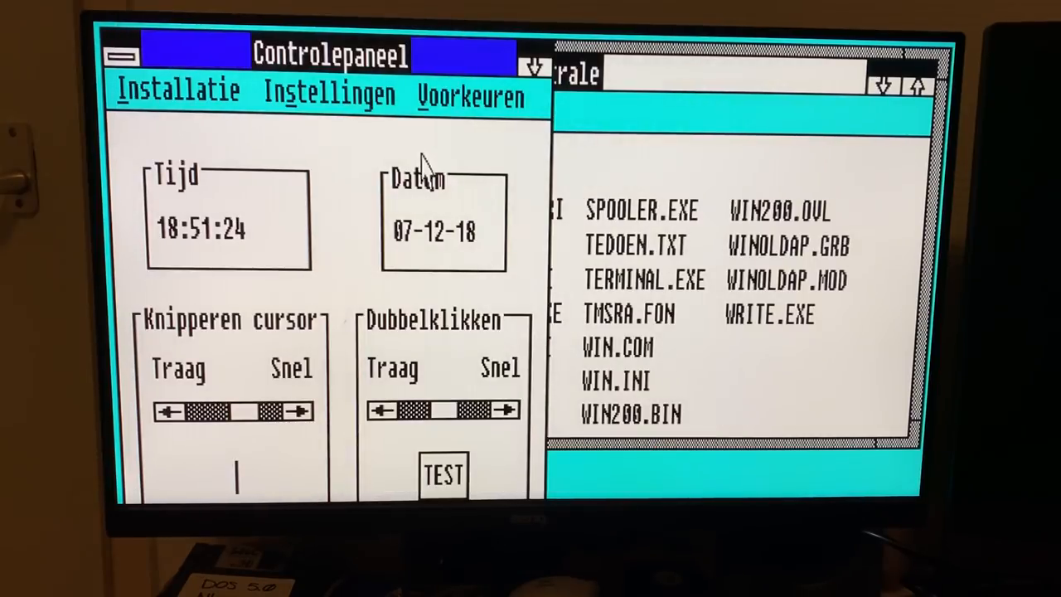
mouse_move(415, 253)
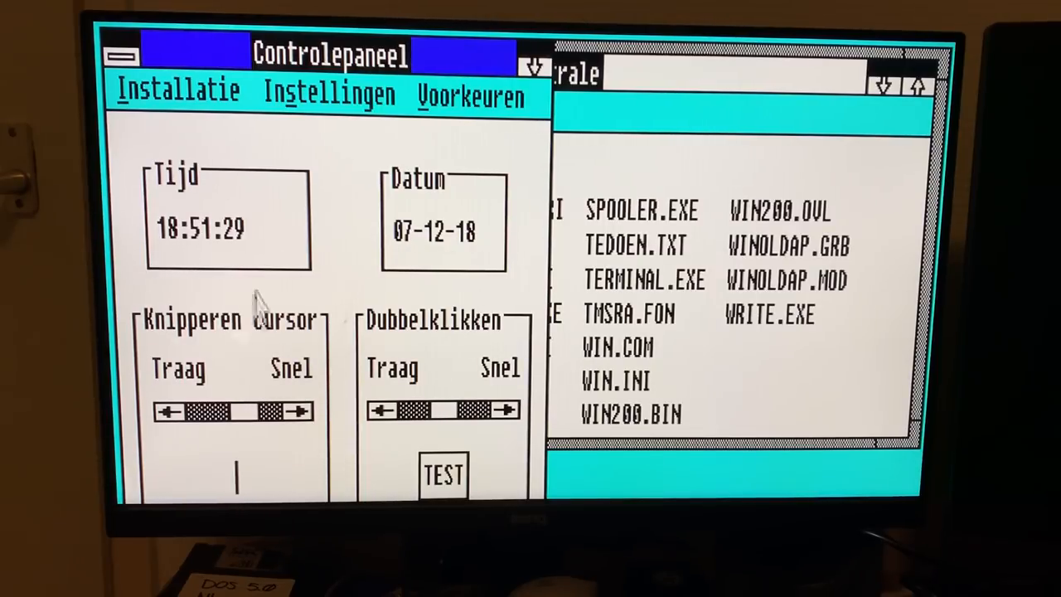
mouse_move(439, 286)
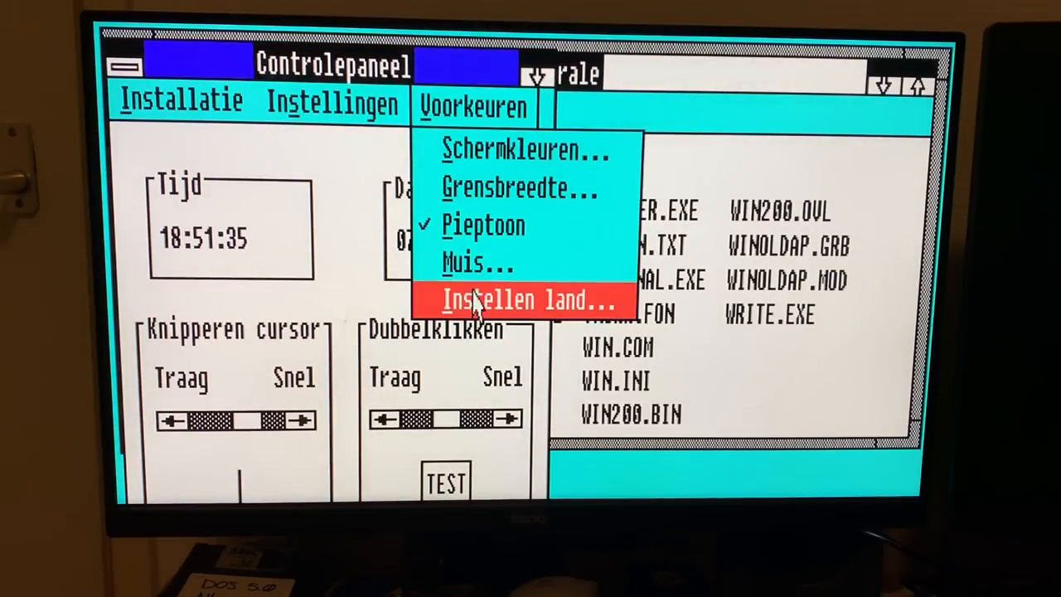
click(477, 264)
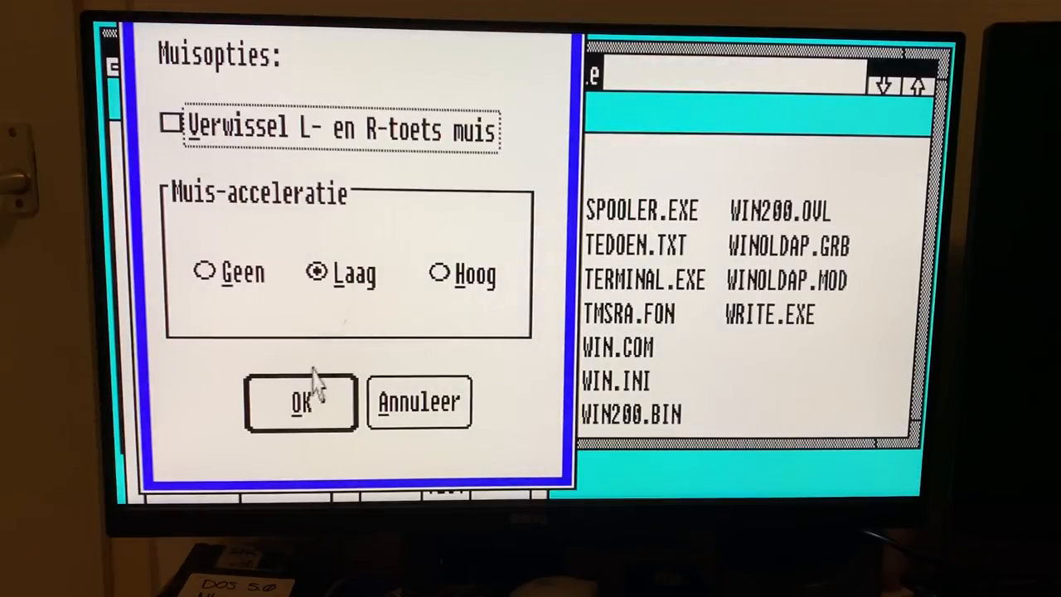
click(301, 402)
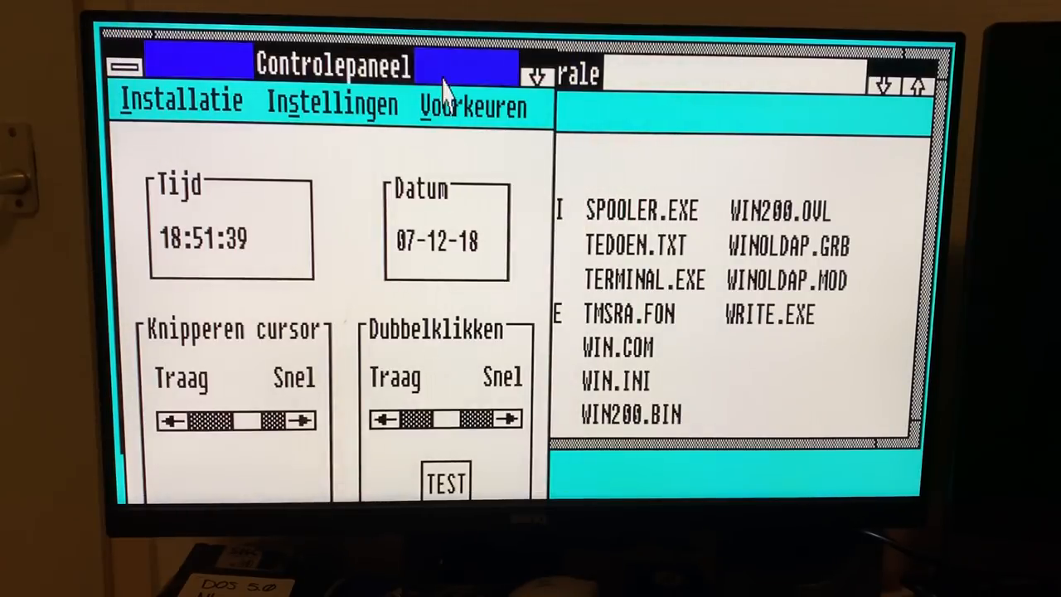
Choose a different country in Instellen land and close it.
click(472, 106)
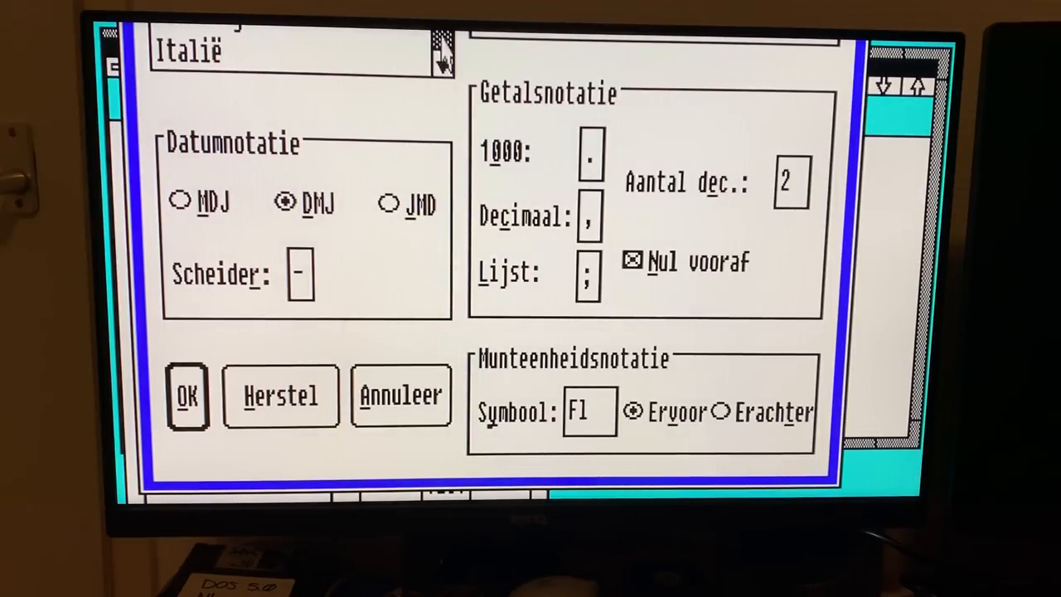
click(441, 51)
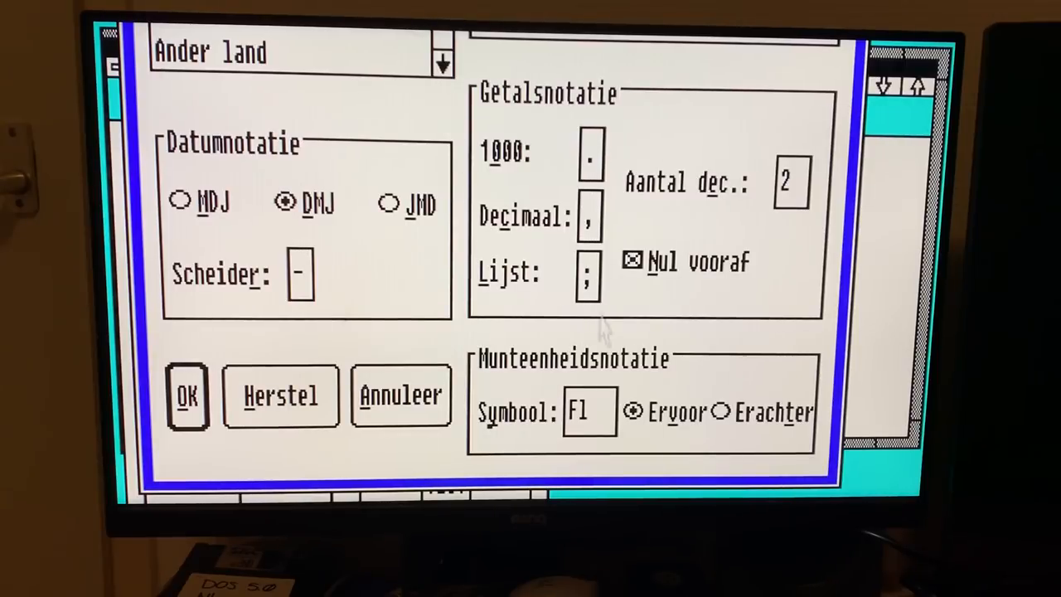
click(188, 396)
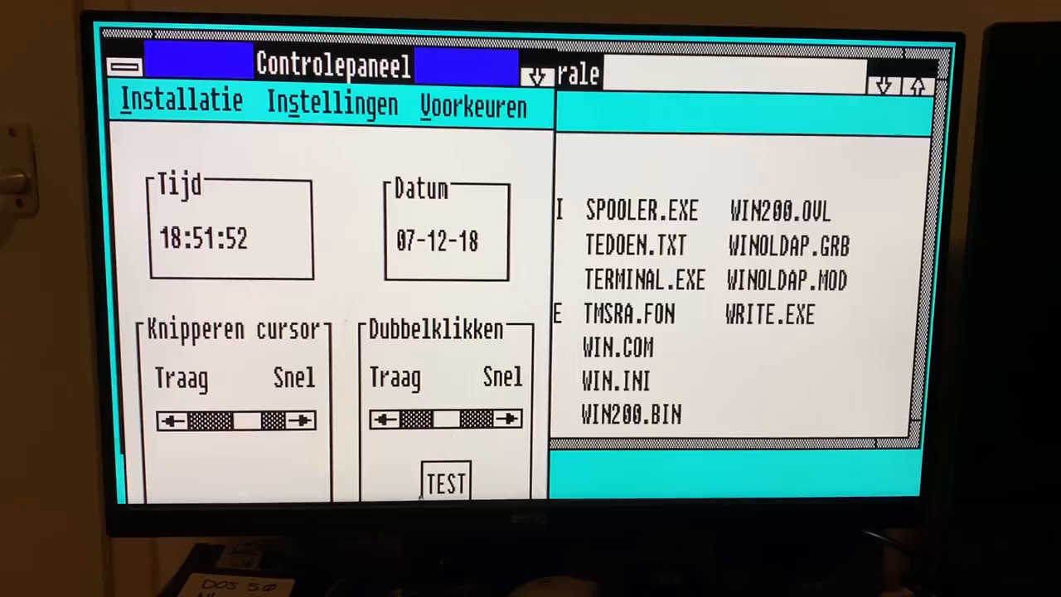
Browse the Instellingen and Installatie menus, ending on the Voorkeuren menu.
click(331, 103)
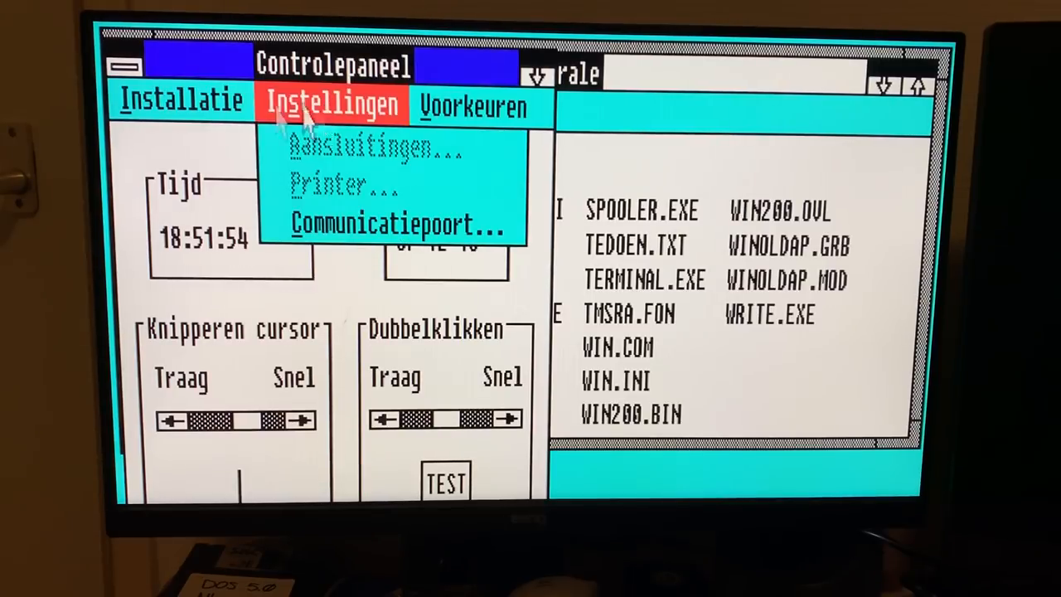
click(180, 103)
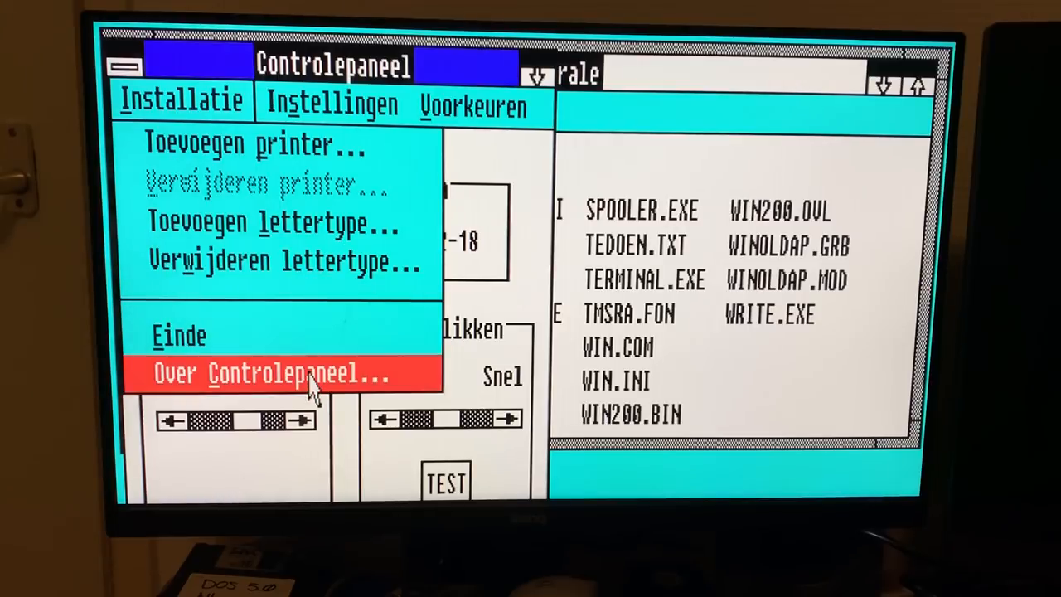
click(267, 373)
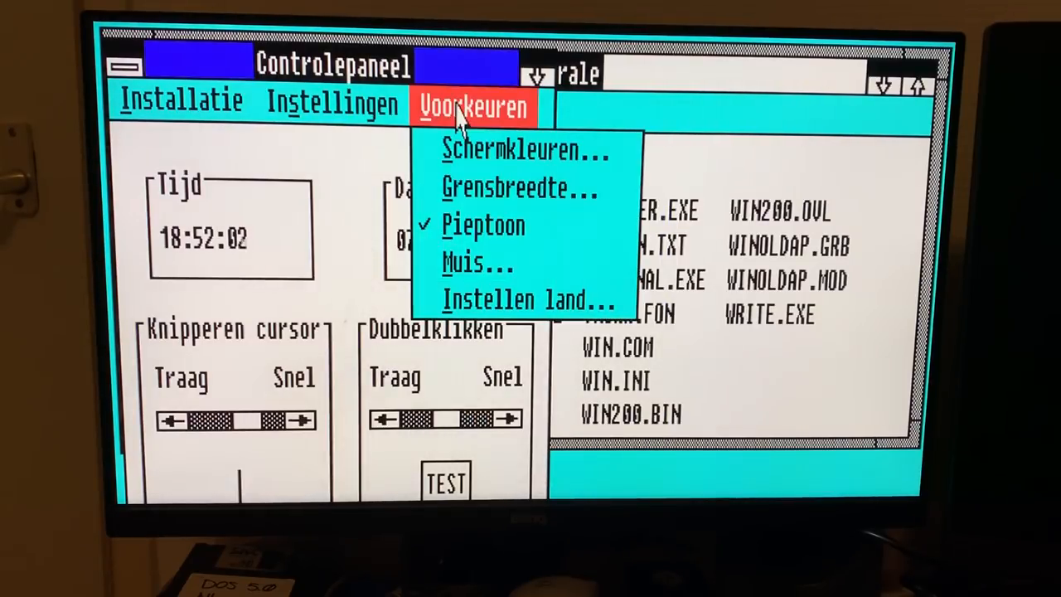
Drag the Schermkleuren Tint slider until the desktop turns orange, and apply it.
click(514, 150)
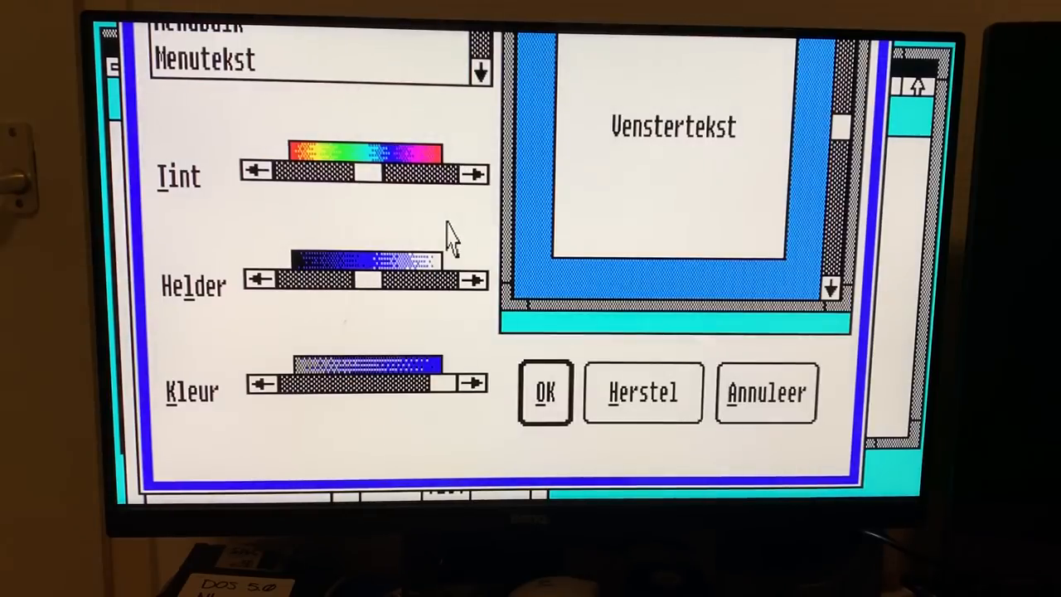
click(643, 392)
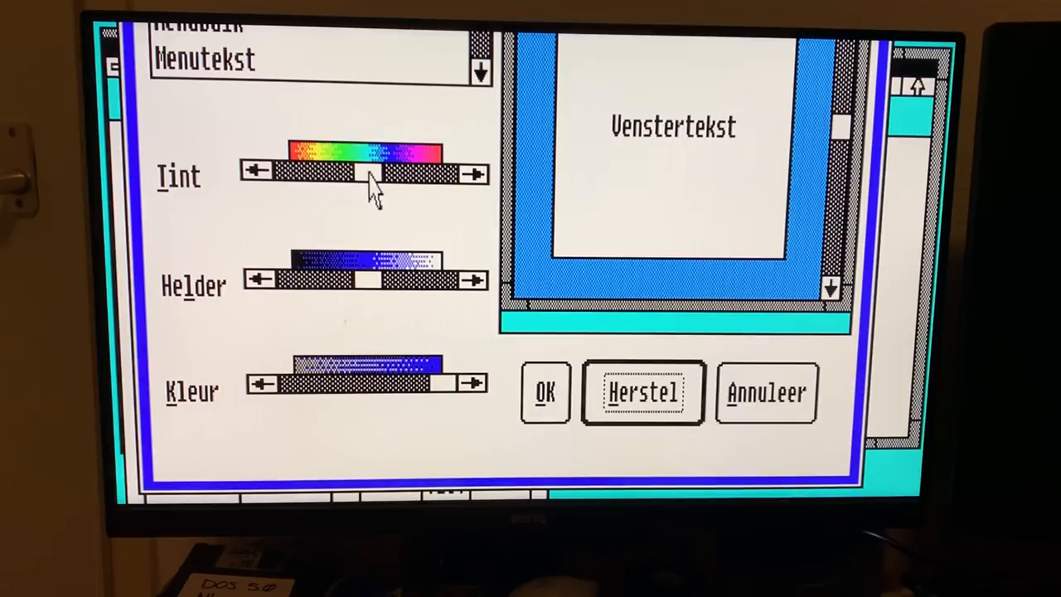
drag(369, 174, 336, 177)
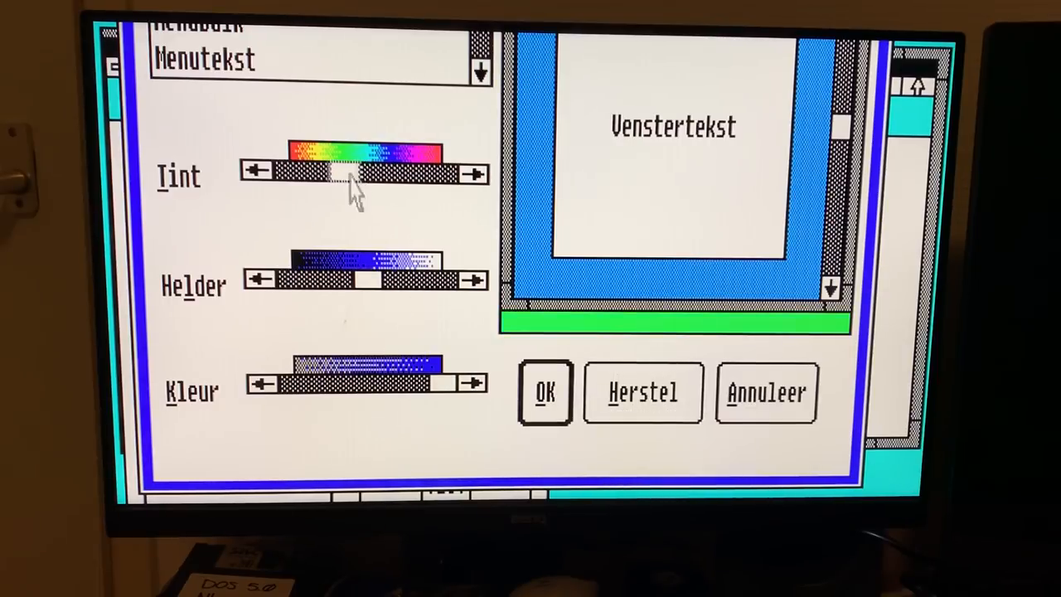
drag(340, 170, 290, 170)
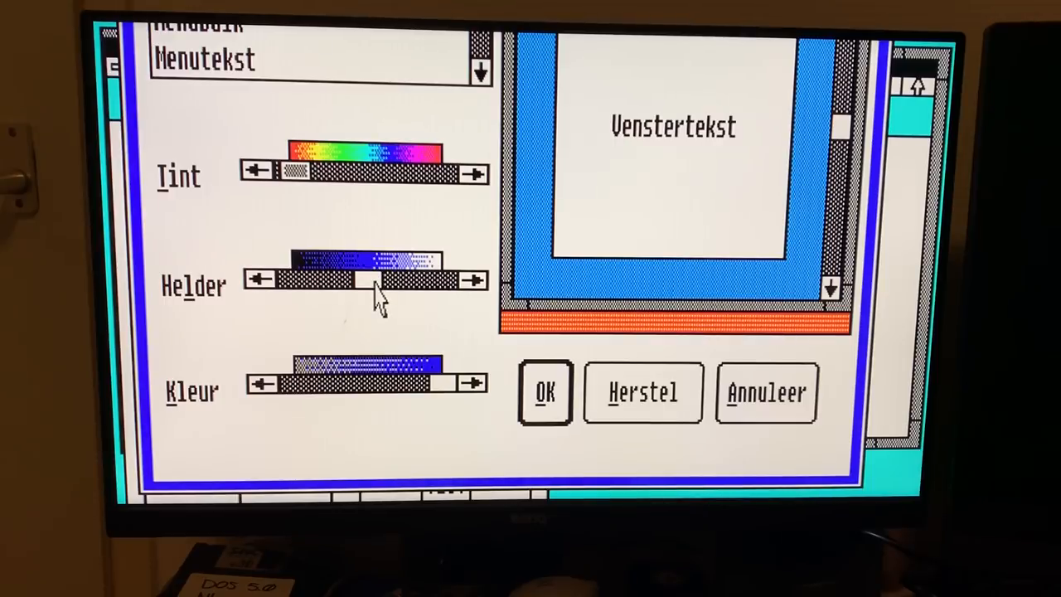
click(545, 392)
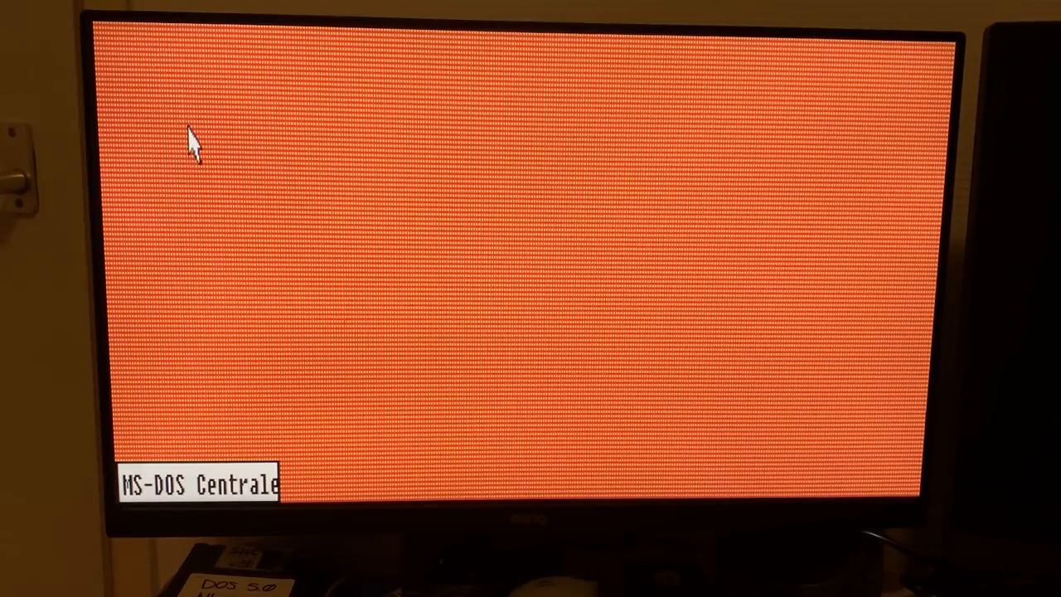
mouse_move(158, 494)
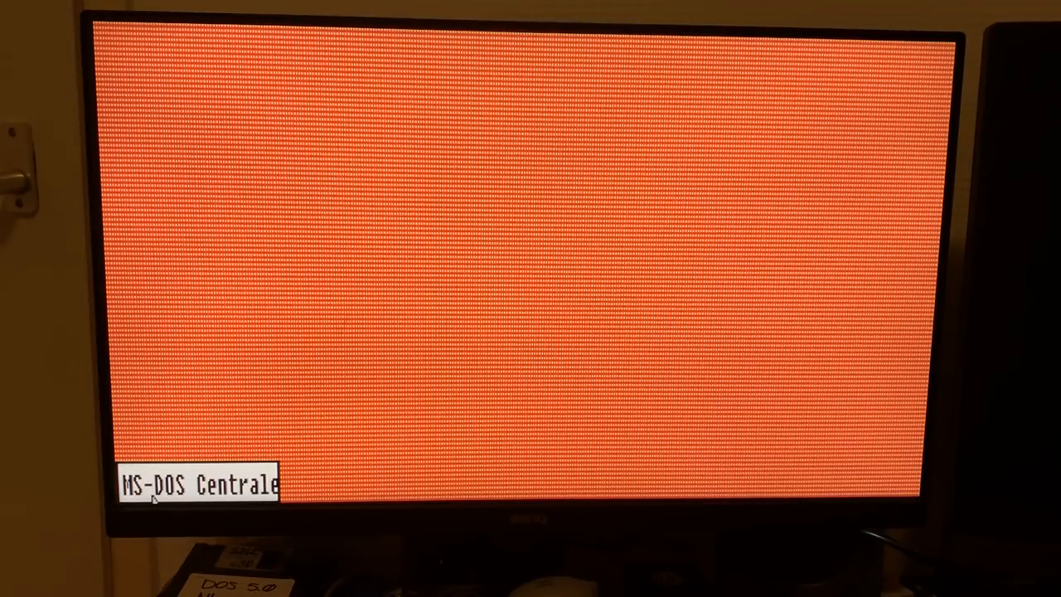
mouse_move(249, 257)
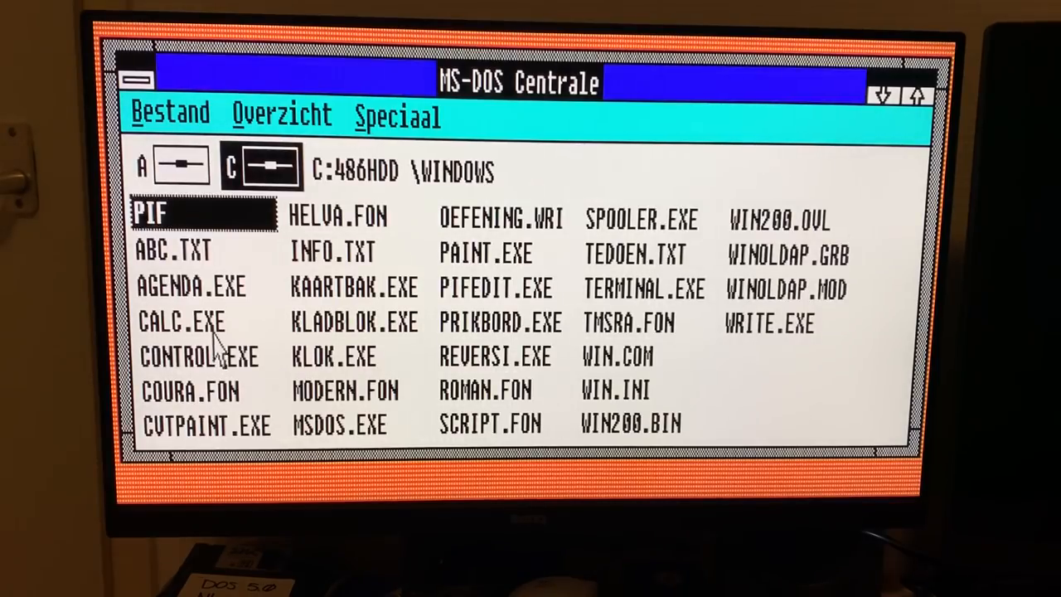
mouse_move(220, 407)
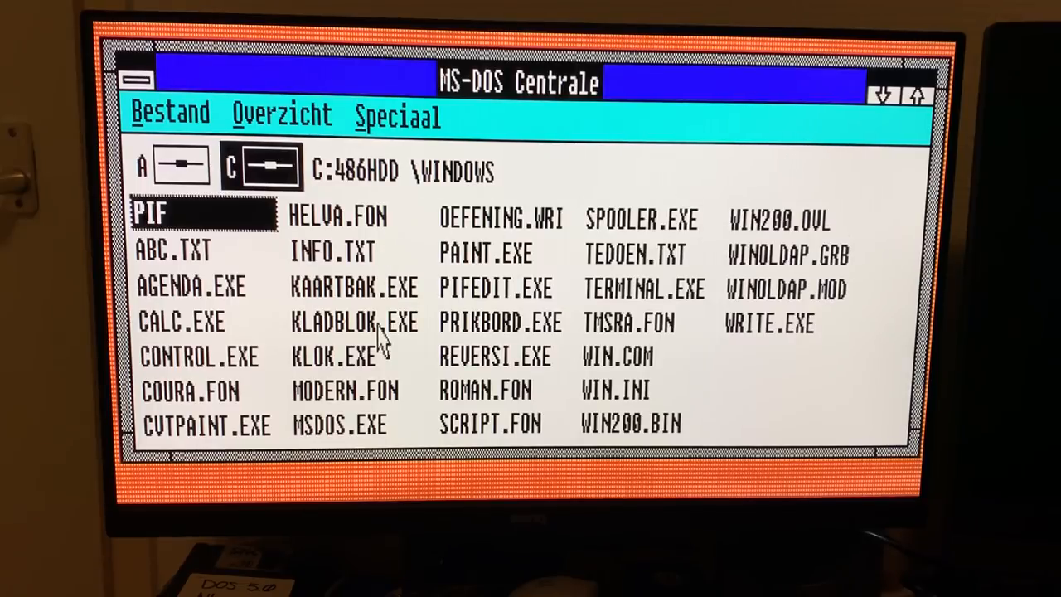
Open INFO.TXT in Kladblok and scroll the Windows 2.0 extra-features notes to the end.
click(355, 323)
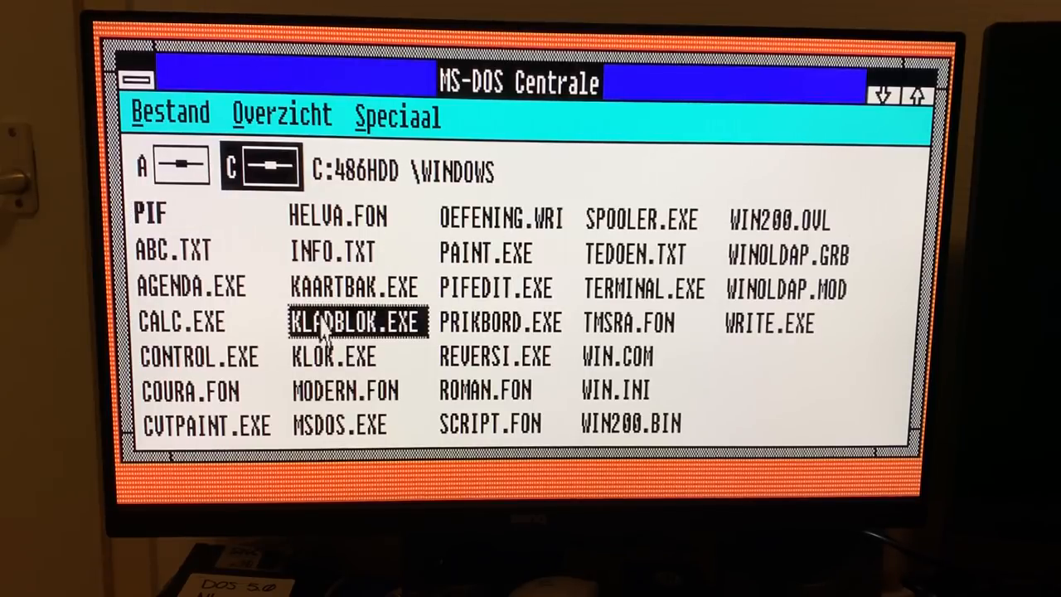
mouse_move(342, 245)
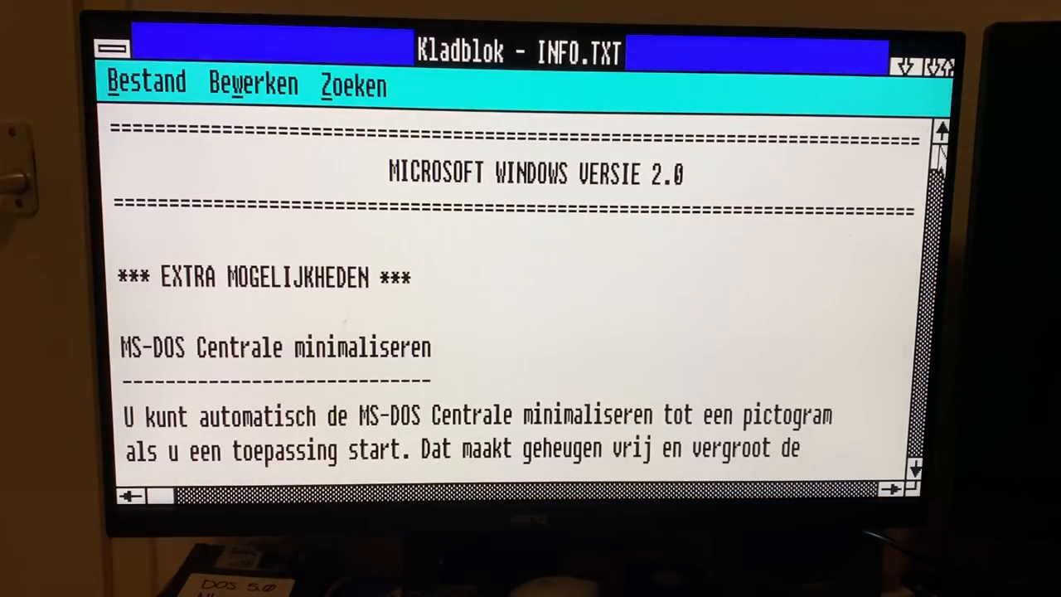
scroll(down, 3)
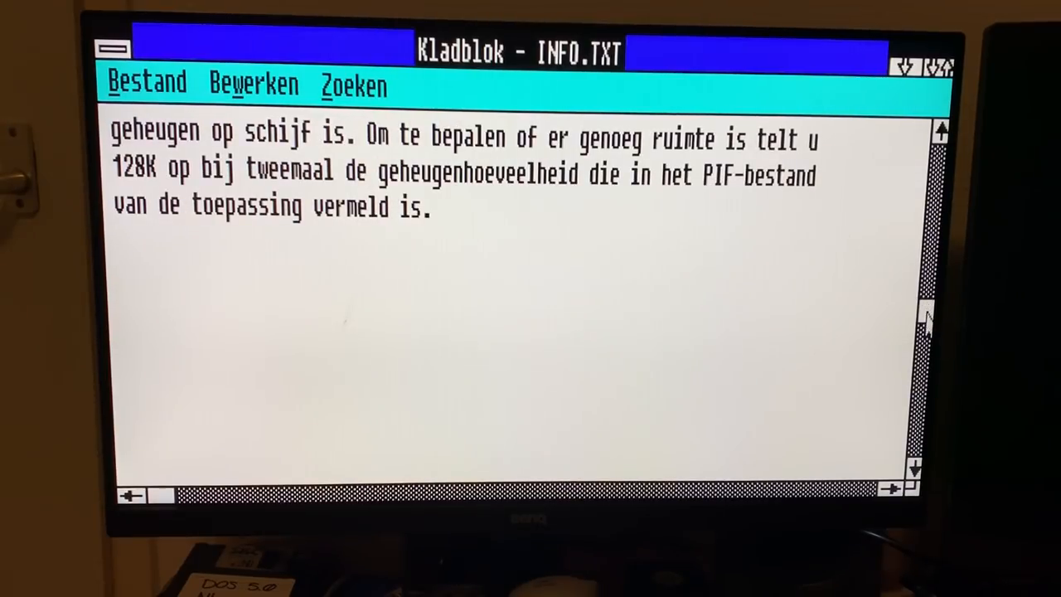
scroll(down, 3)
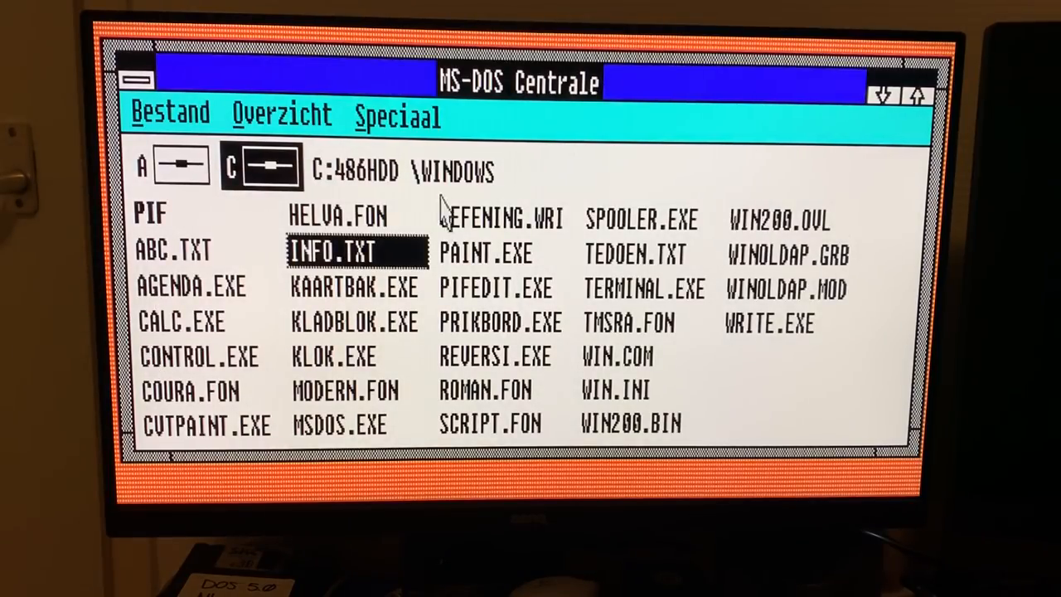
Launch PAINT.EXE, sketch scribbles and a 3D box, close without saving, then open Speciaal.
click(487, 255)
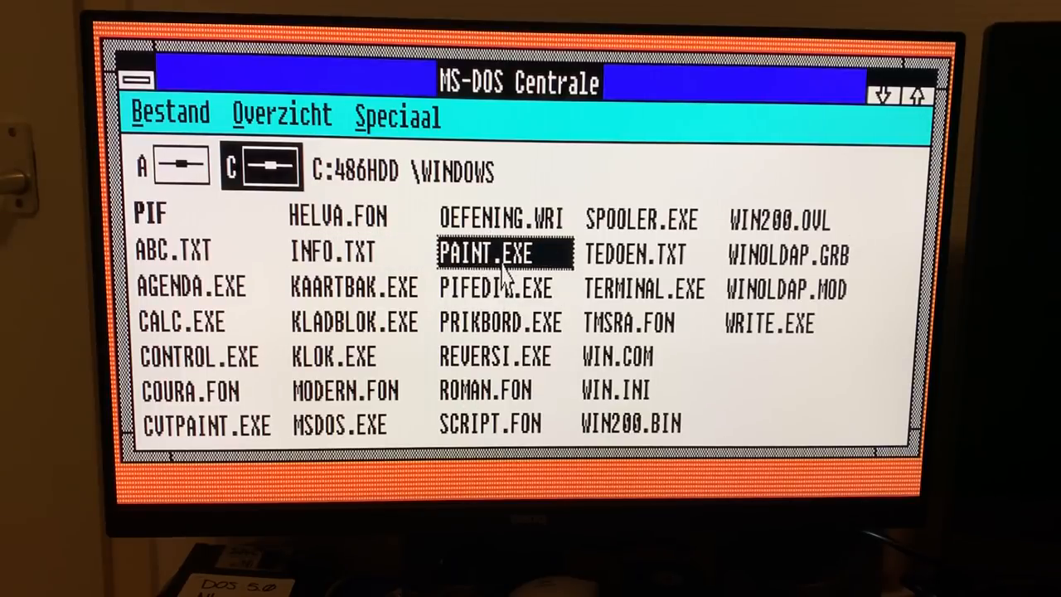
double_click(488, 254)
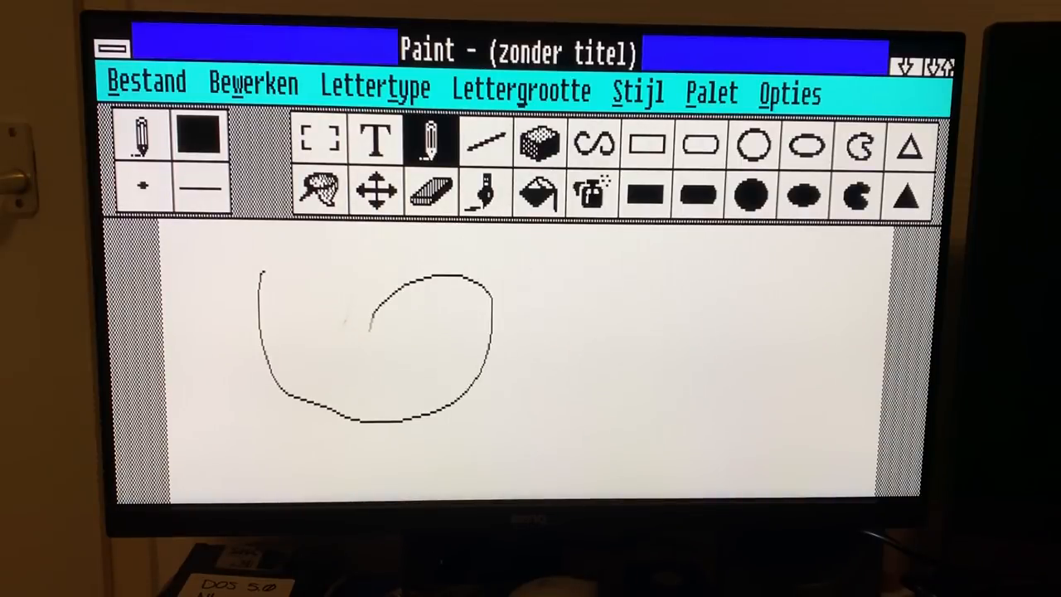
drag(456, 291, 547, 365)
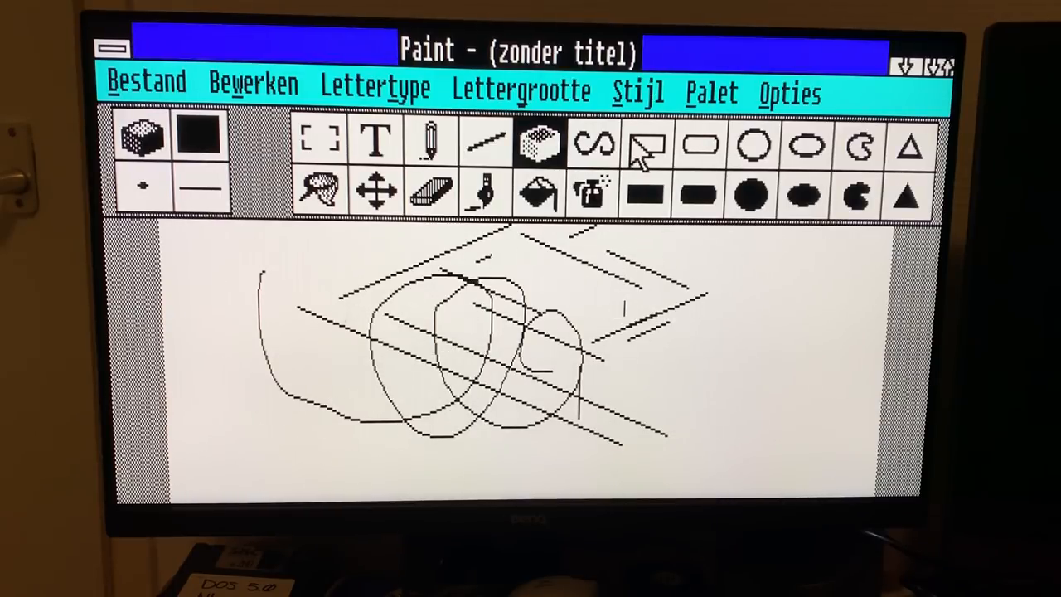
click(591, 195)
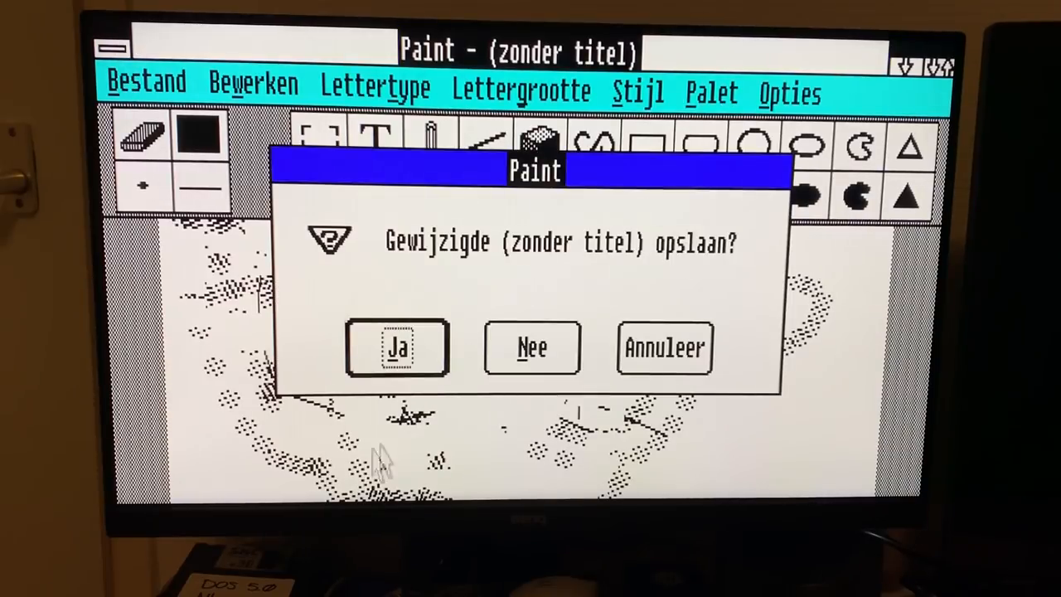
click(531, 346)
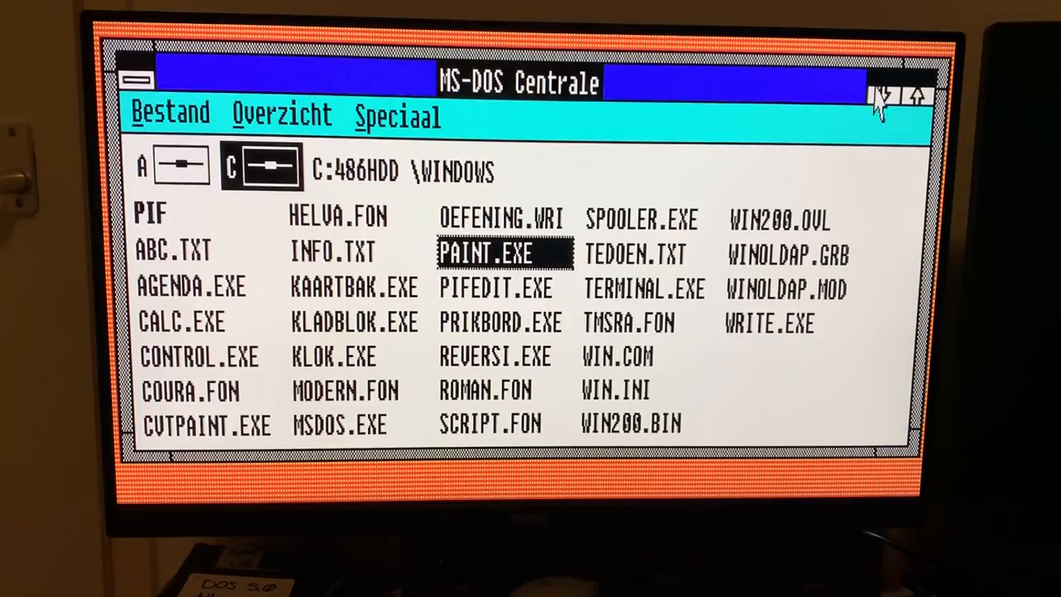
click(395, 114)
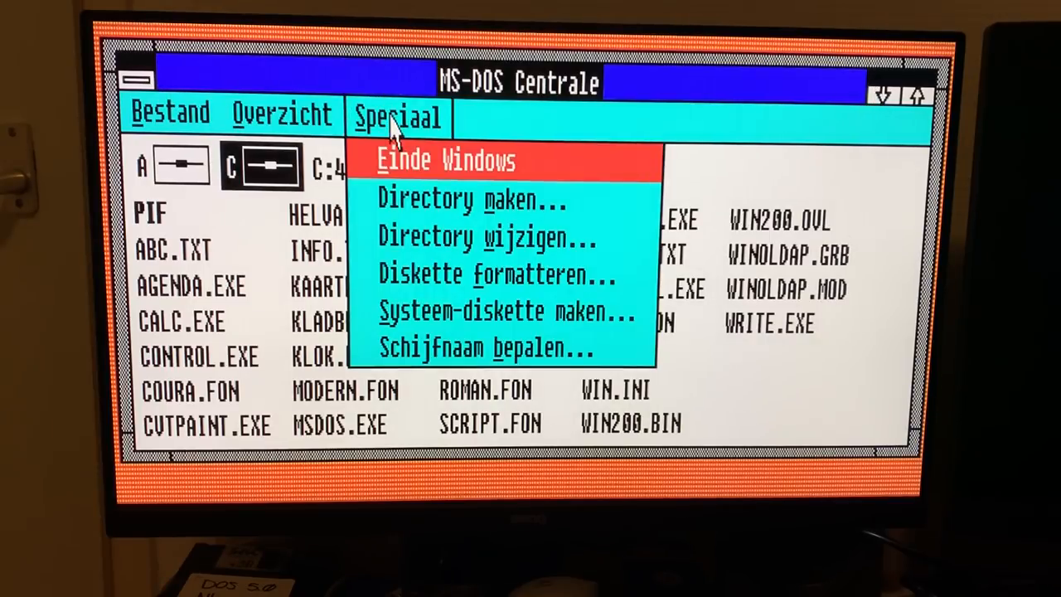